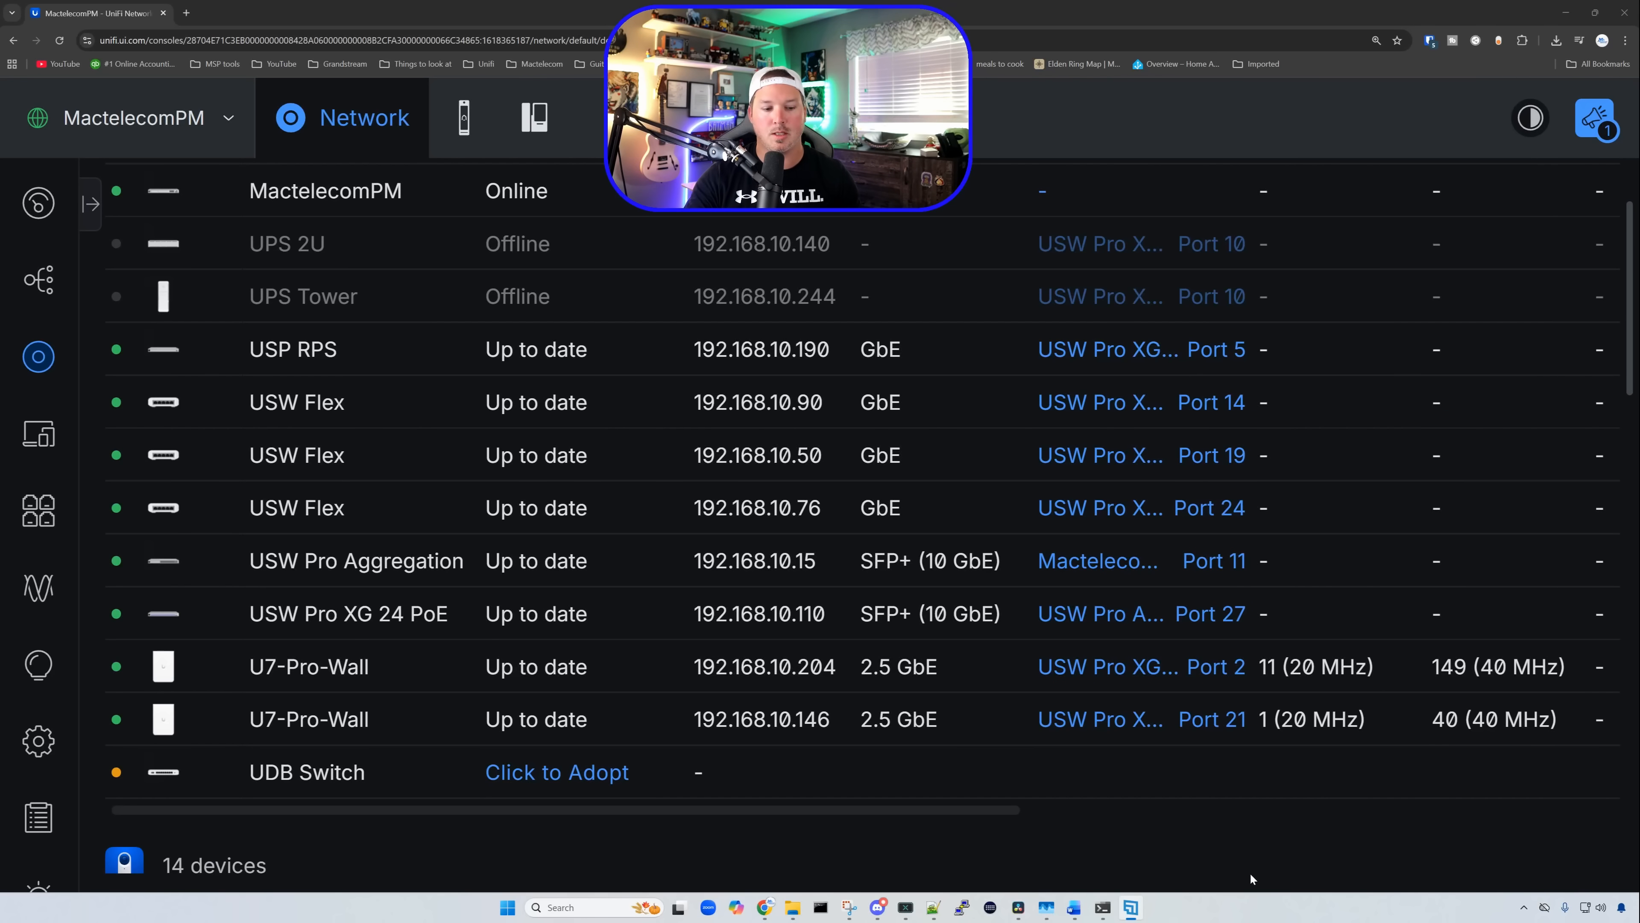
pyautogui.moveTo(557, 773)
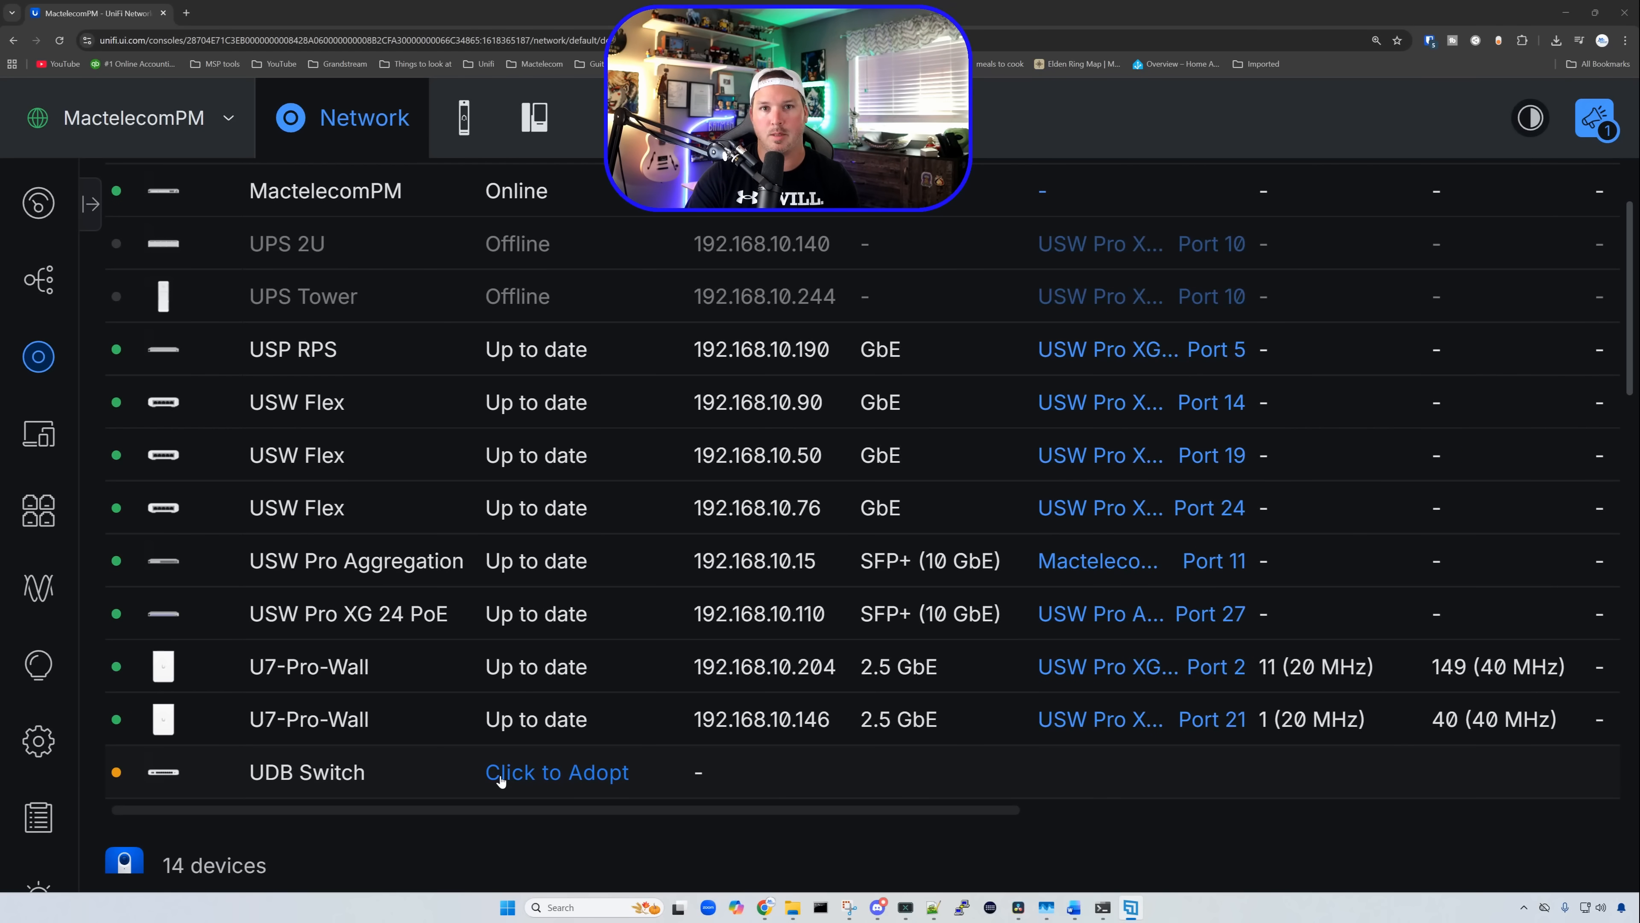
# Adopt the waiting UDB Switch from the Devices list.
pyautogui.click(556, 772)
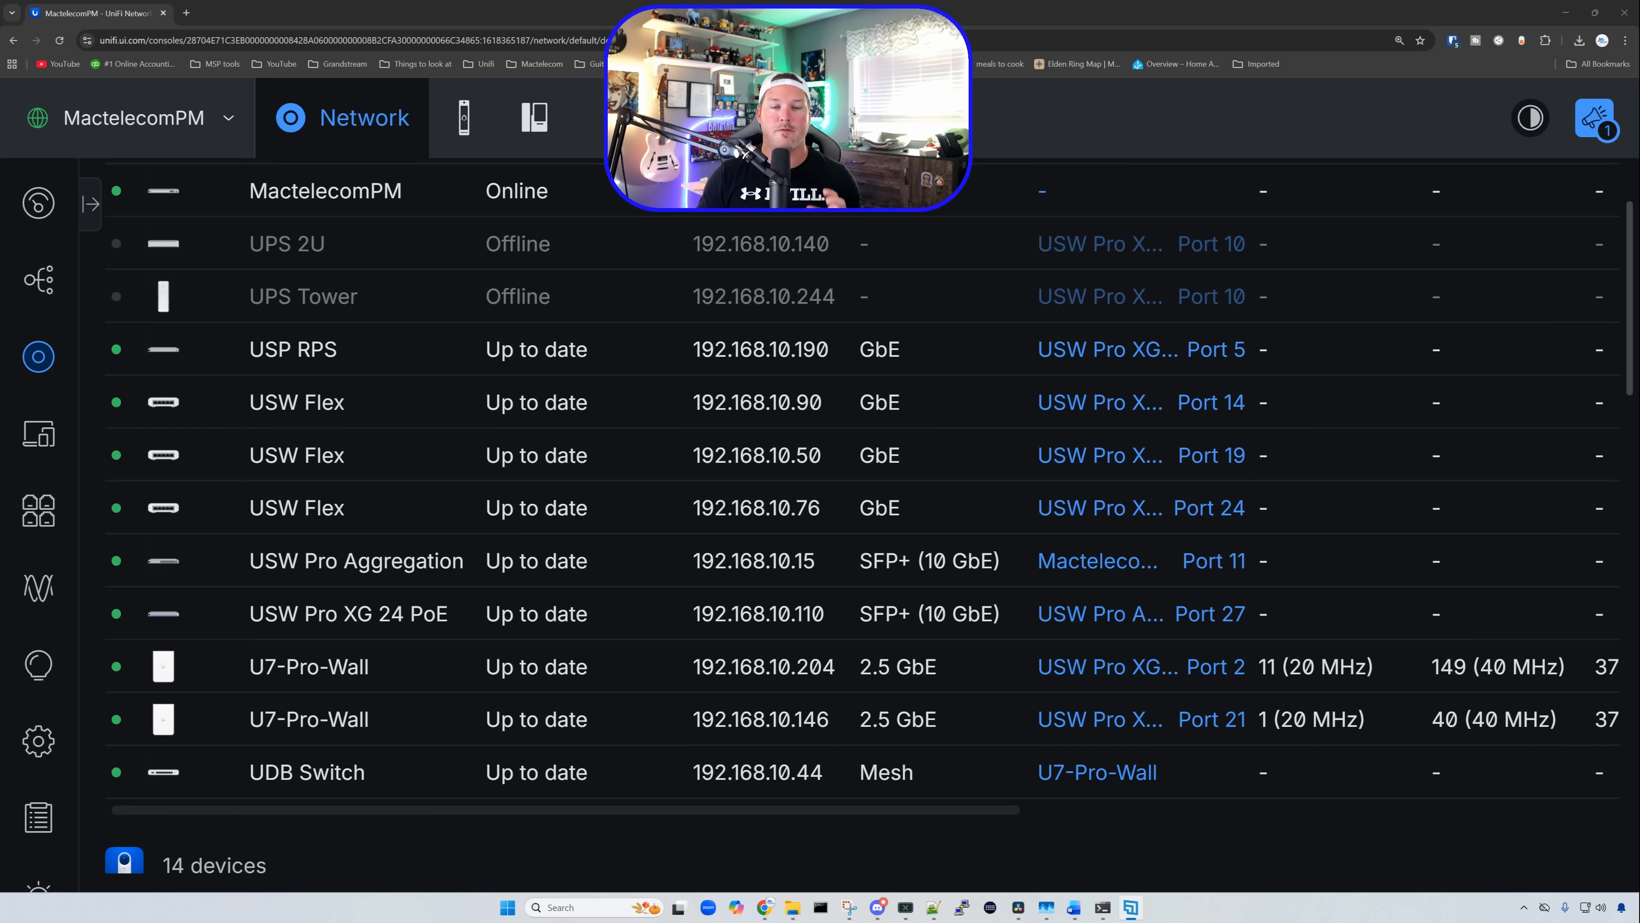
pyautogui.moveTo(716, 695)
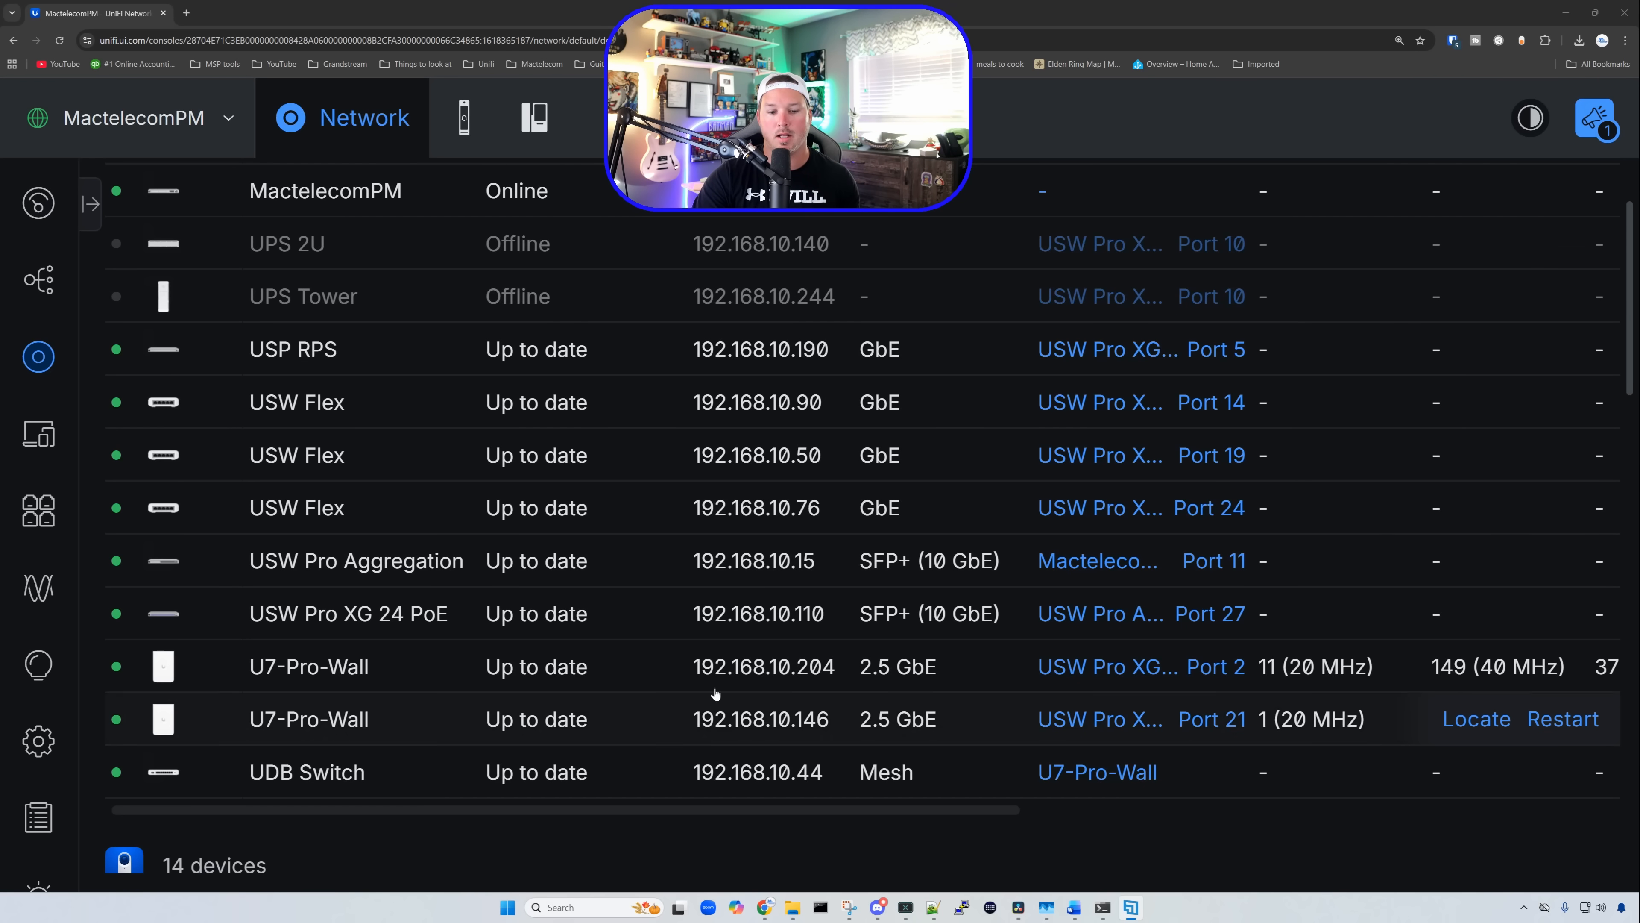
# Review the UDB Switch overview: mesh parent middle on 6 GHz, signal and per-band Air Stats.
pyautogui.click(306, 773)
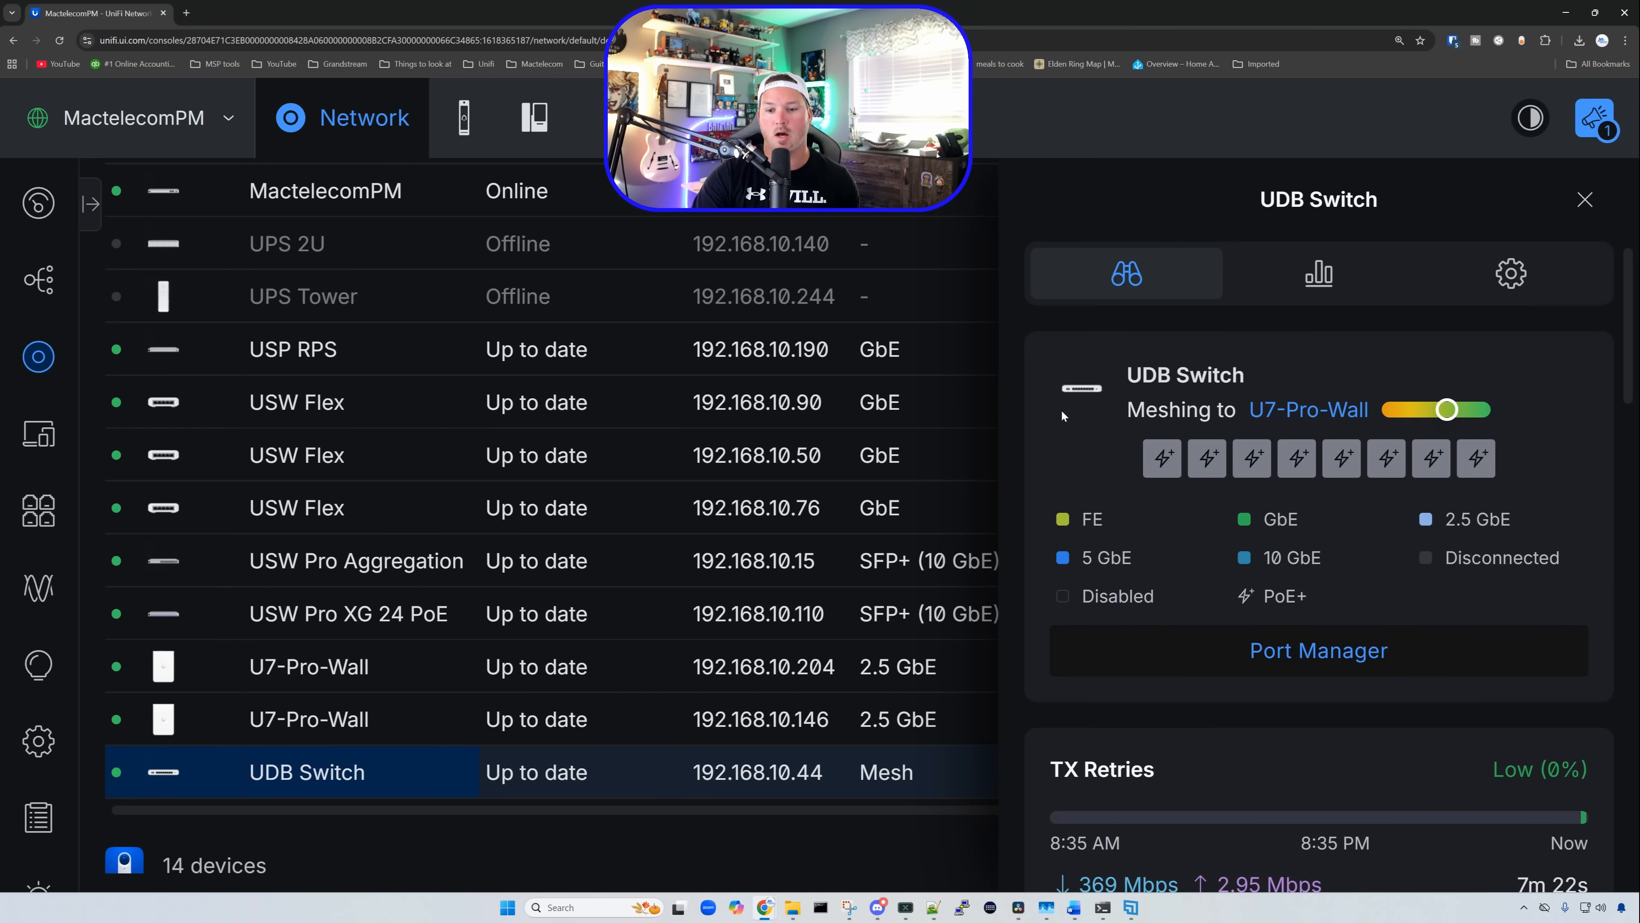
pyautogui.moveTo(1536, 382)
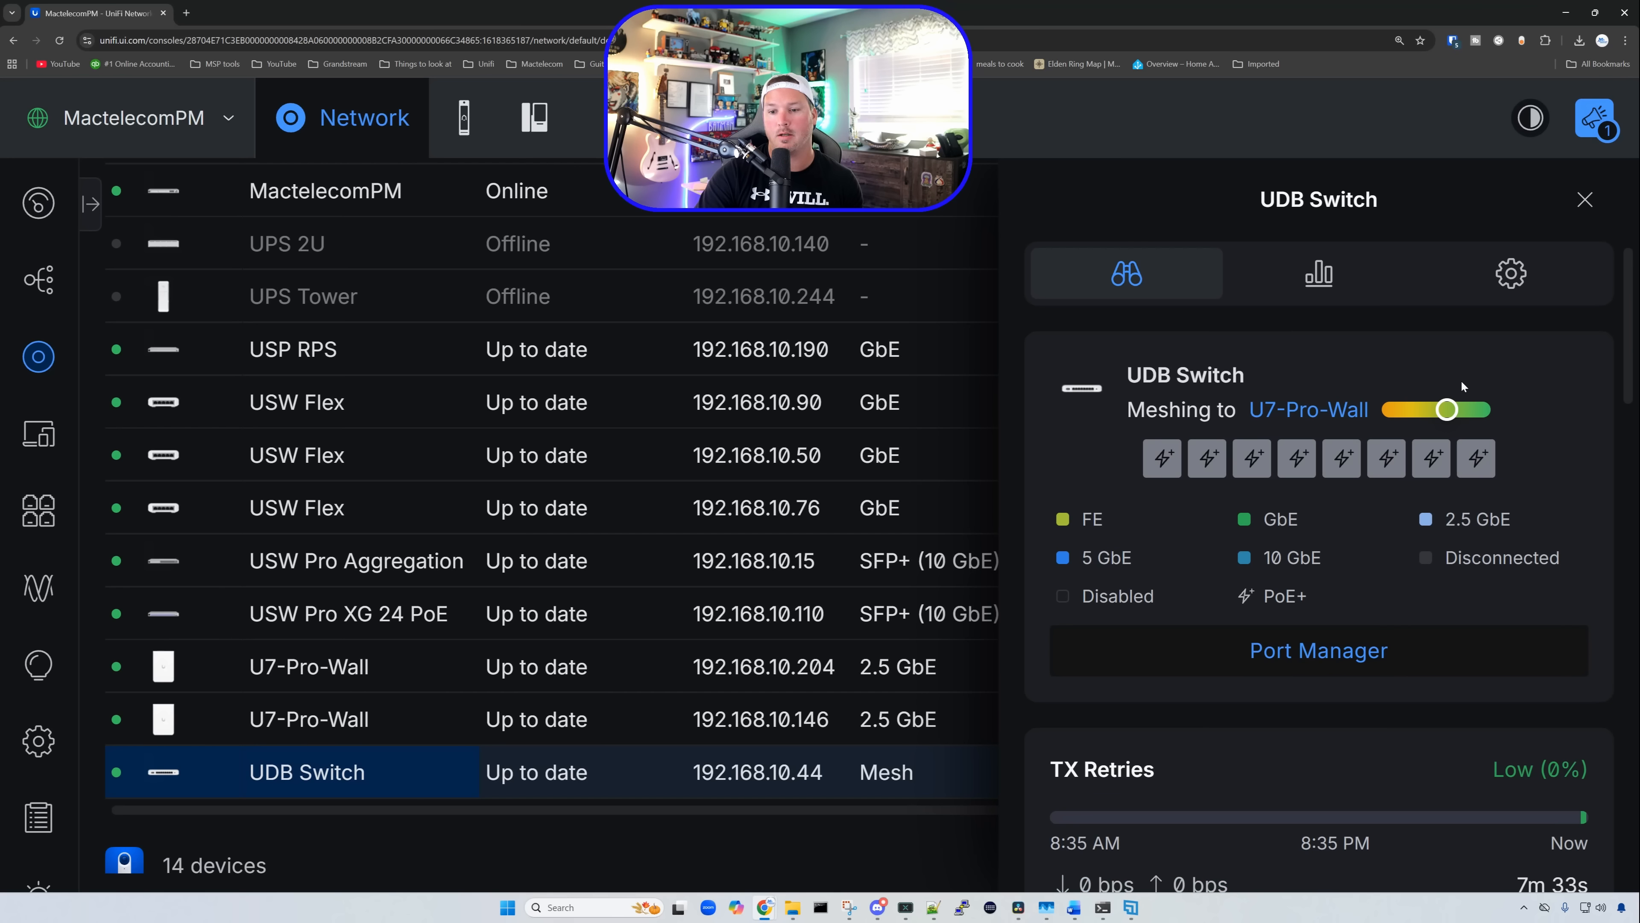
pyautogui.moveTo(1448, 409)
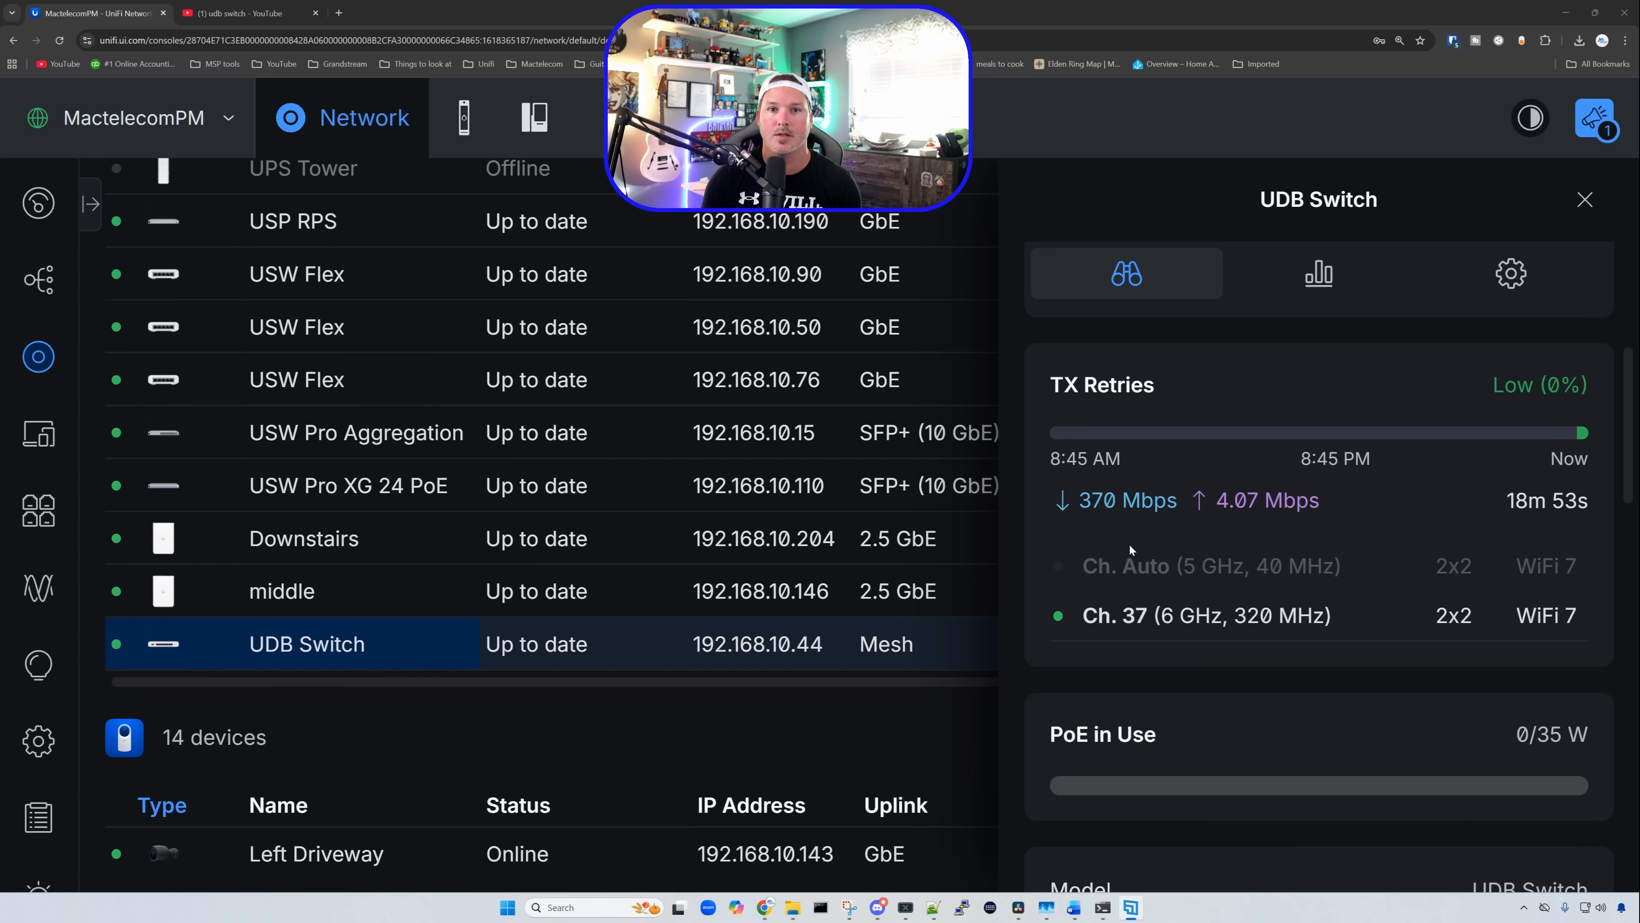
pyautogui.scroll(-3)
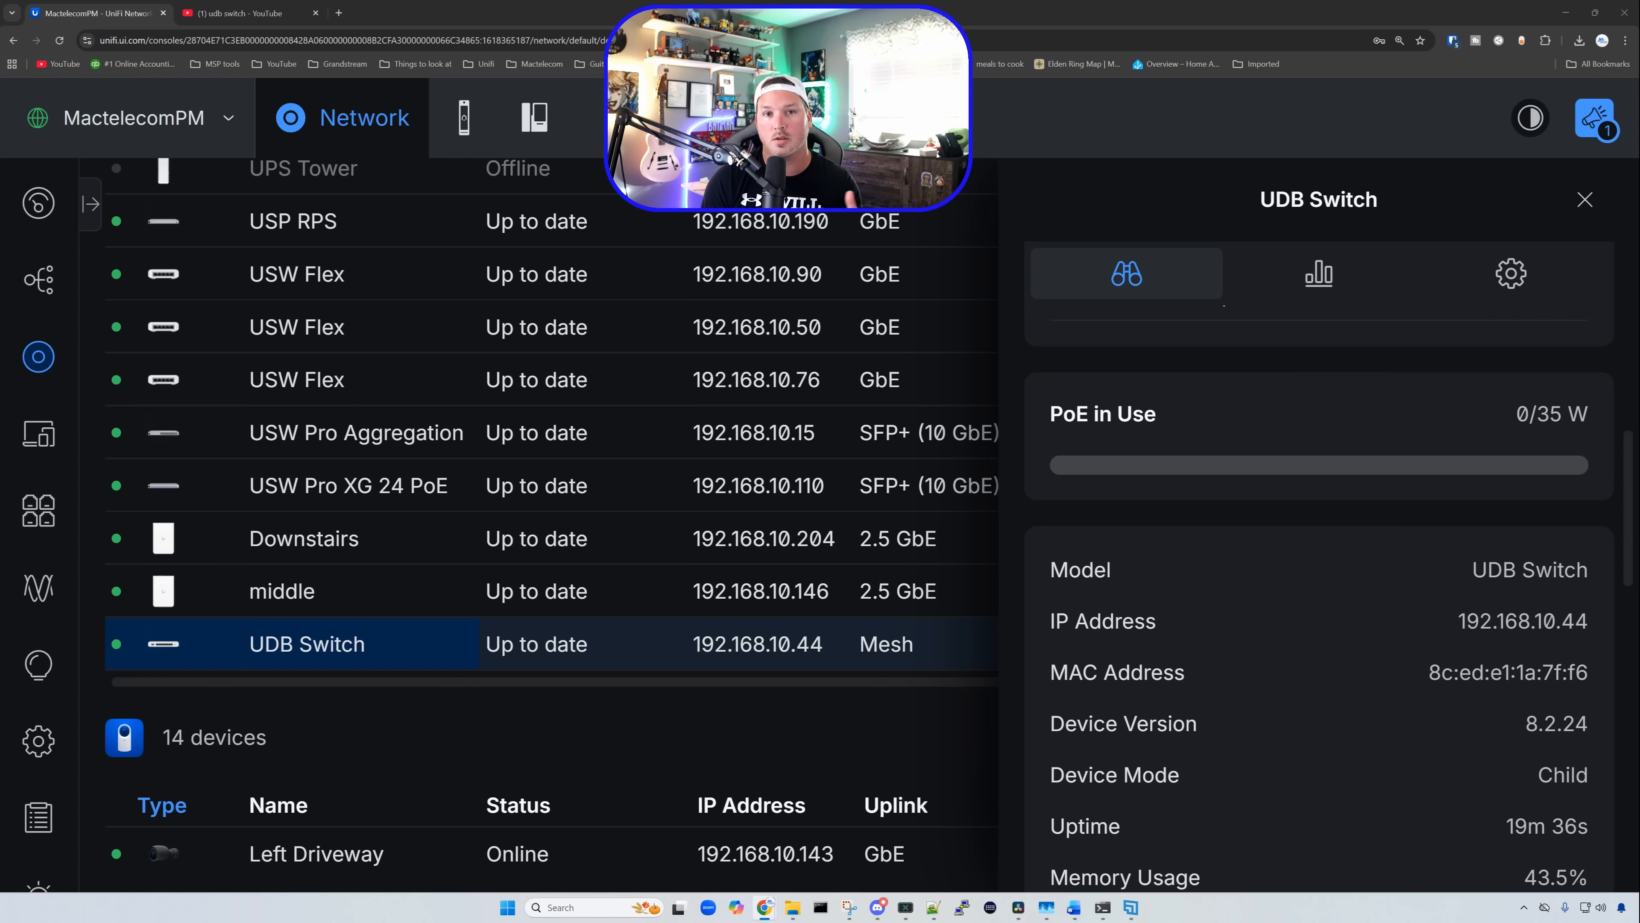
pyautogui.scroll(-3)
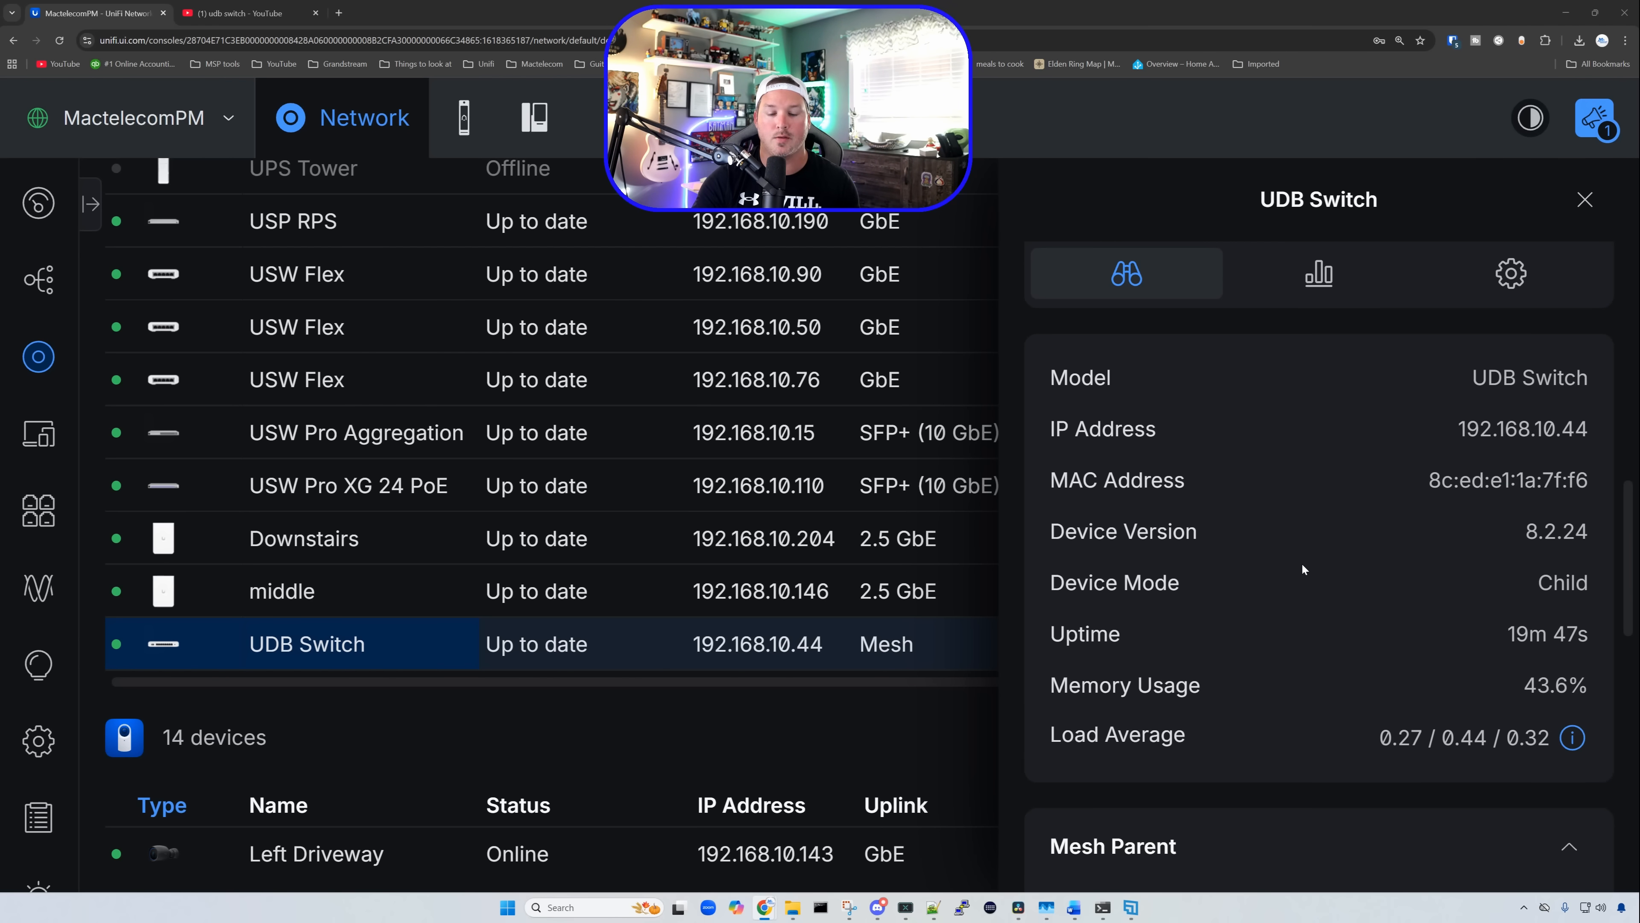
pyautogui.scroll(-3)
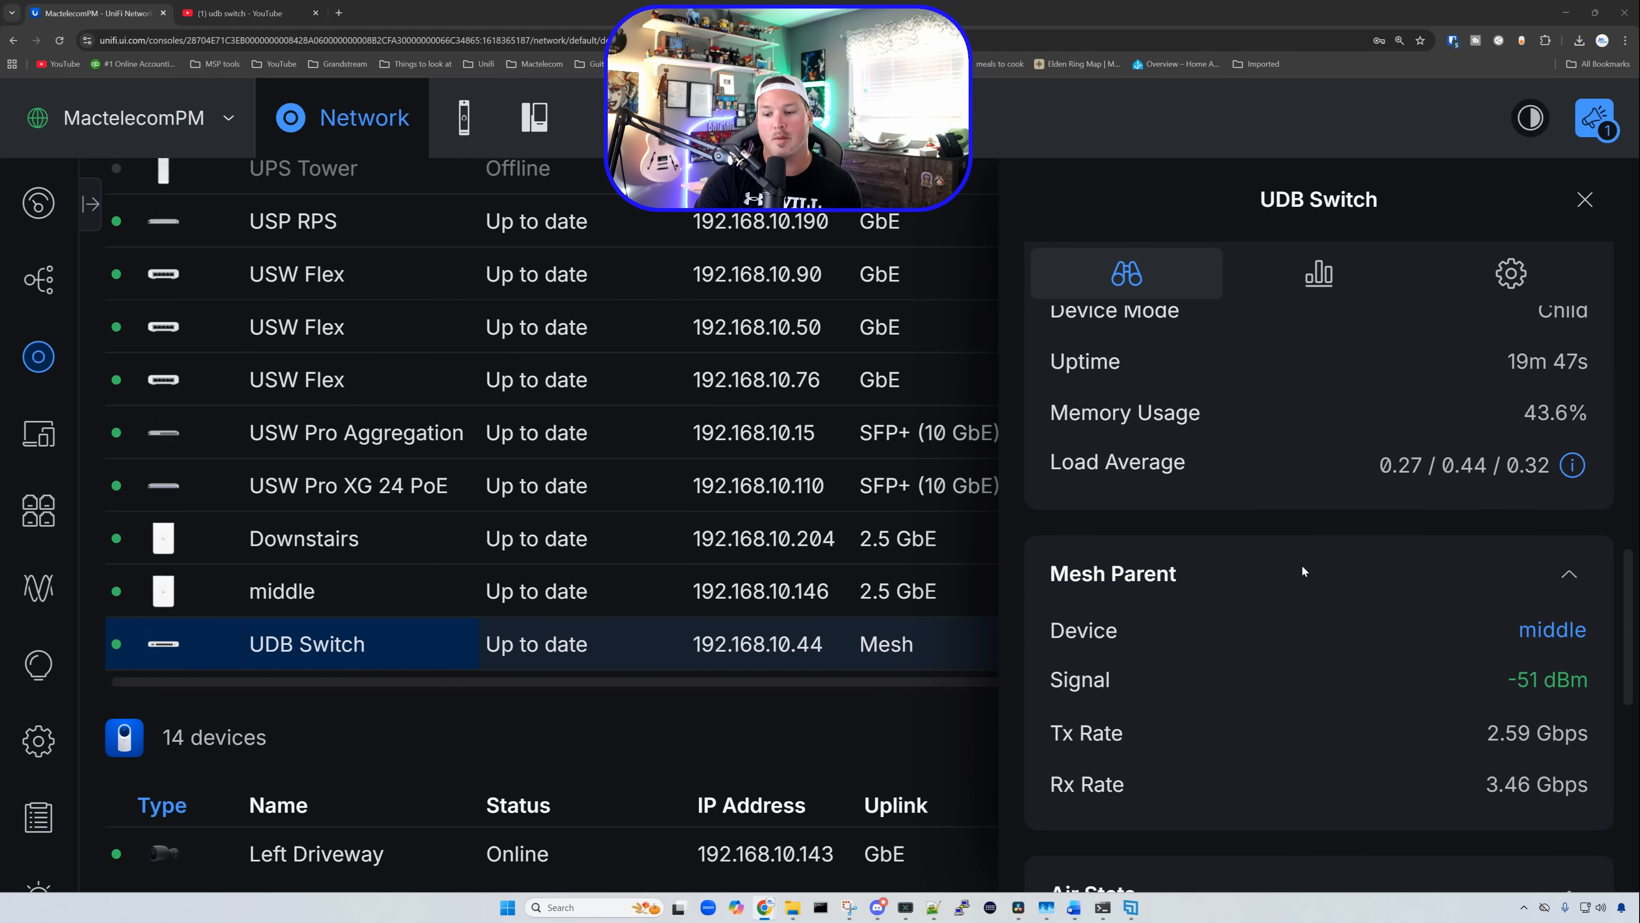
pyautogui.scroll(-3)
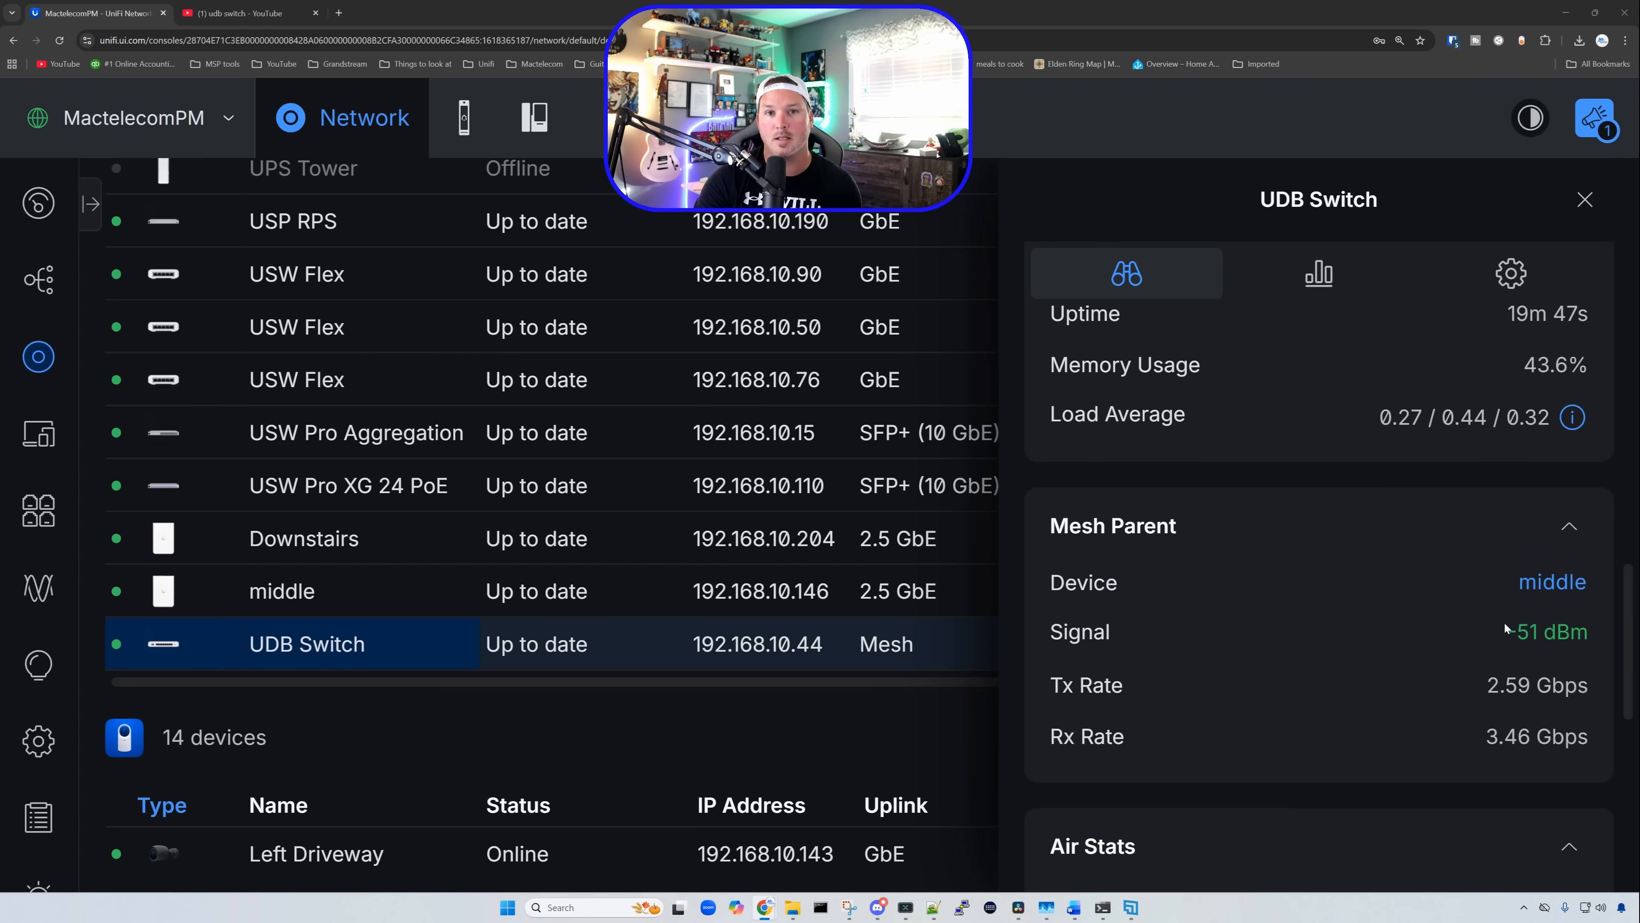
pyautogui.moveTo(1462, 643)
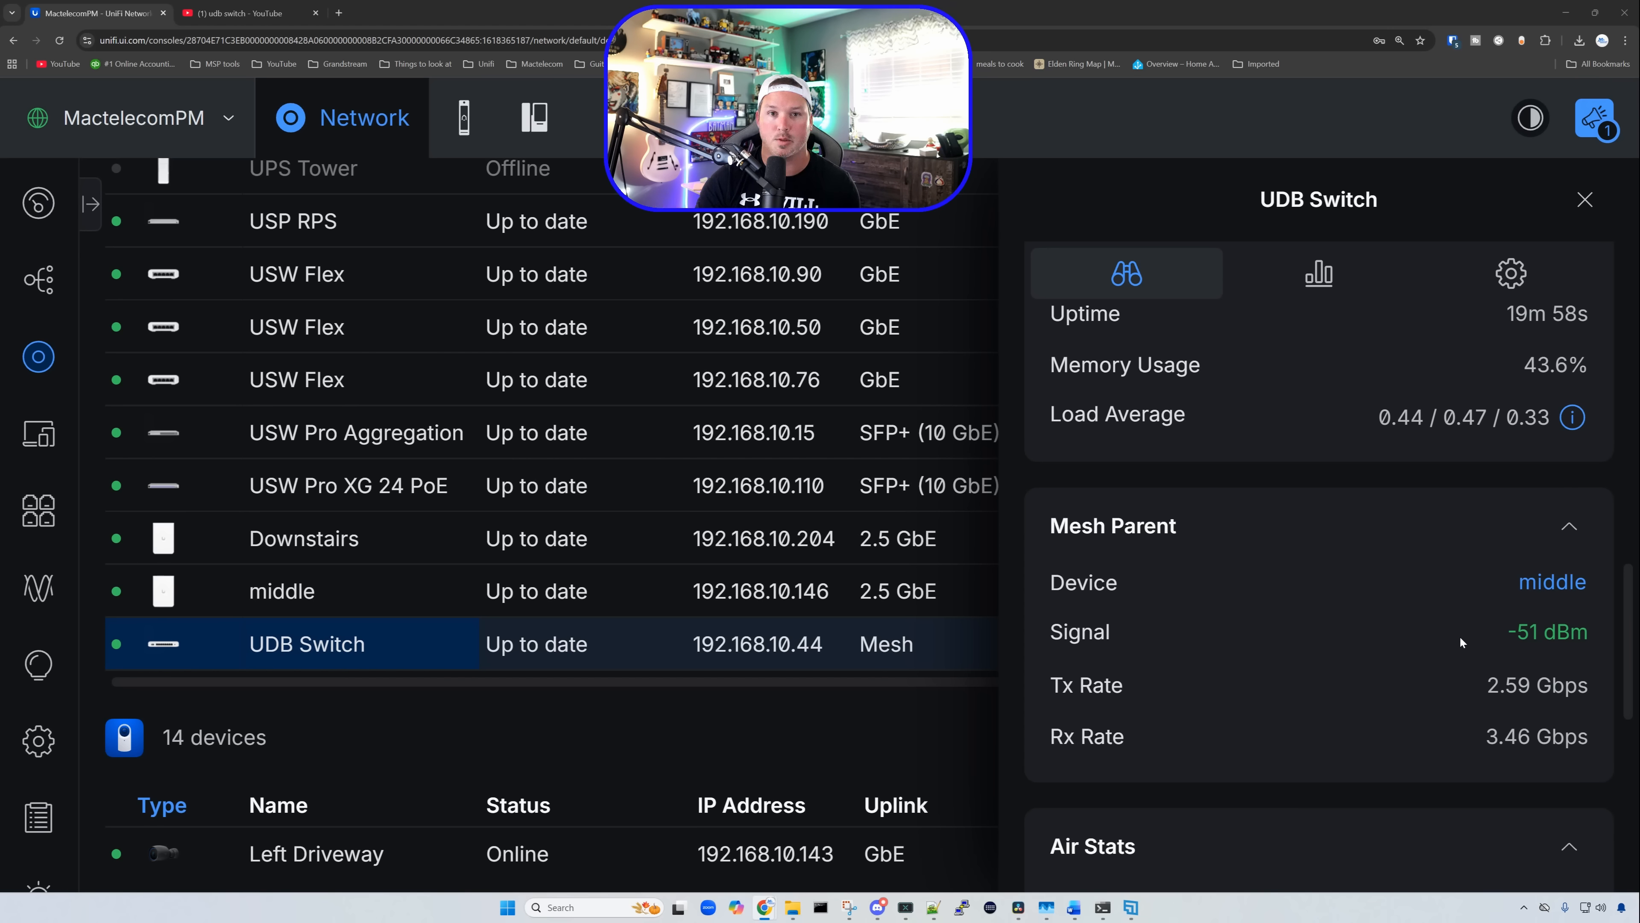
pyautogui.scroll(-3)
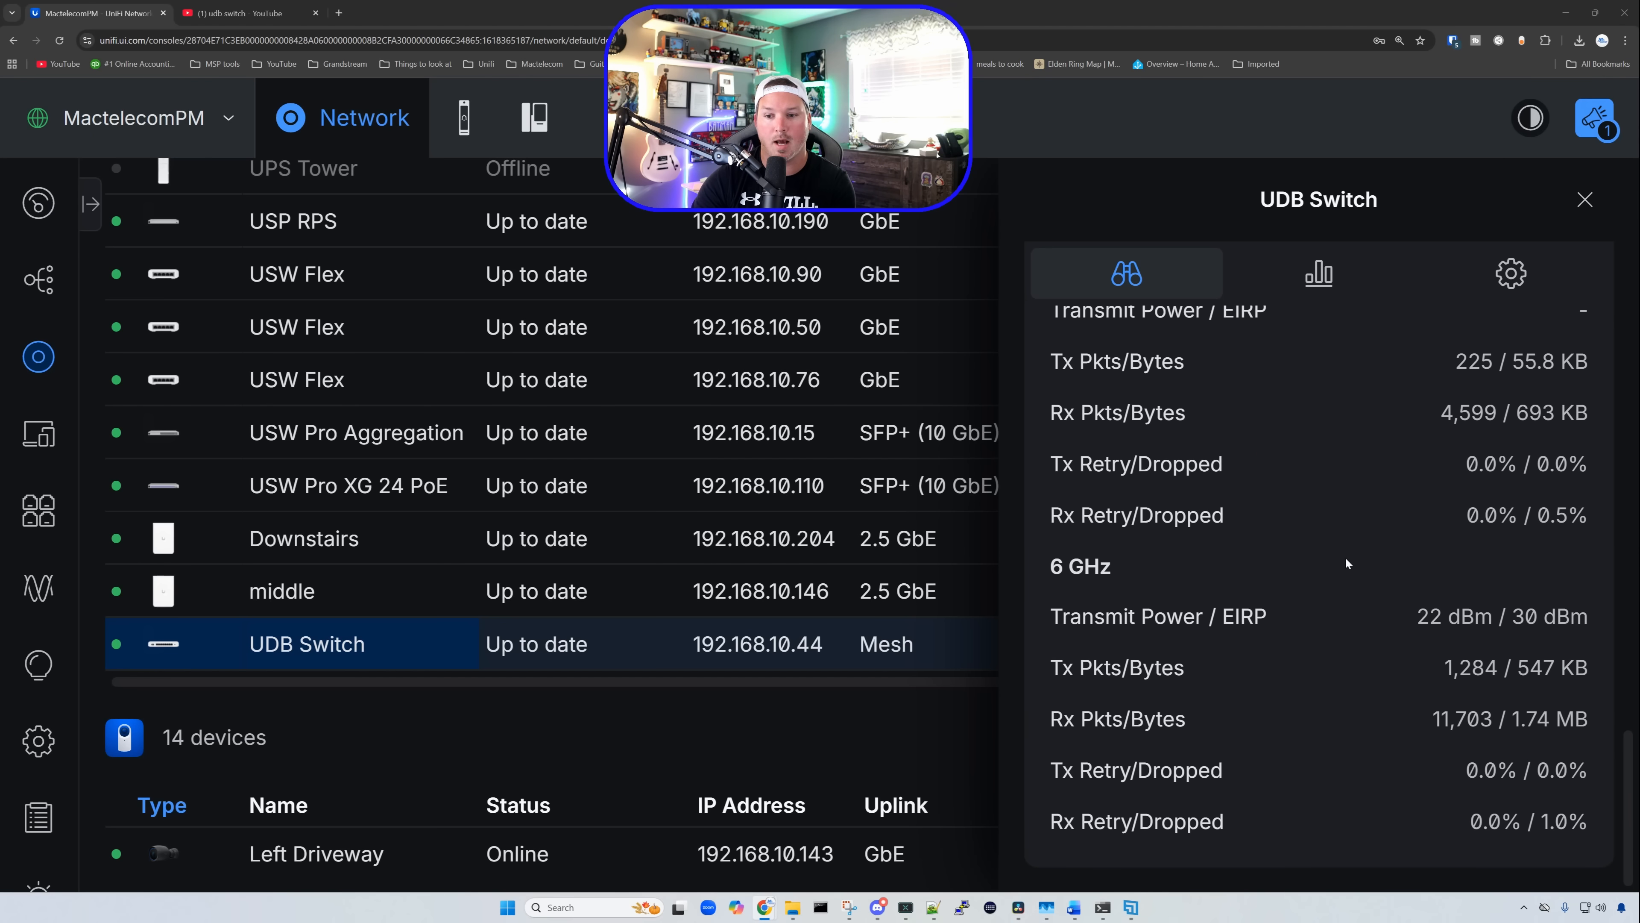
# Review the switch's history and system statistics chart, then its configuration settings.
pyautogui.click(1318, 274)
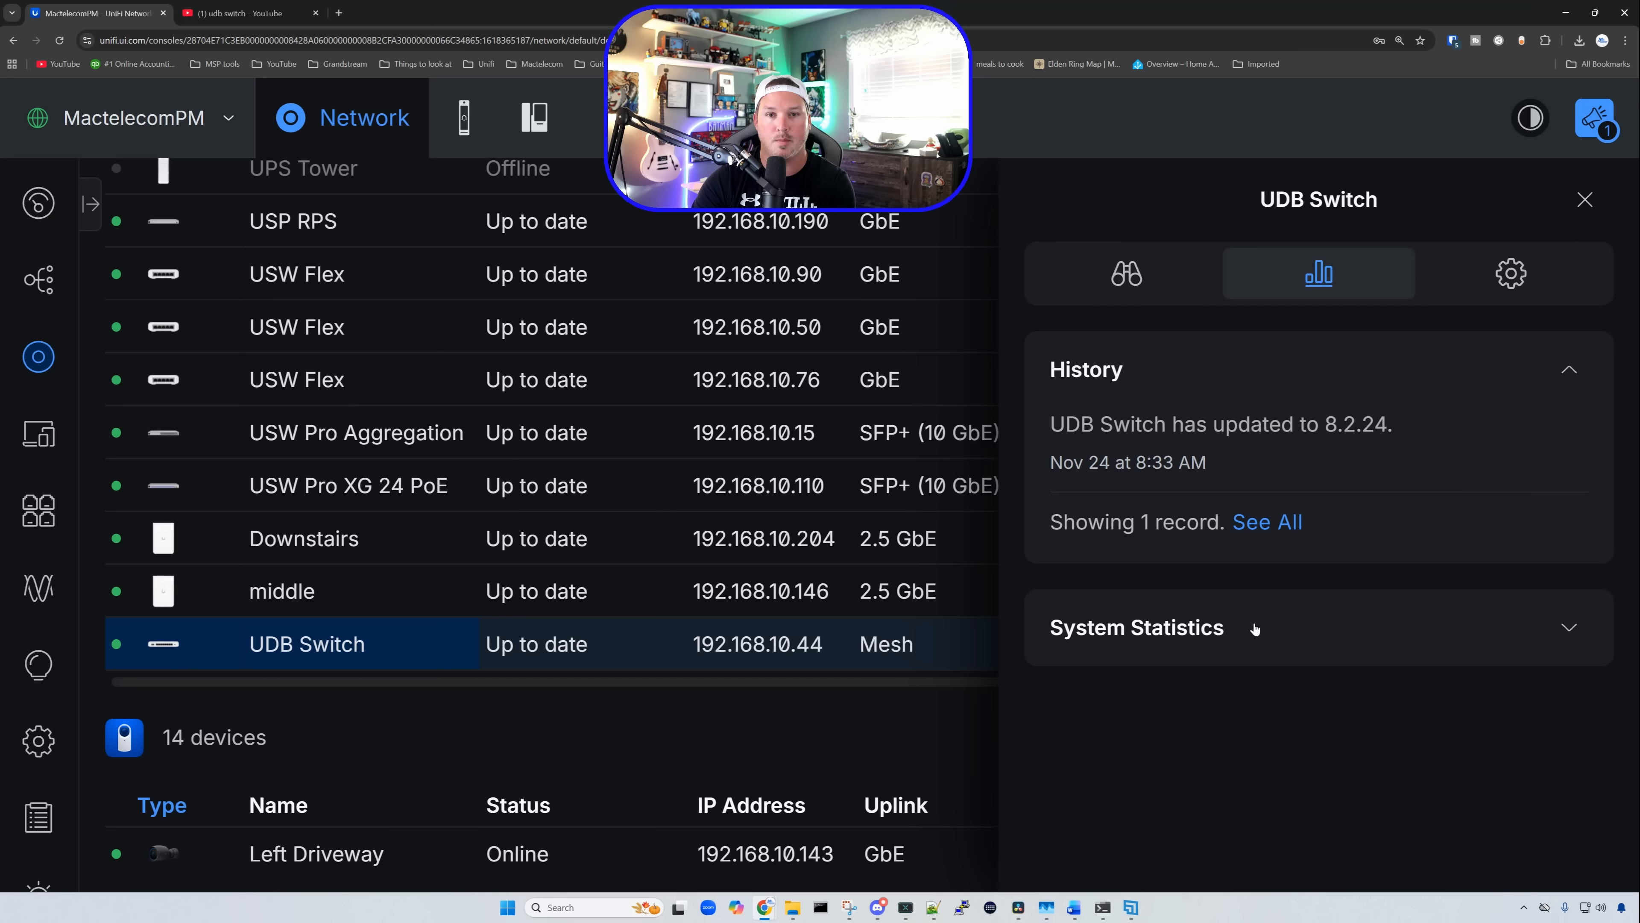
pyautogui.click(1136, 628)
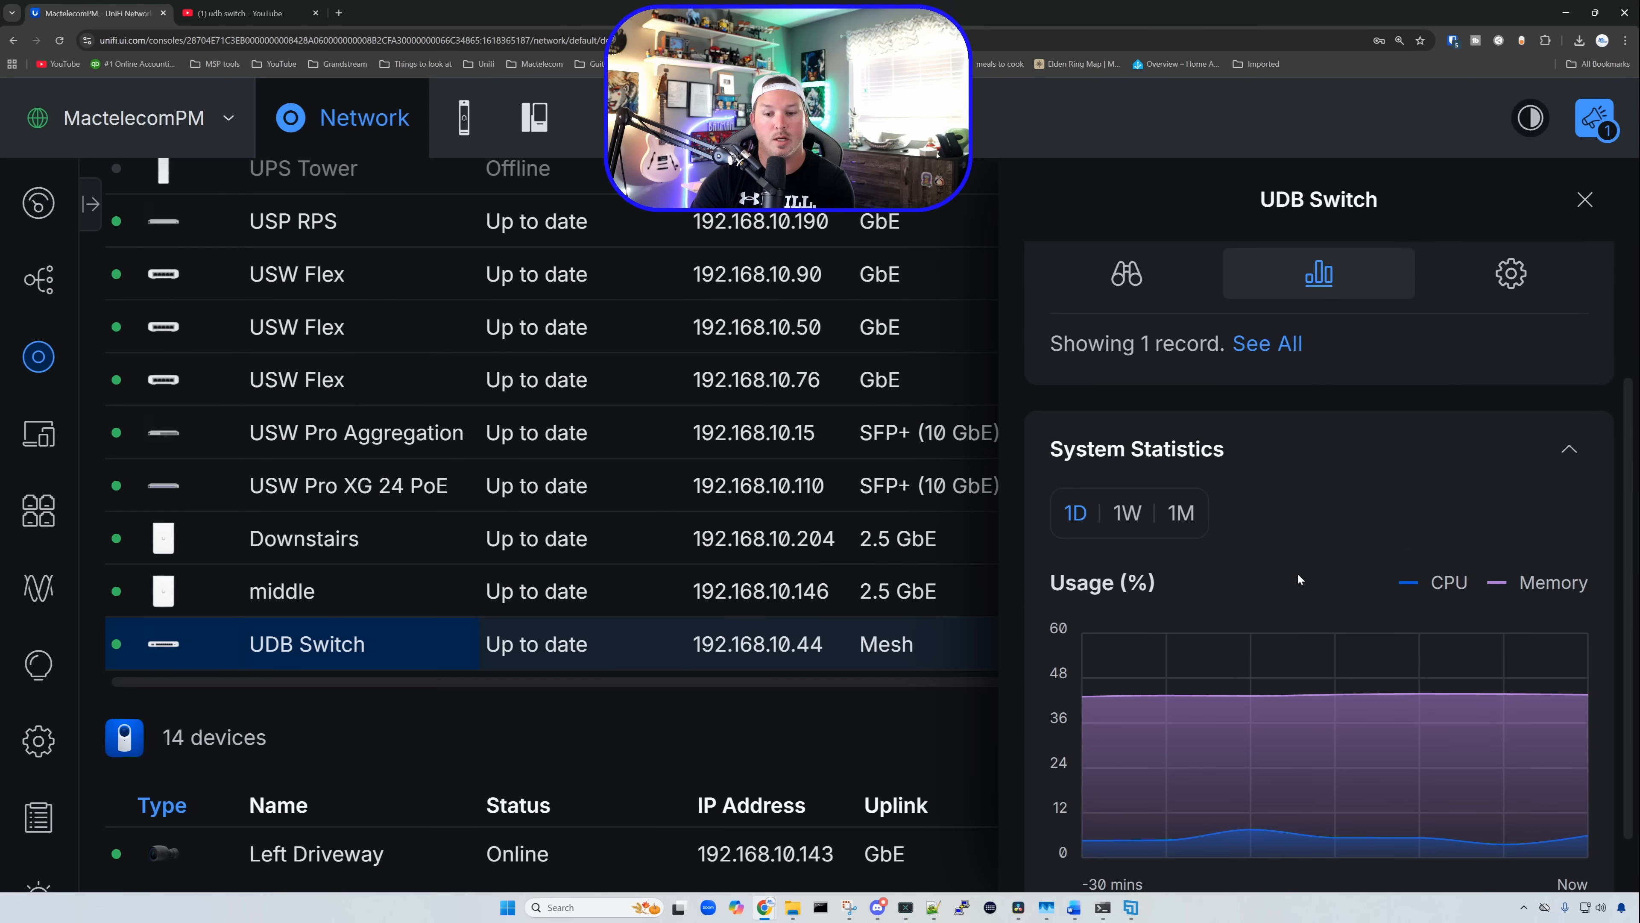
pyautogui.moveTo(1310, 562)
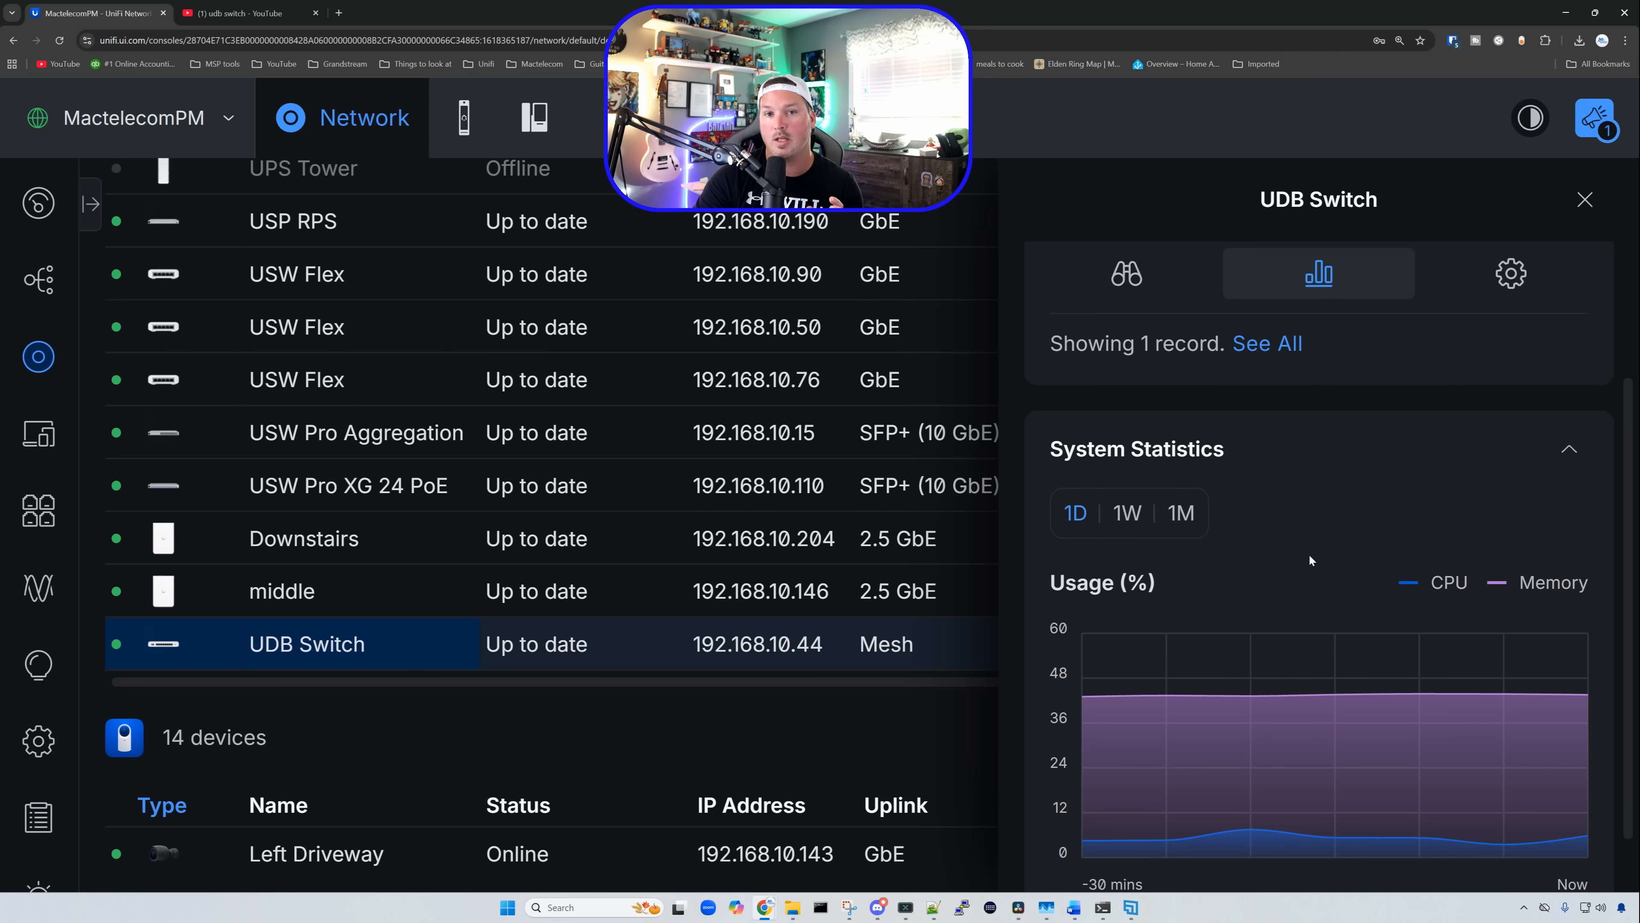
pyautogui.click(1510, 273)
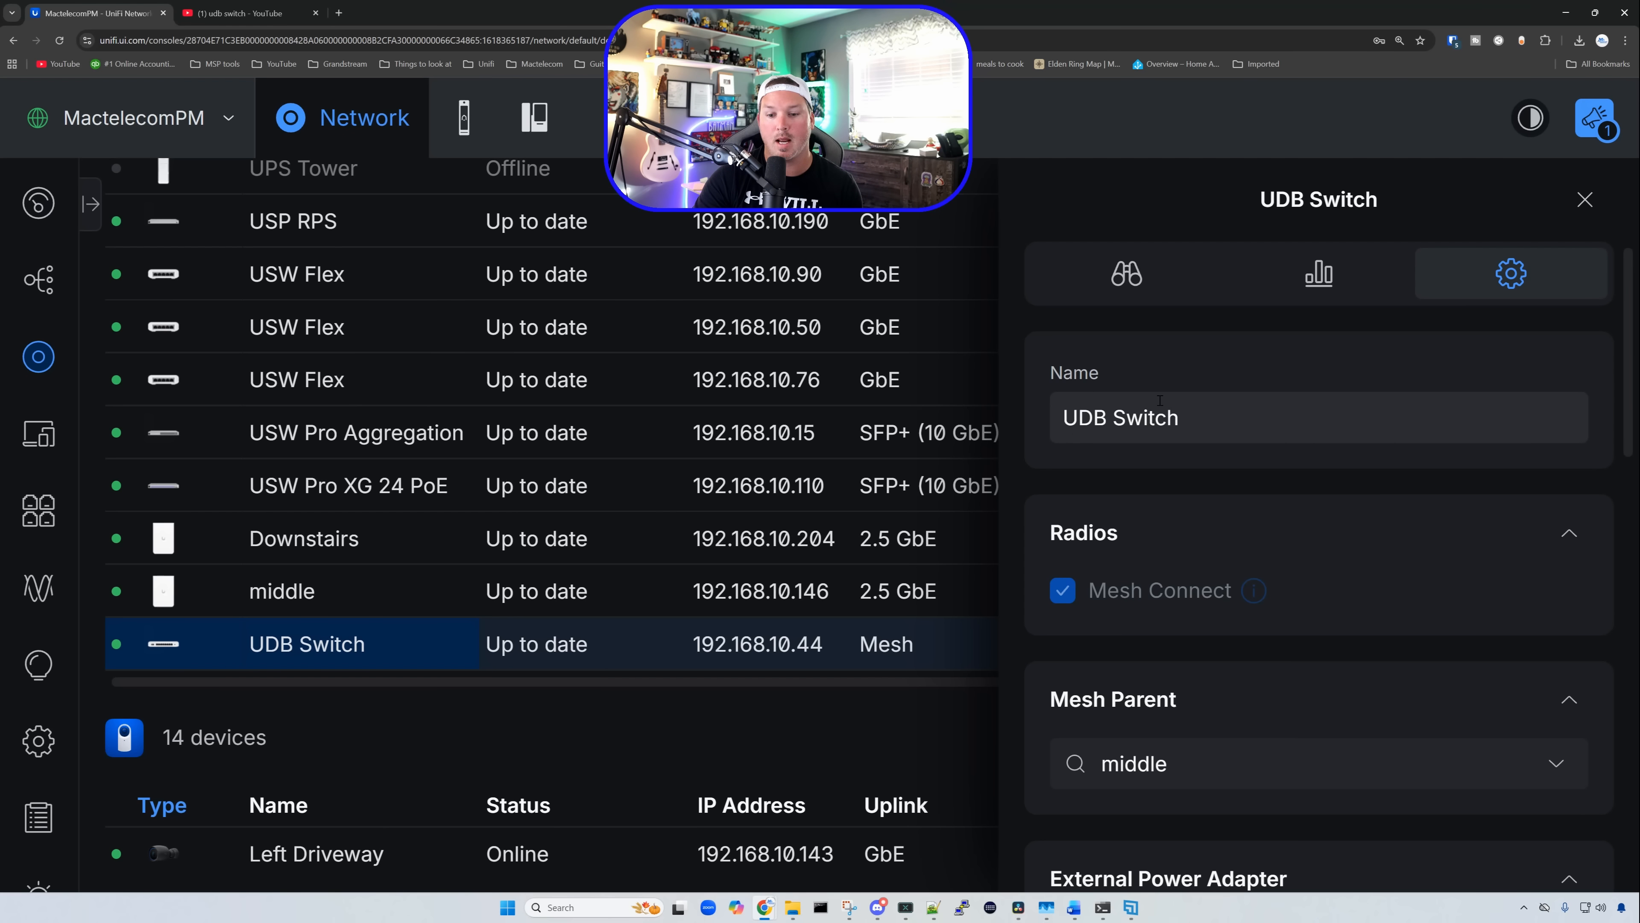
pyautogui.scroll(-3)
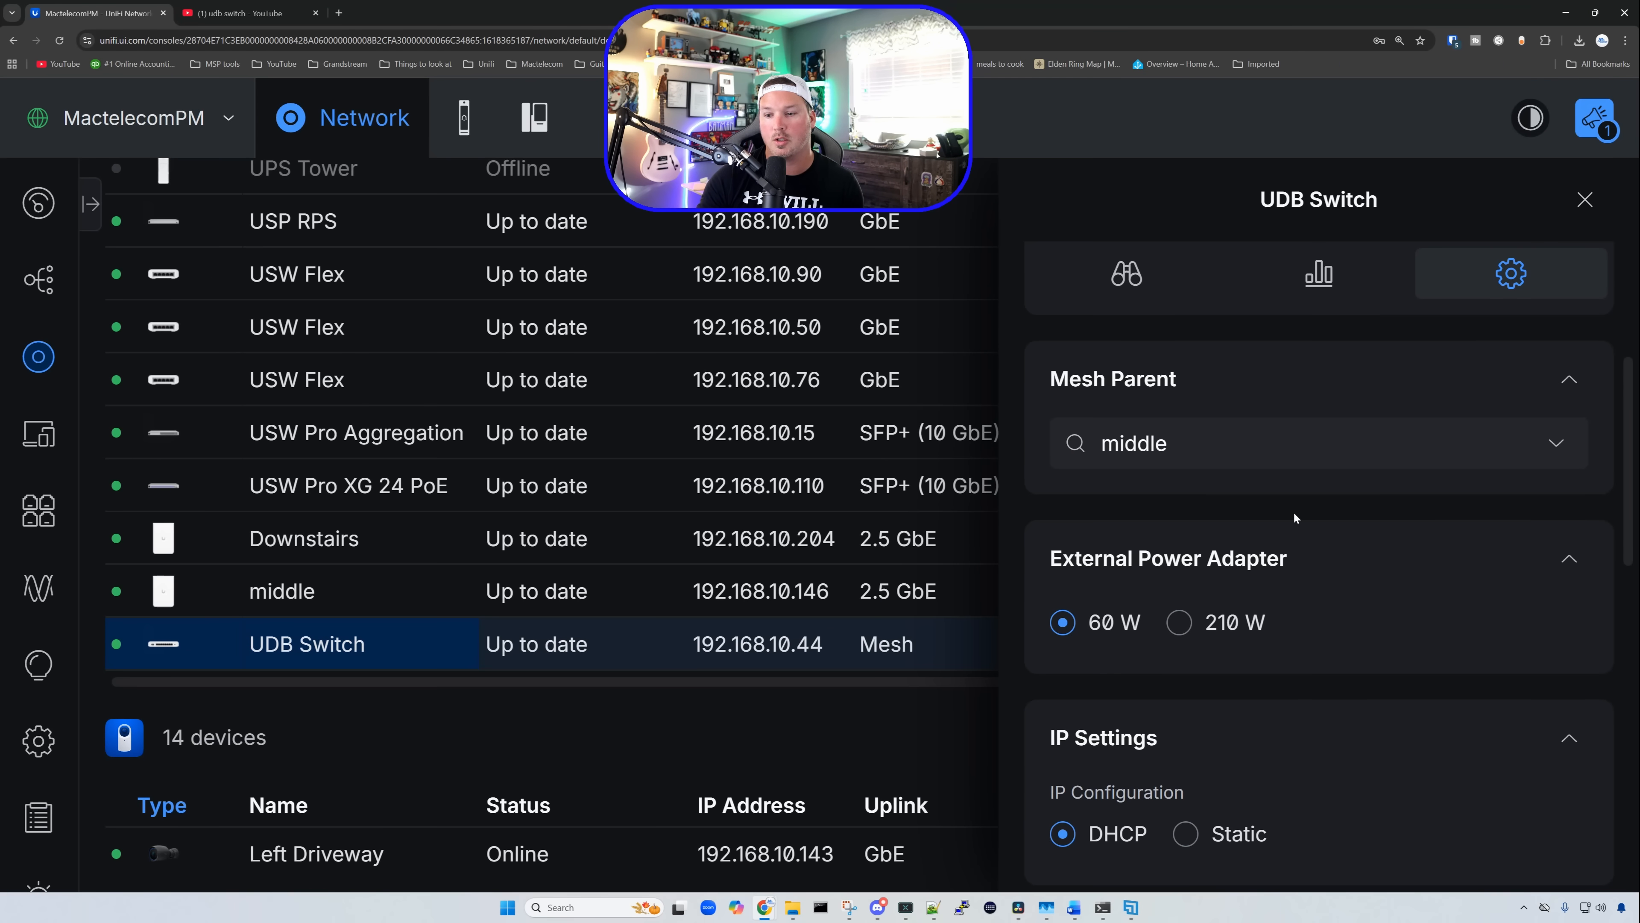
# Check the mesh parent choices, keep middle as parent, and return to the overview.
pyautogui.click(1316, 443)
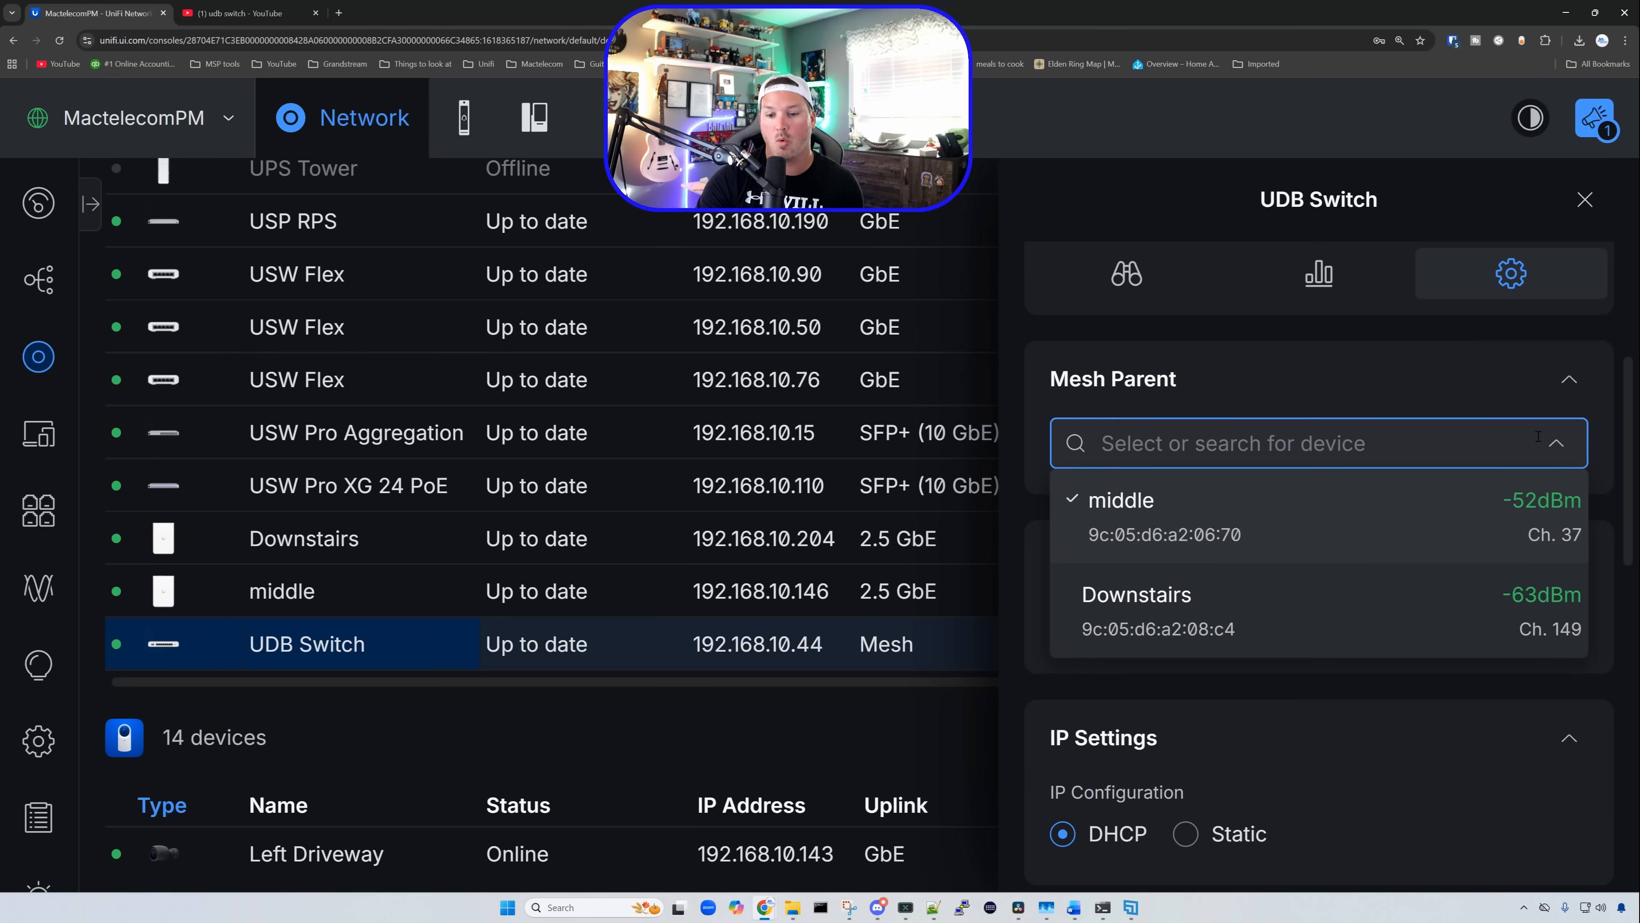
pyautogui.click(1119, 500)
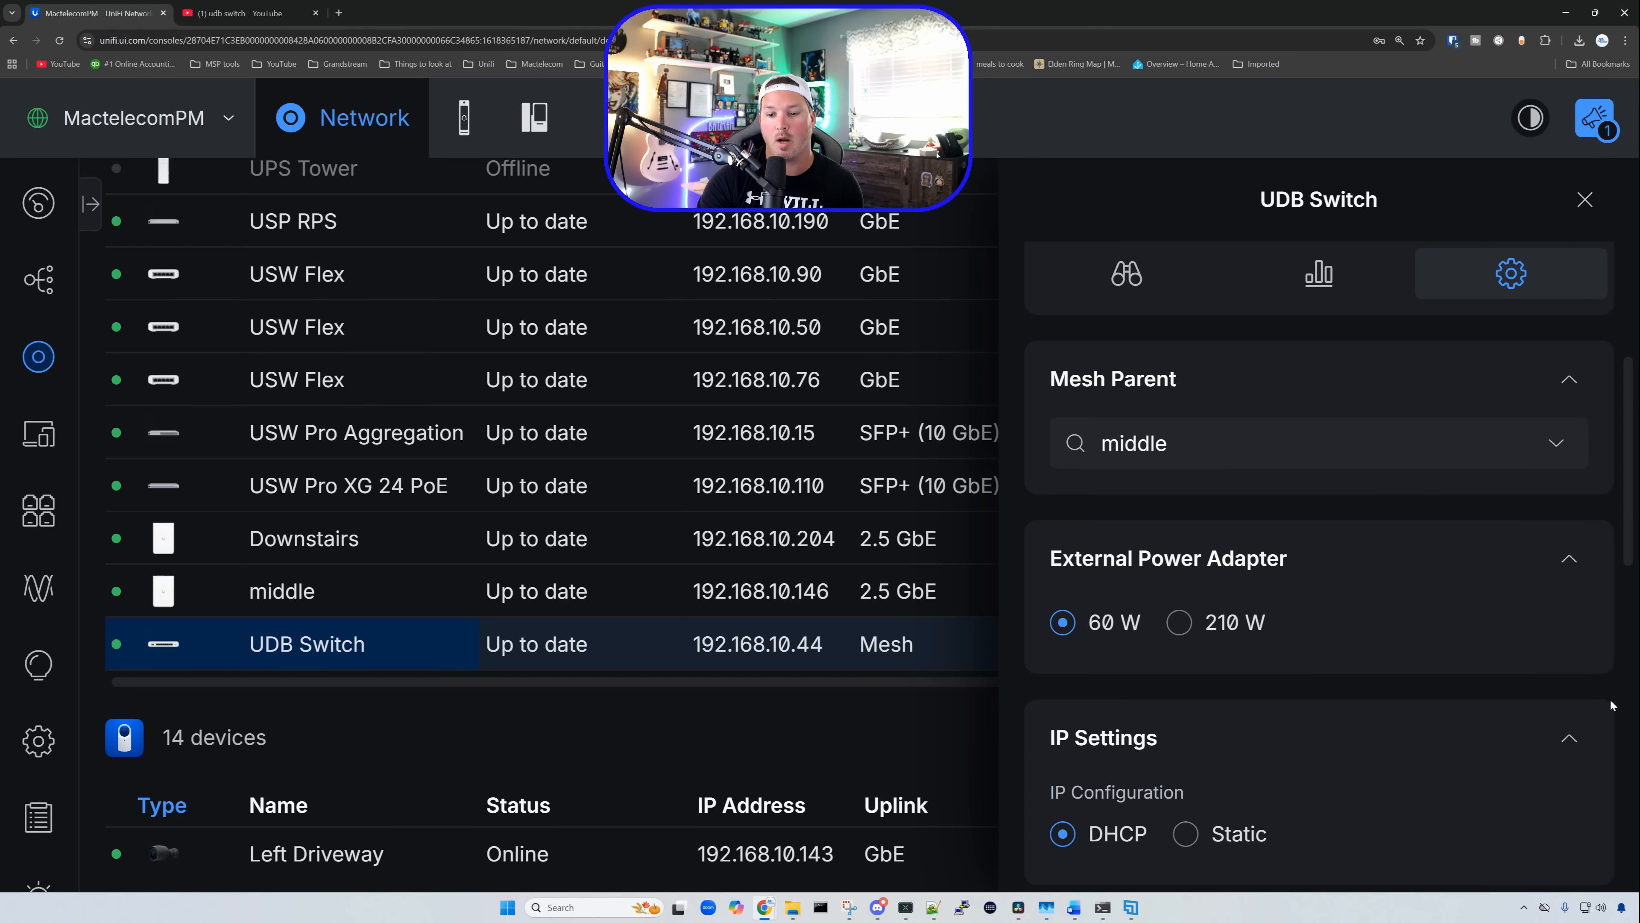
pyautogui.click(1316, 442)
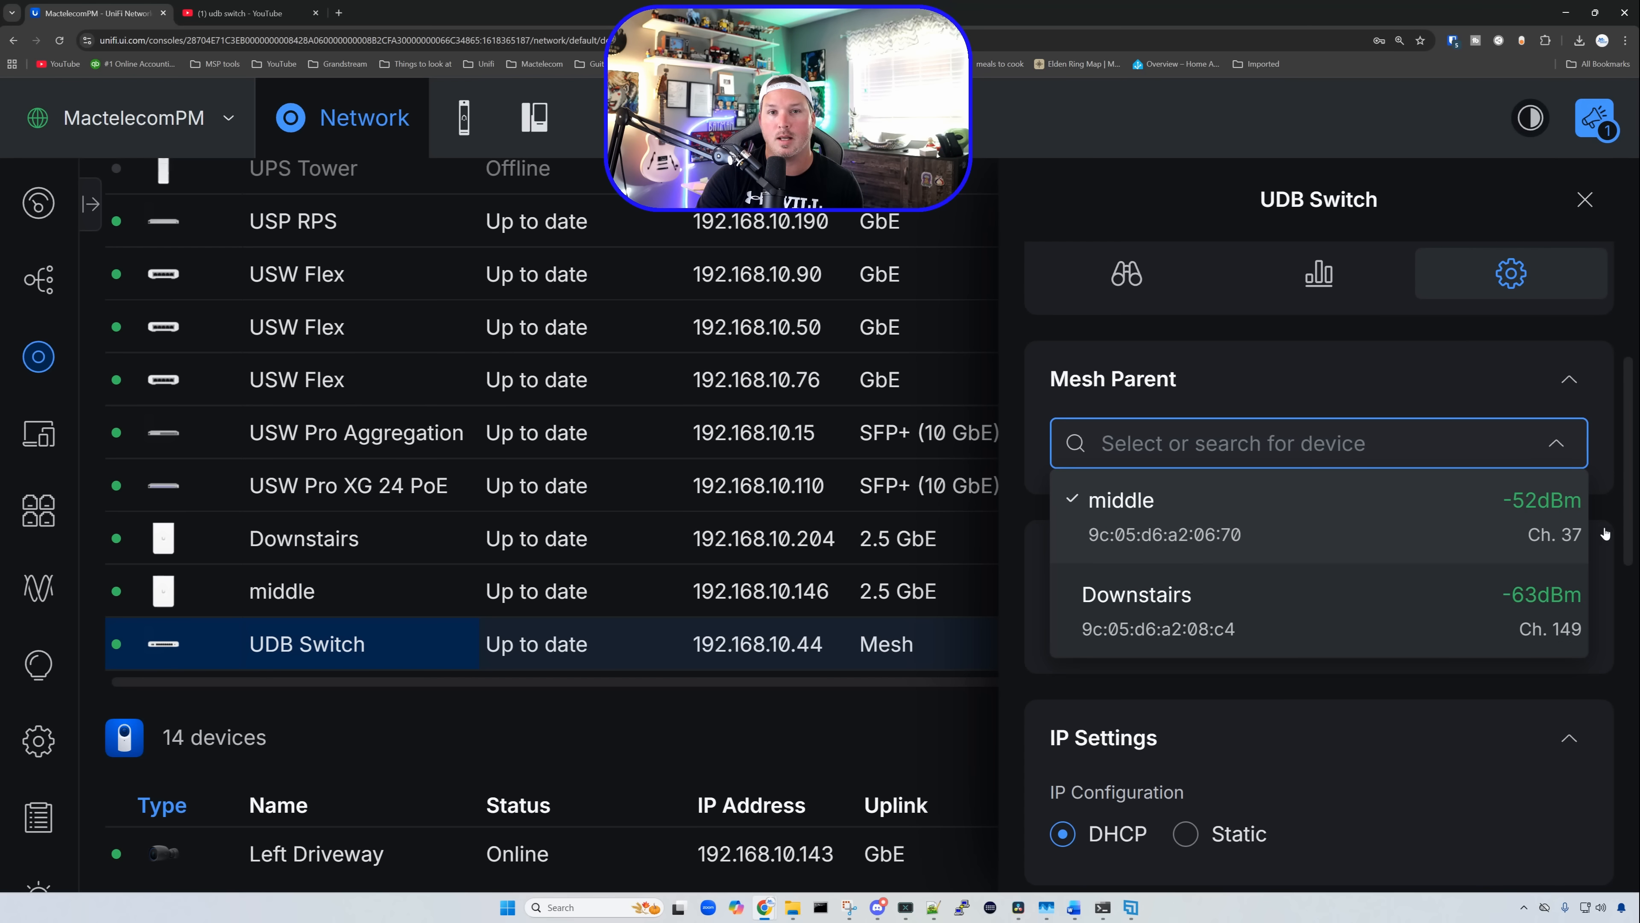
pyautogui.click(1120, 500)
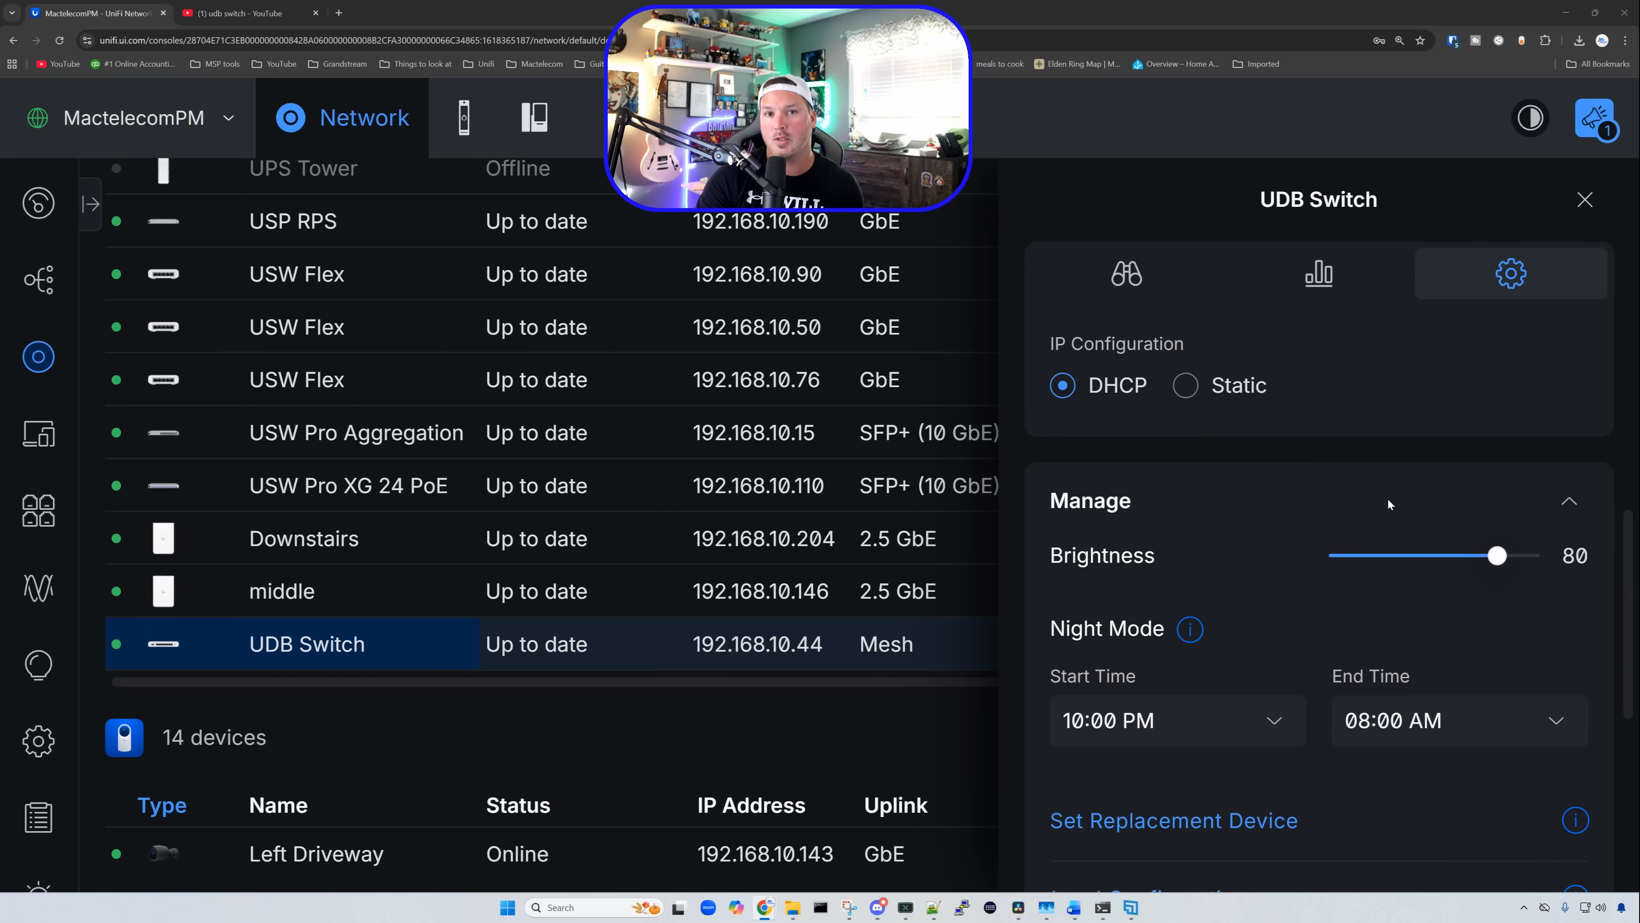
pyautogui.scroll(-3)
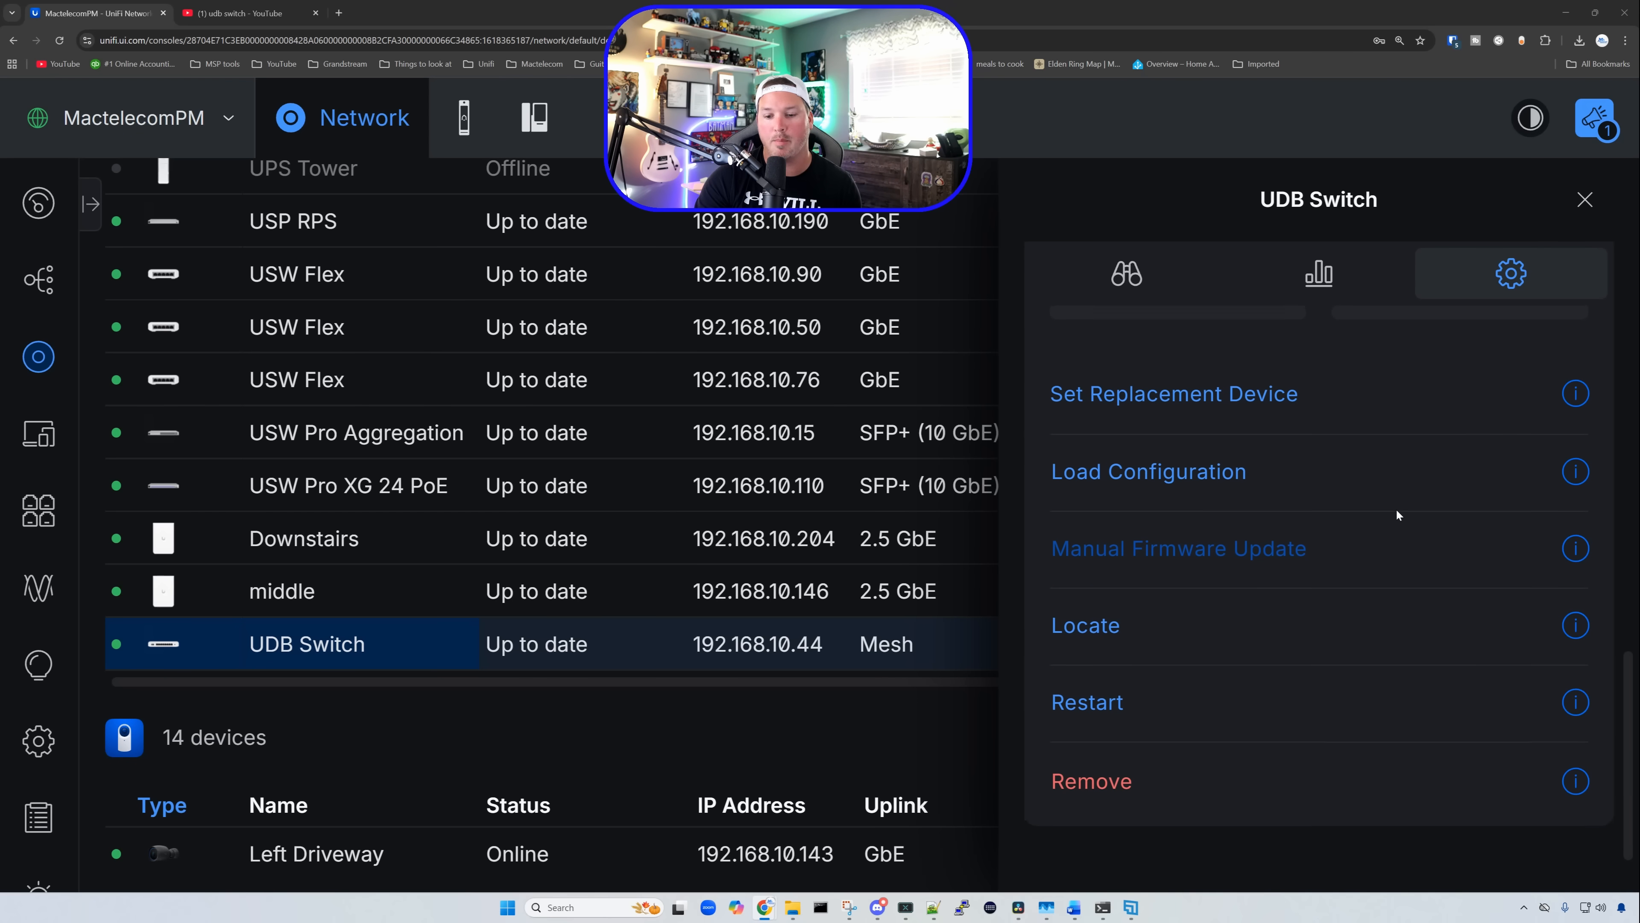
pyautogui.click(1509, 273)
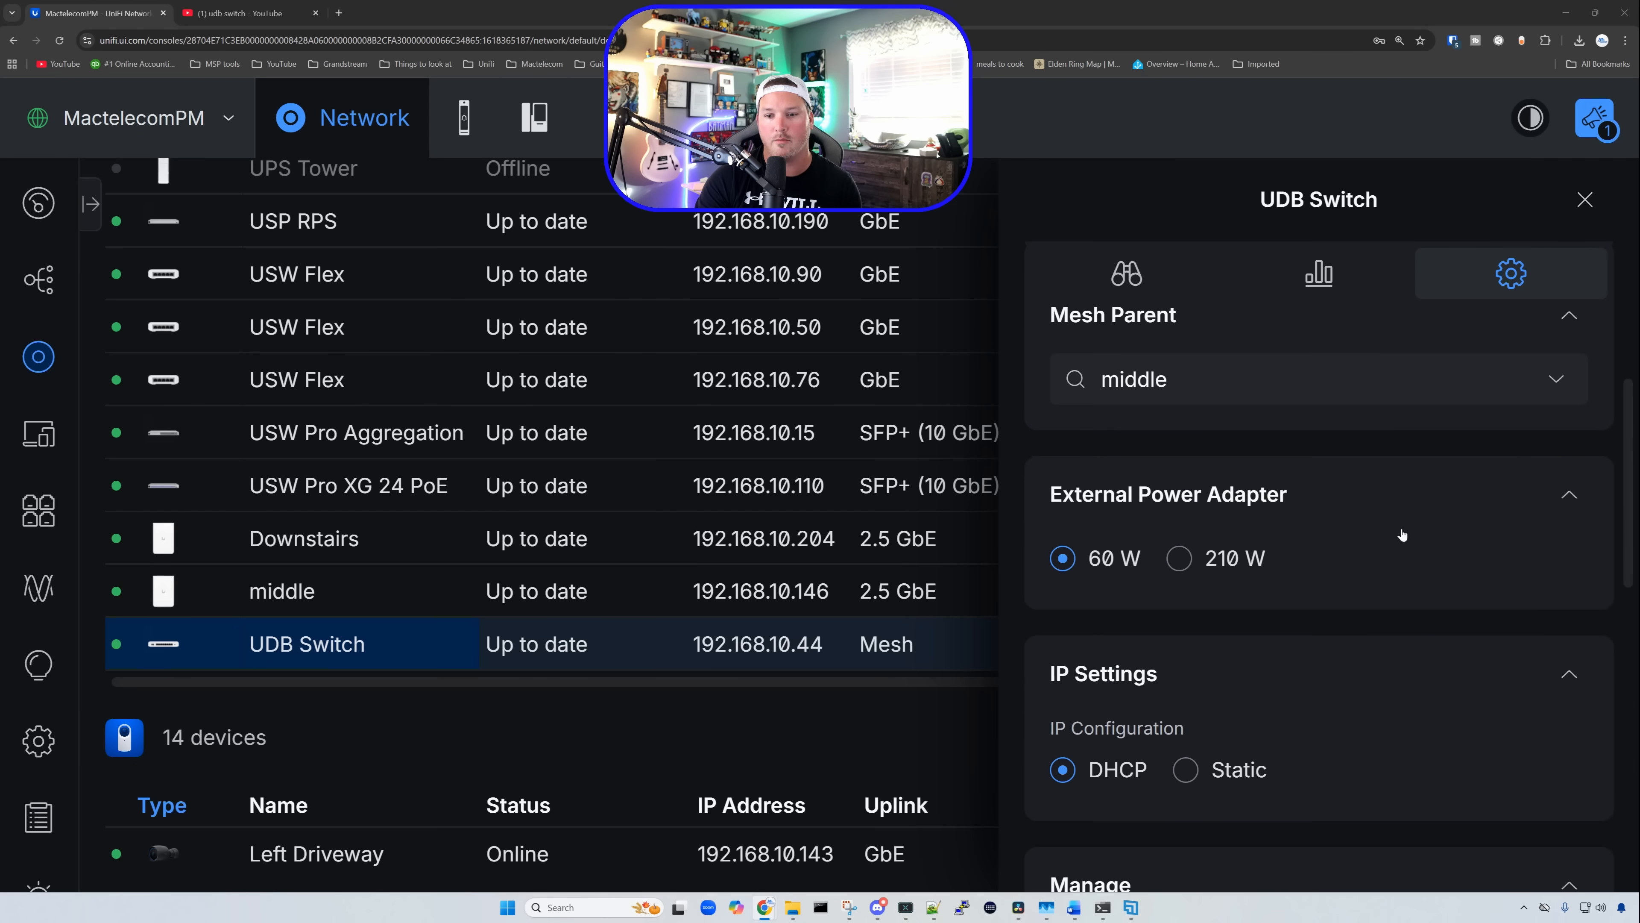
pyautogui.click(1126, 273)
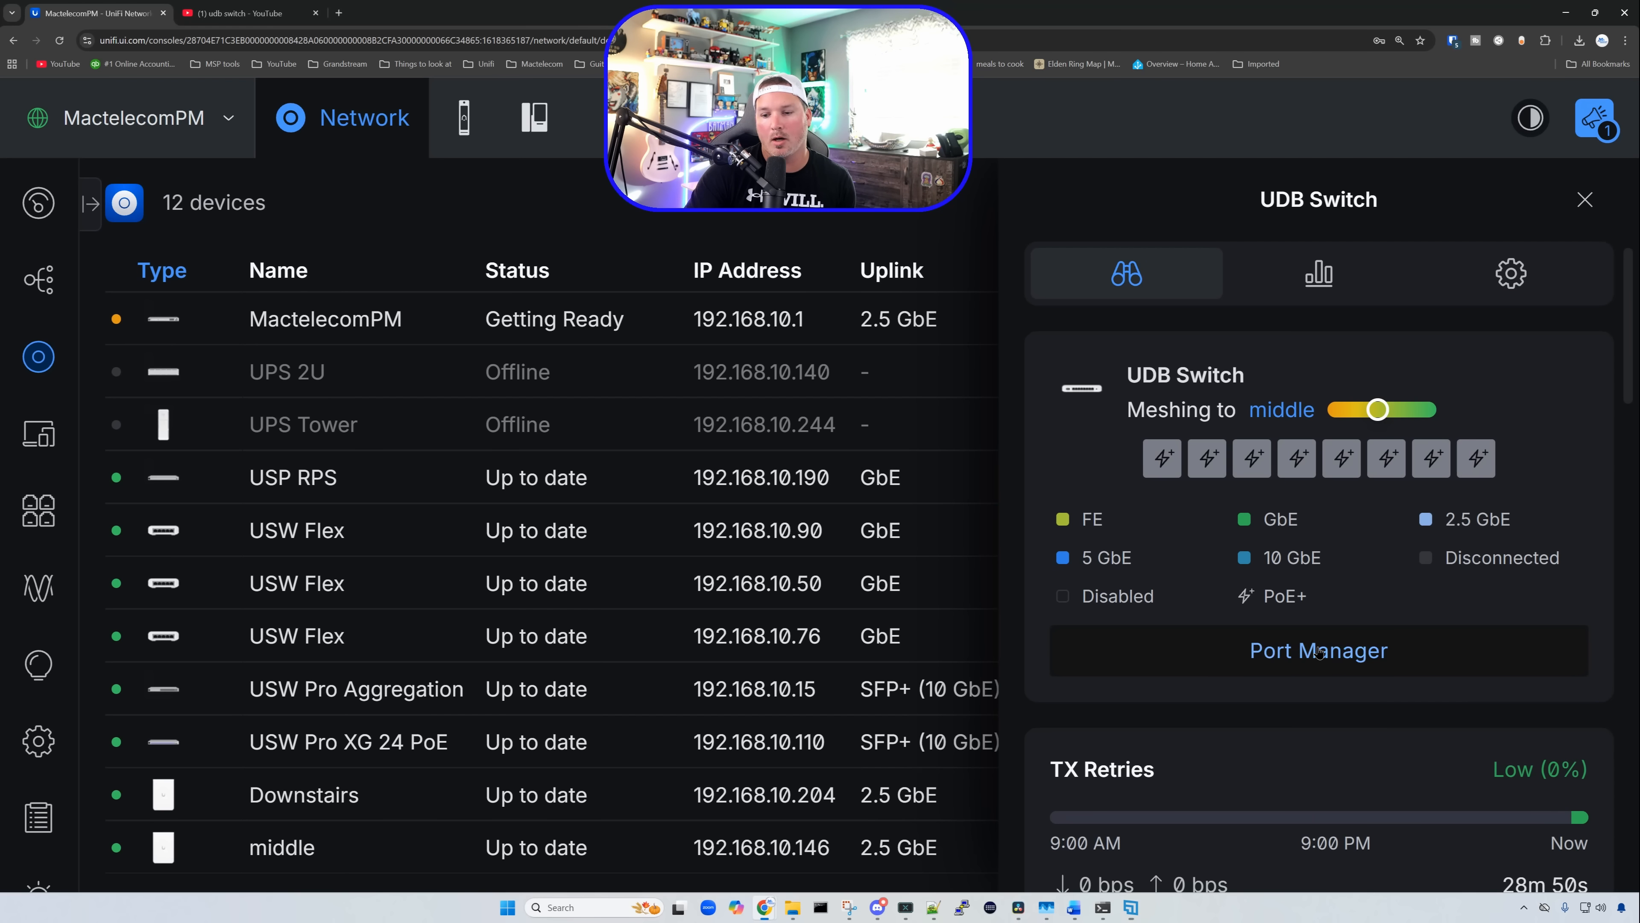
# In Port Manager, set port 1's native VLAN to IoT (3) and apply.
pyautogui.click(1317, 649)
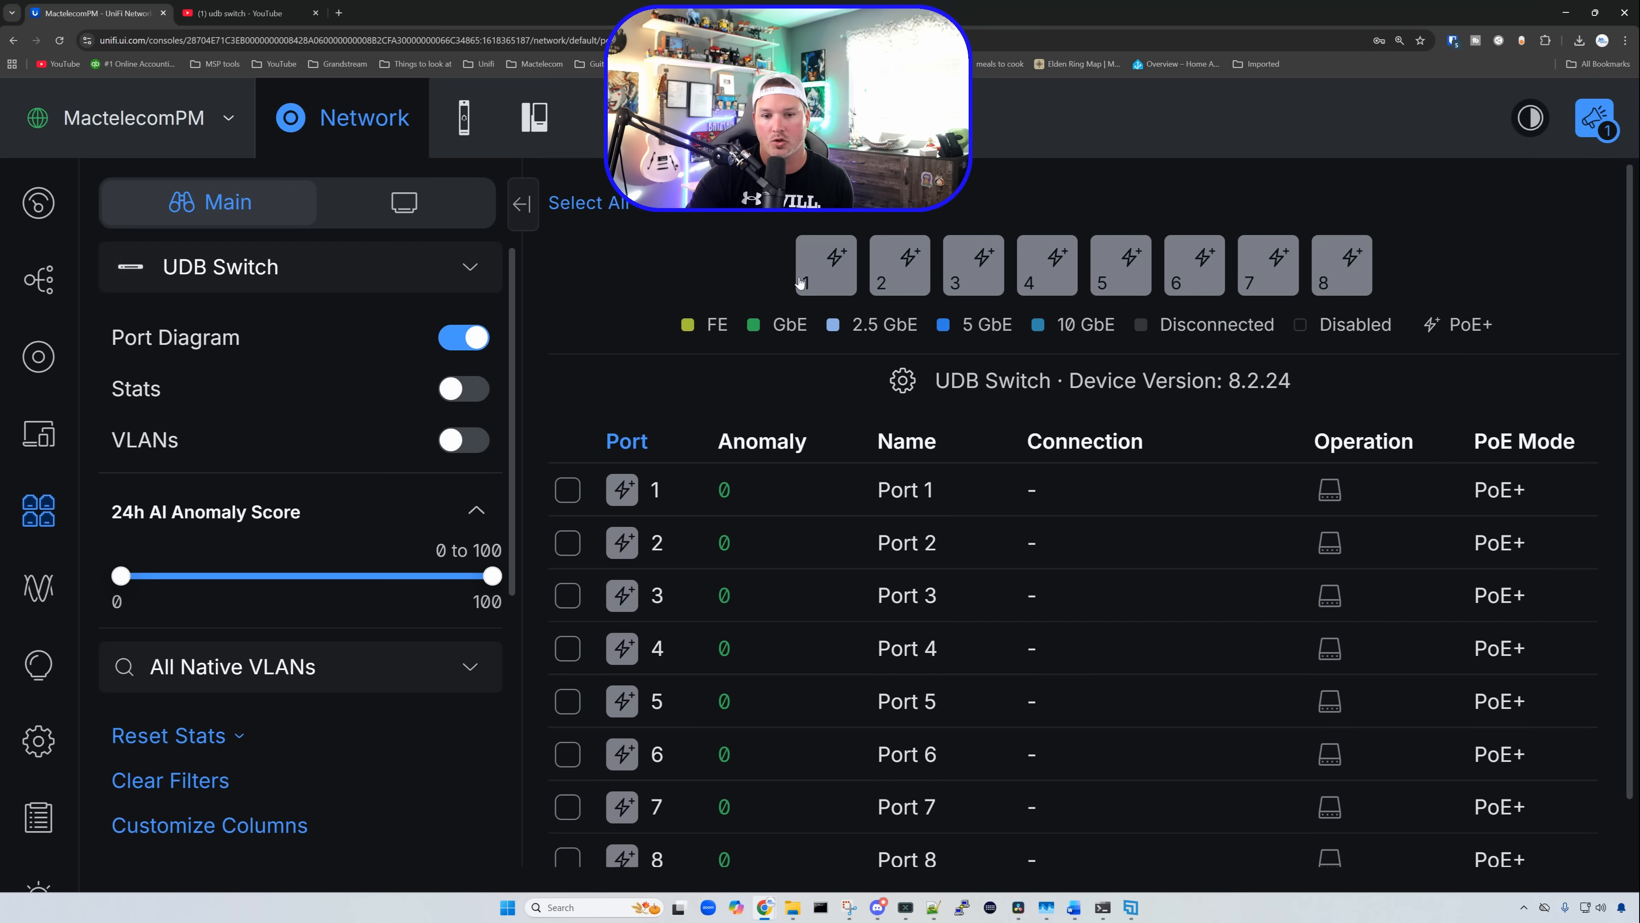
pyautogui.click(825, 265)
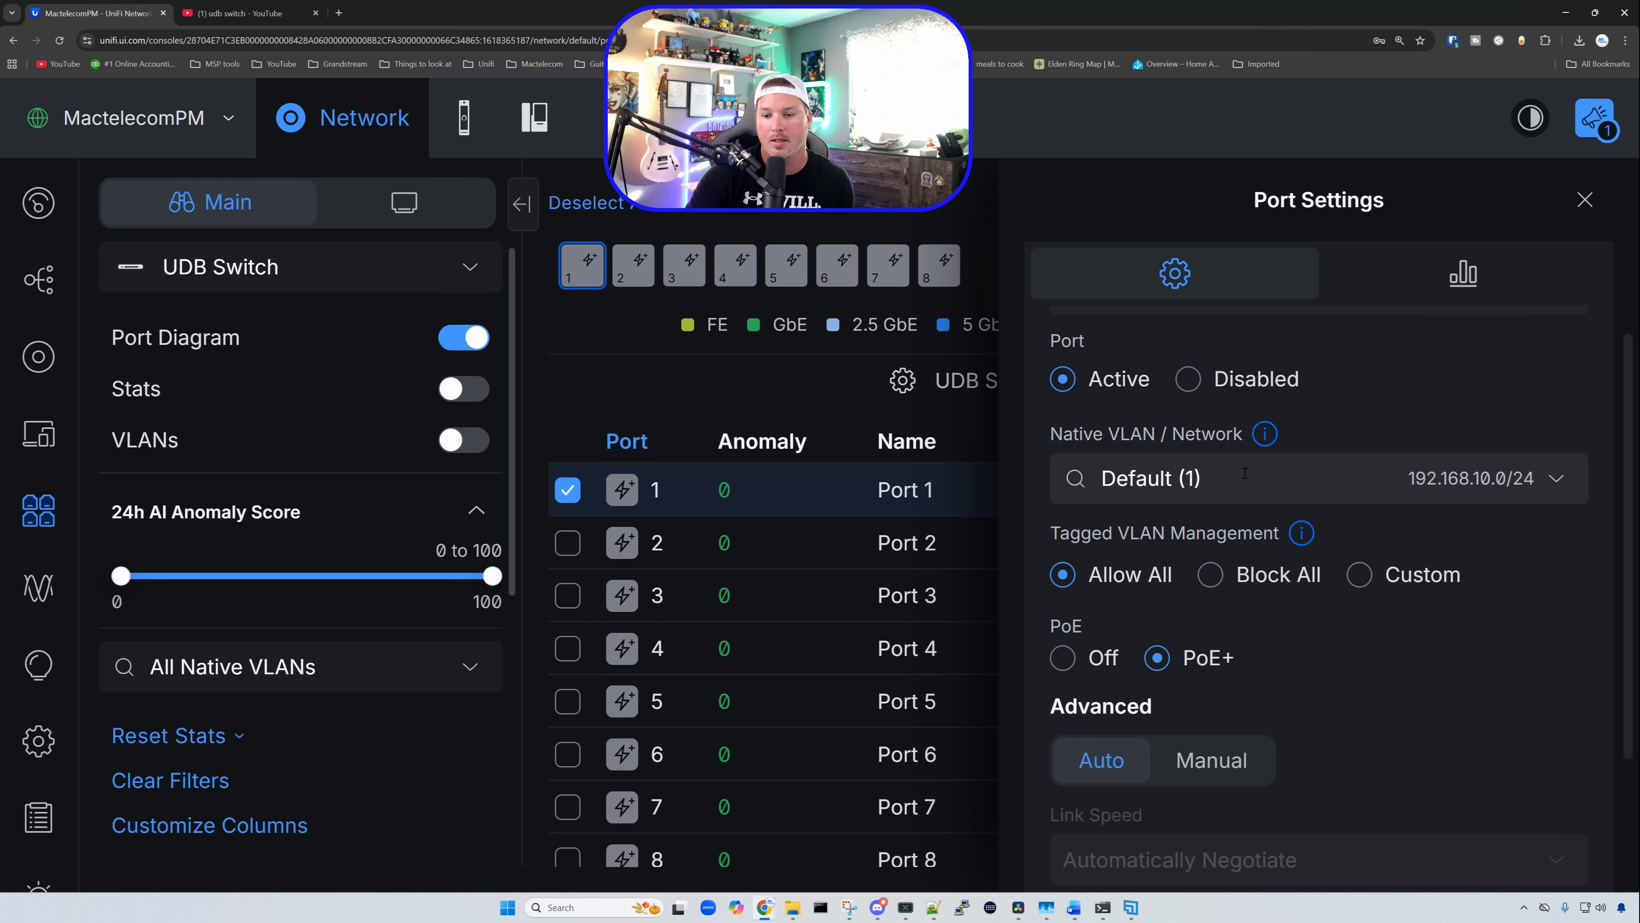
pyautogui.click(1308, 478)
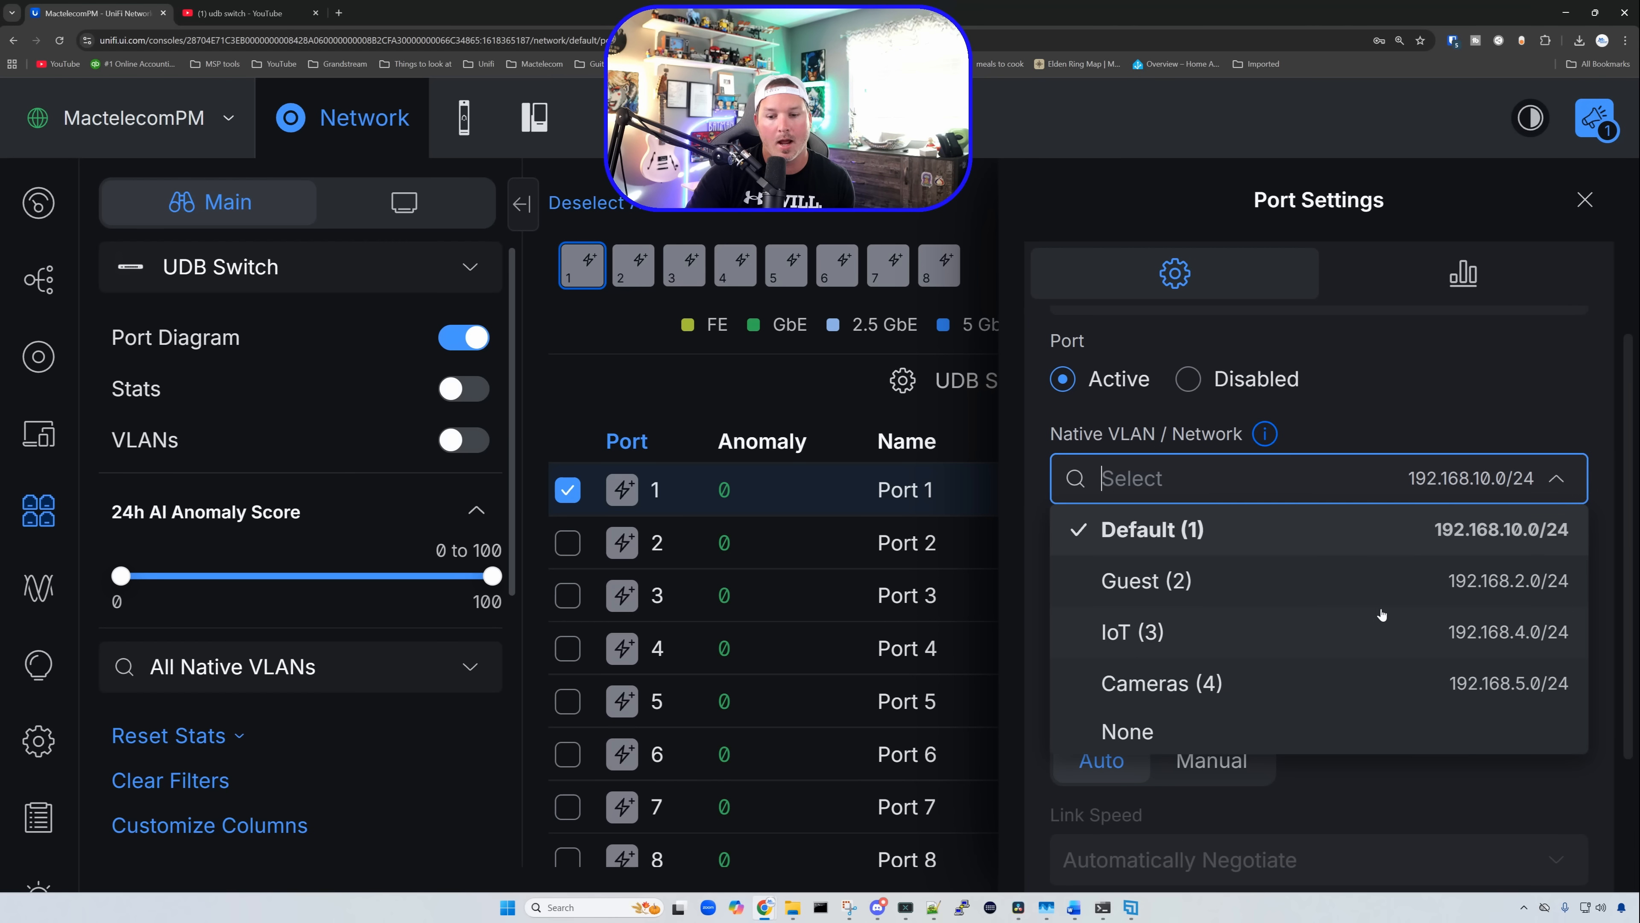
pyautogui.click(1132, 631)
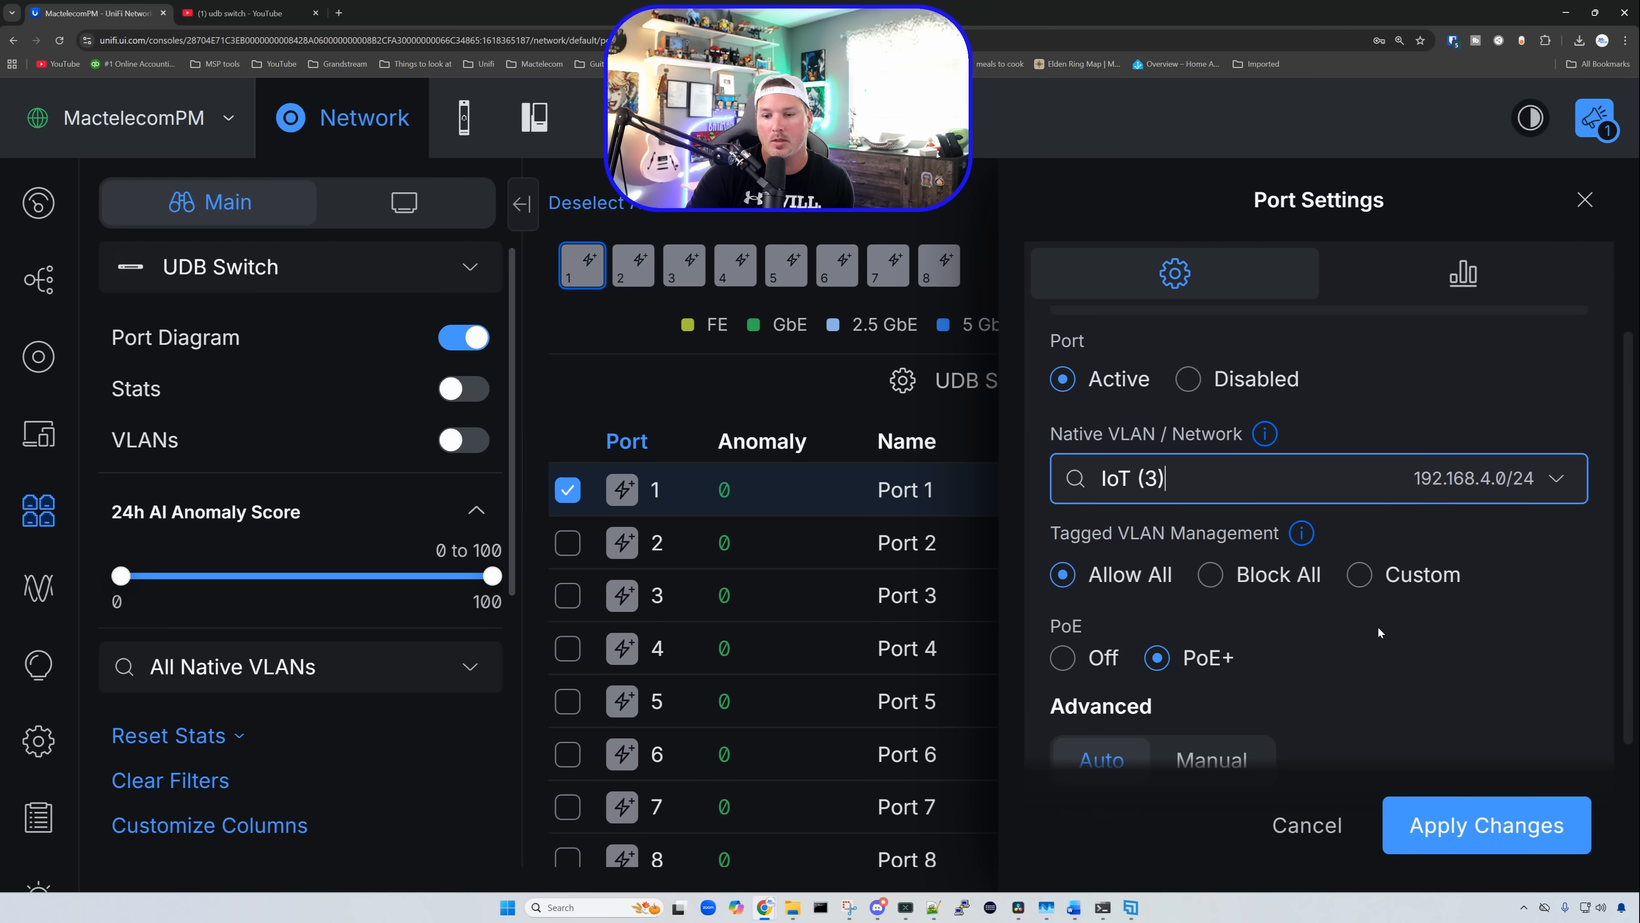
pyautogui.click(1583, 200)
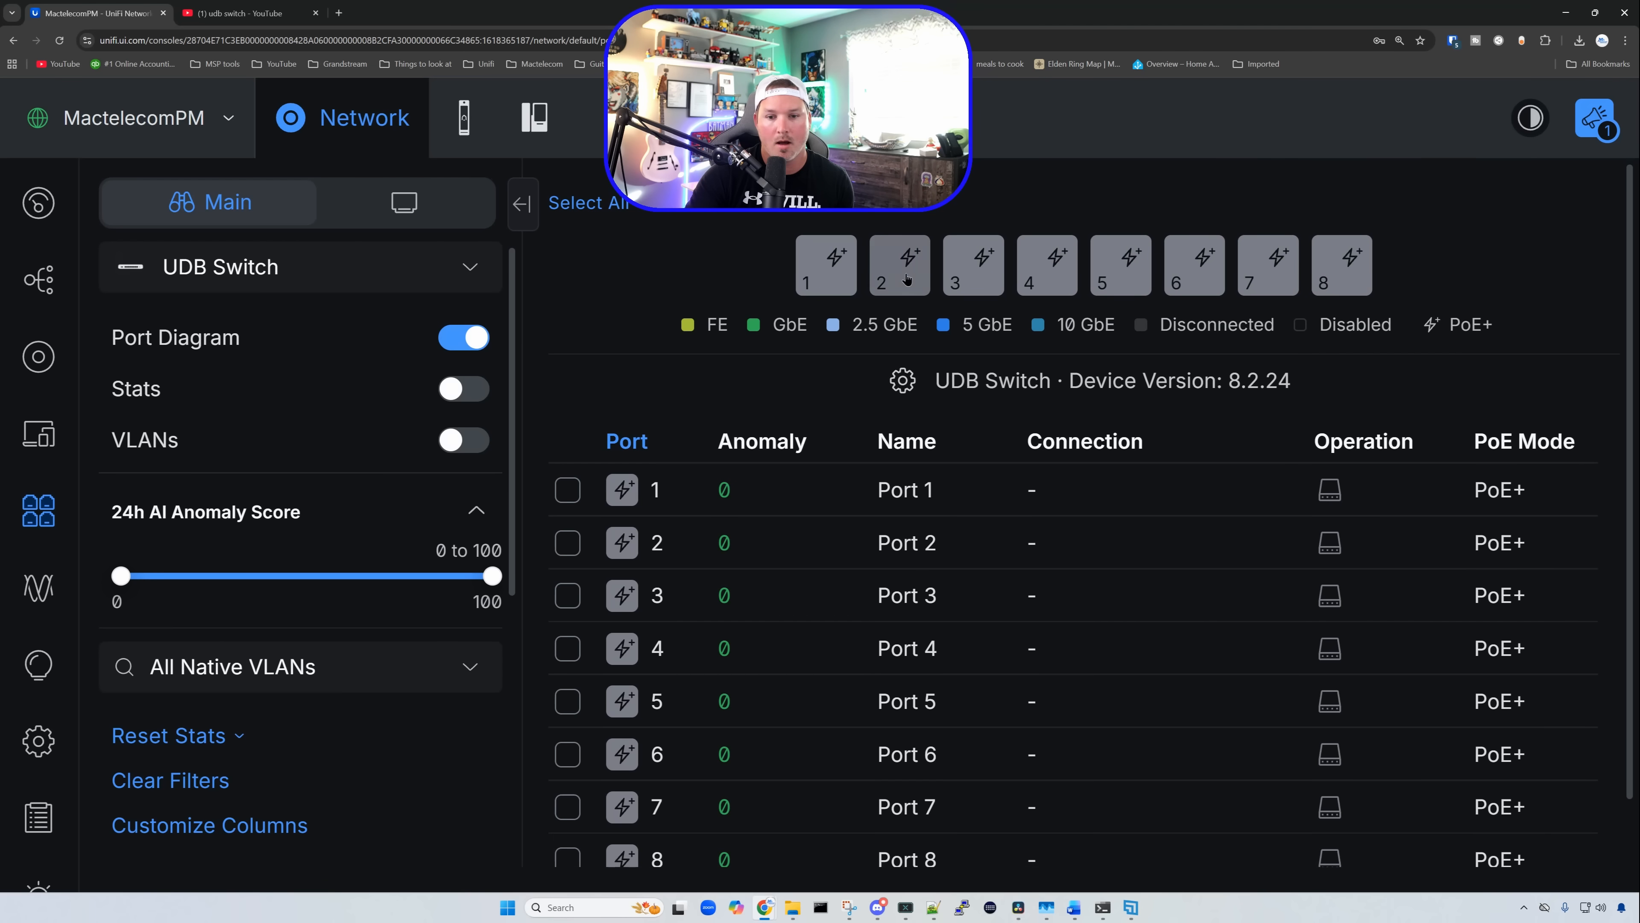
# Select the next port and show its native network choices.
pyautogui.click(899, 265)
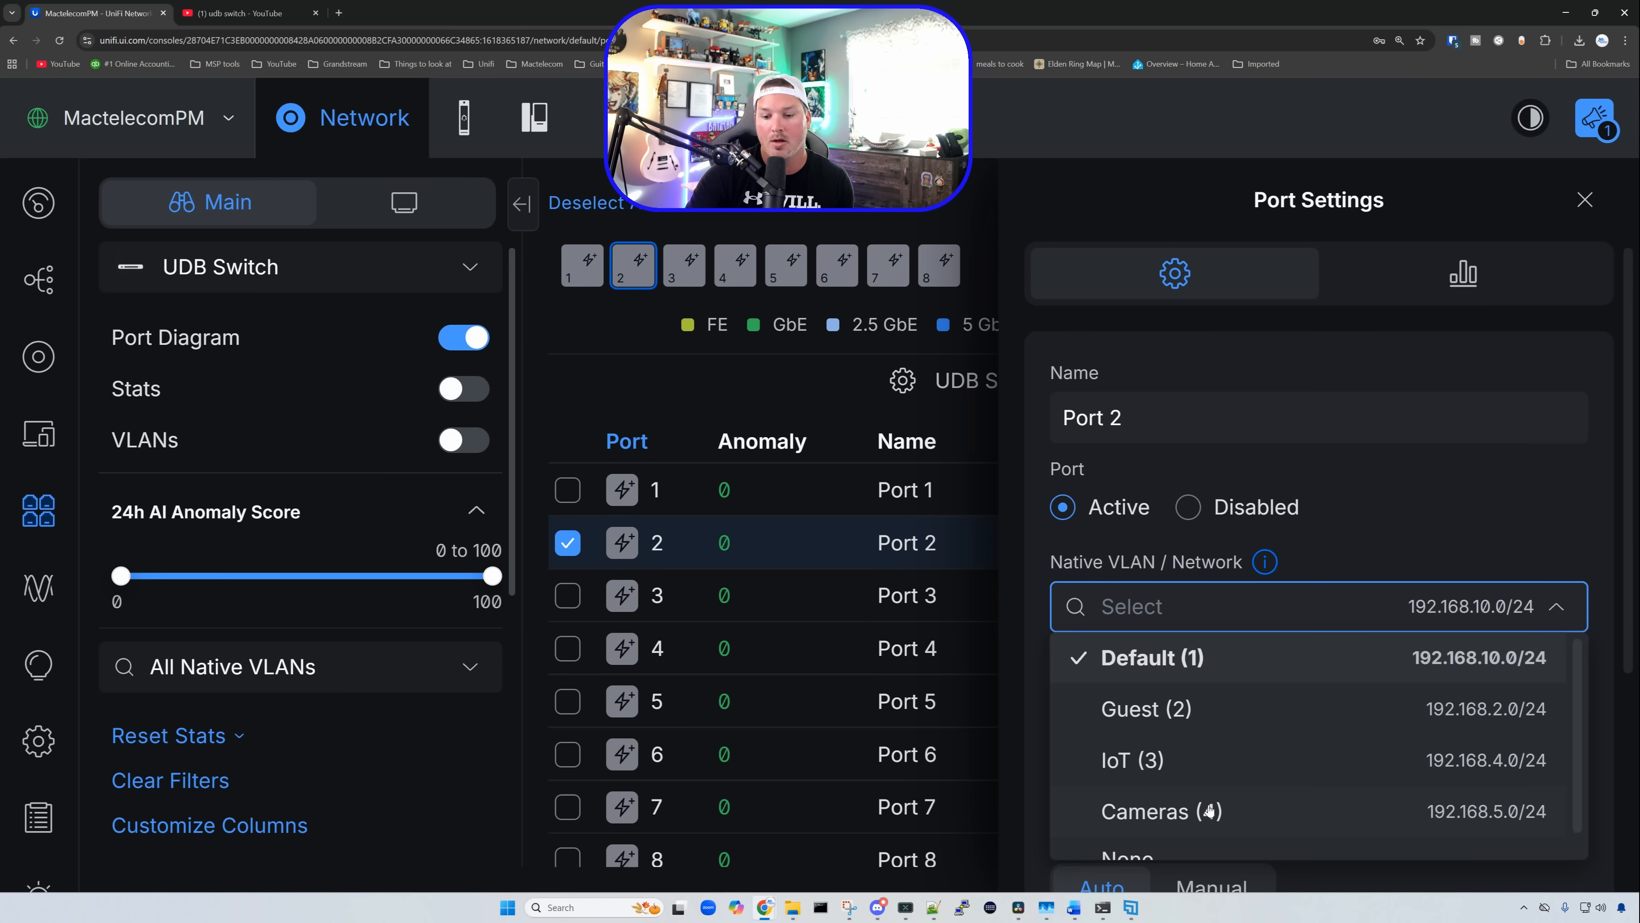
pyautogui.click(1584, 200)
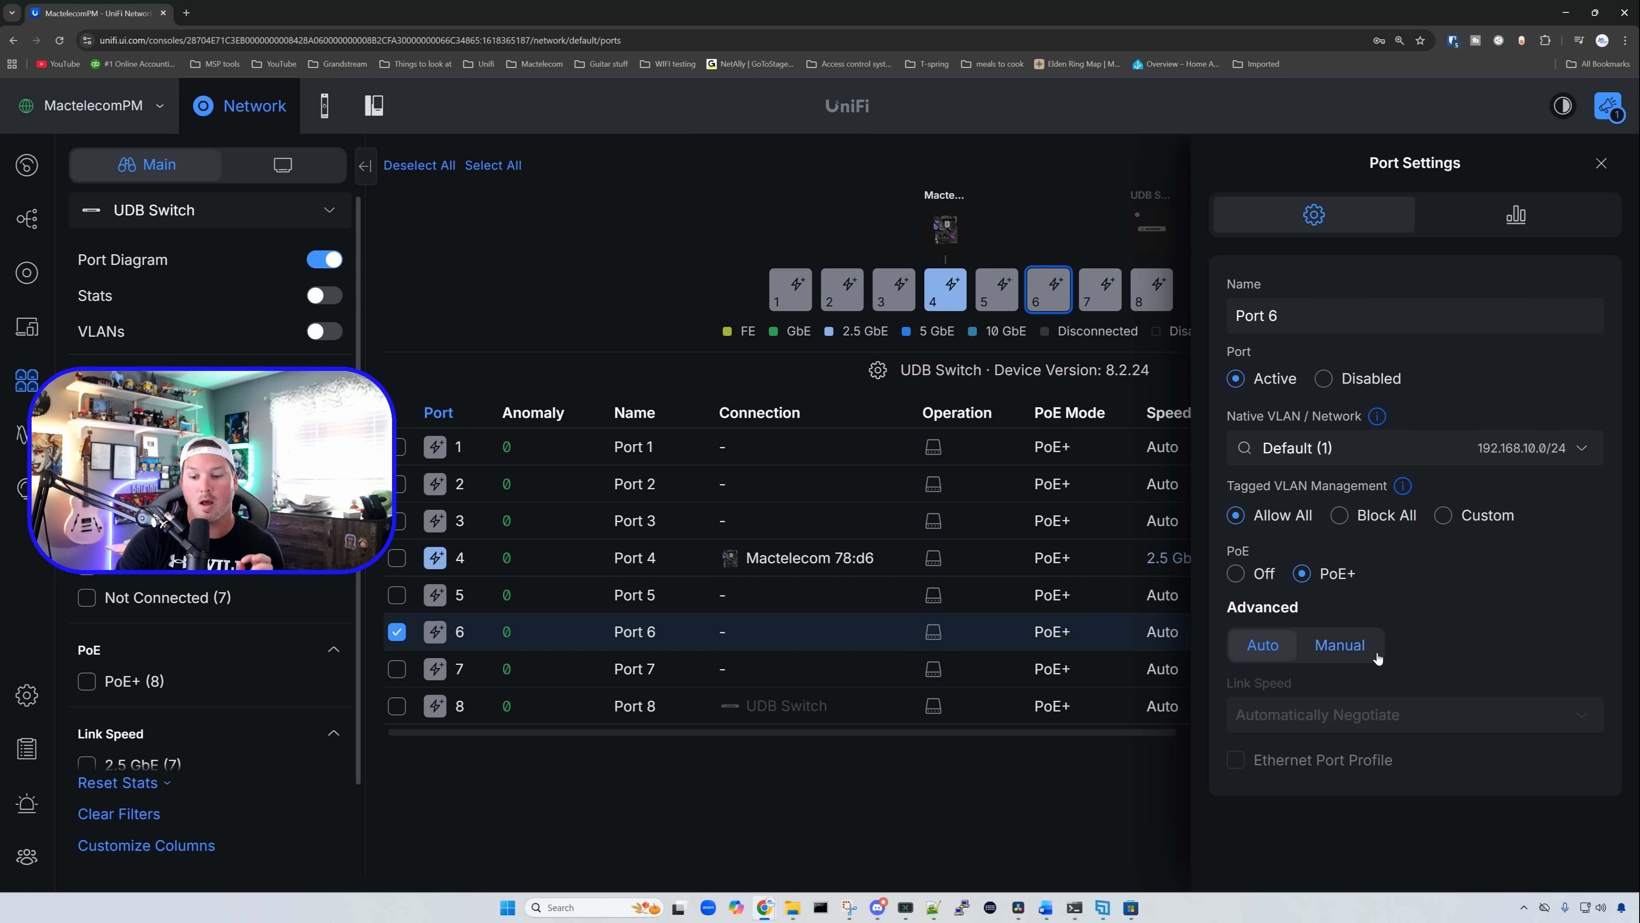
# Create a new Ethernet port profile named Voip/IoT with native VLAN IoT.
pyautogui.click(1338, 644)
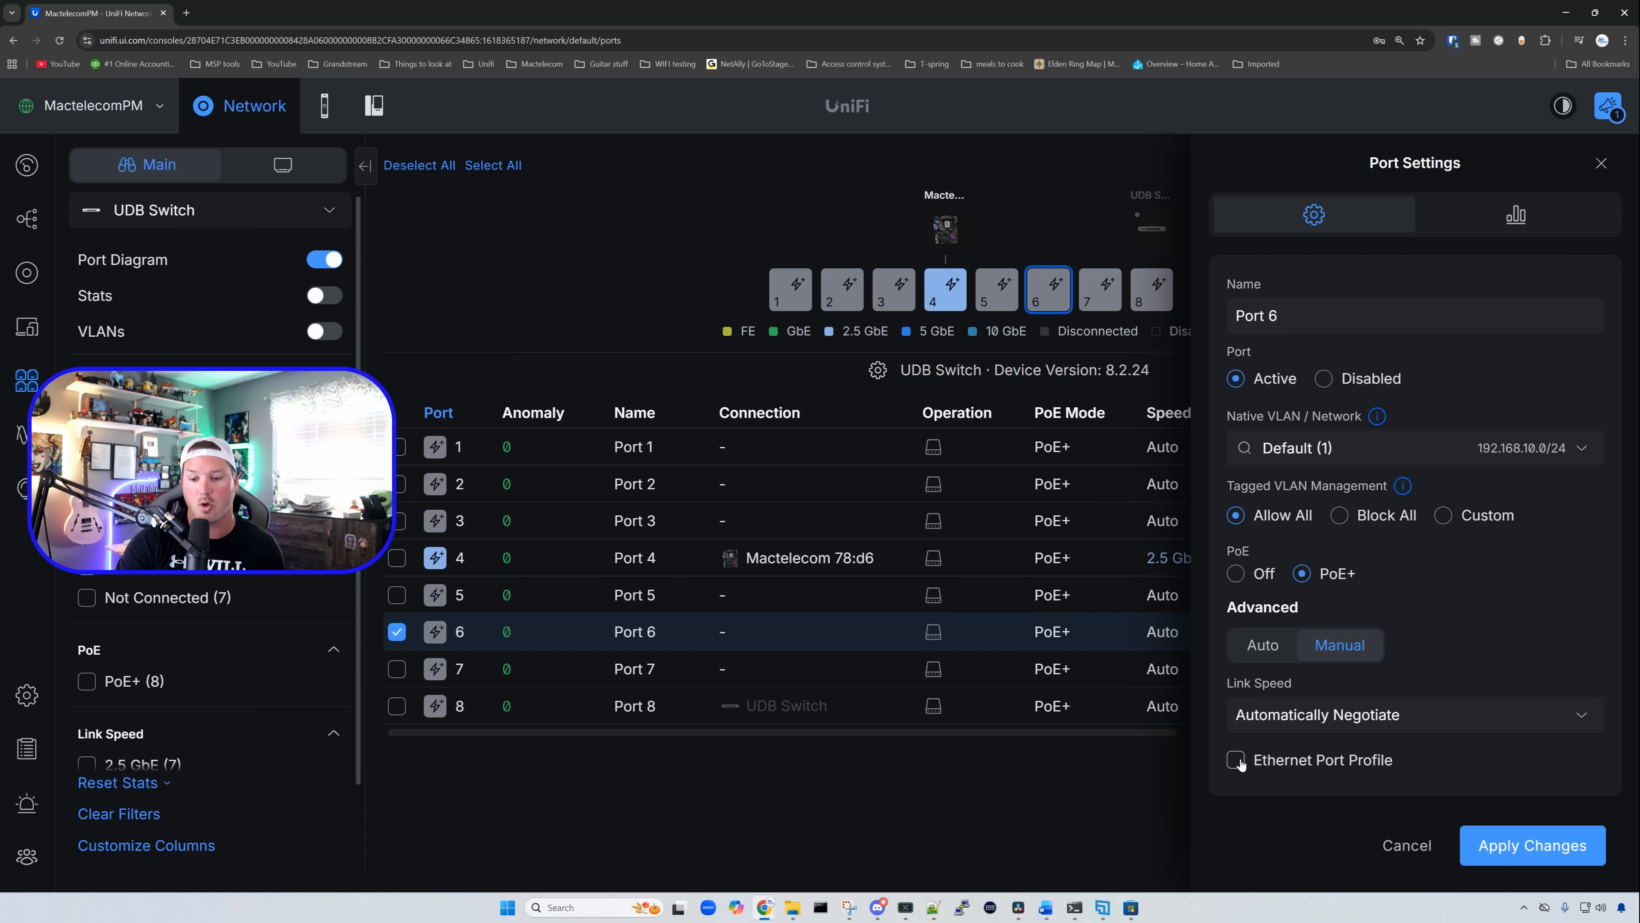
pyautogui.click(1236, 761)
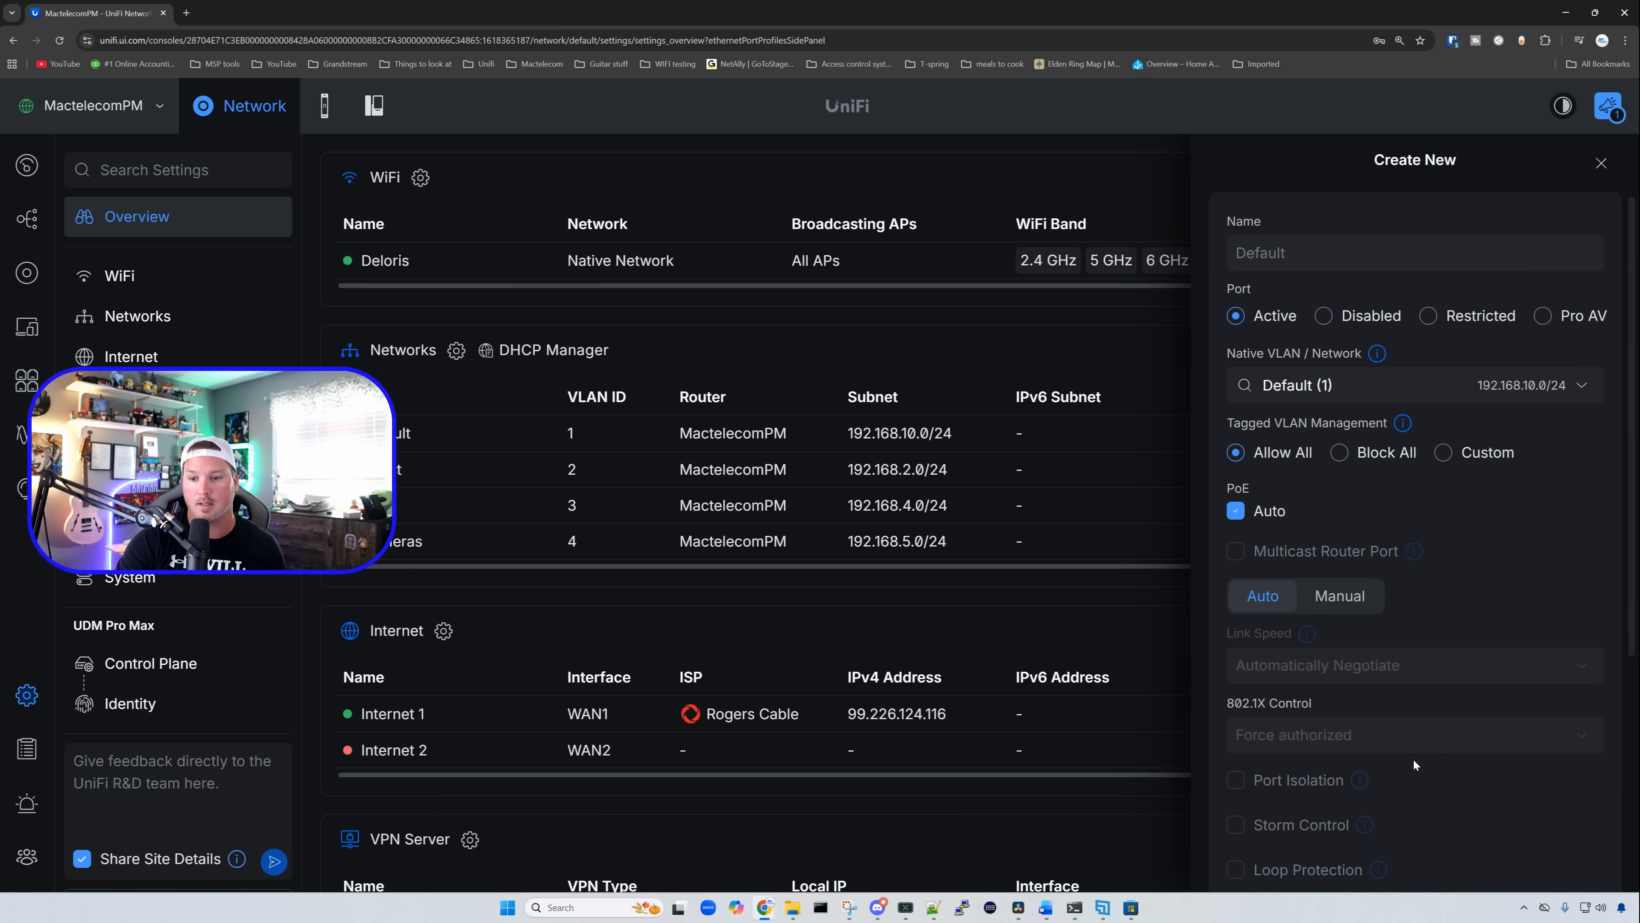
pyautogui.write('Voip/IoT')
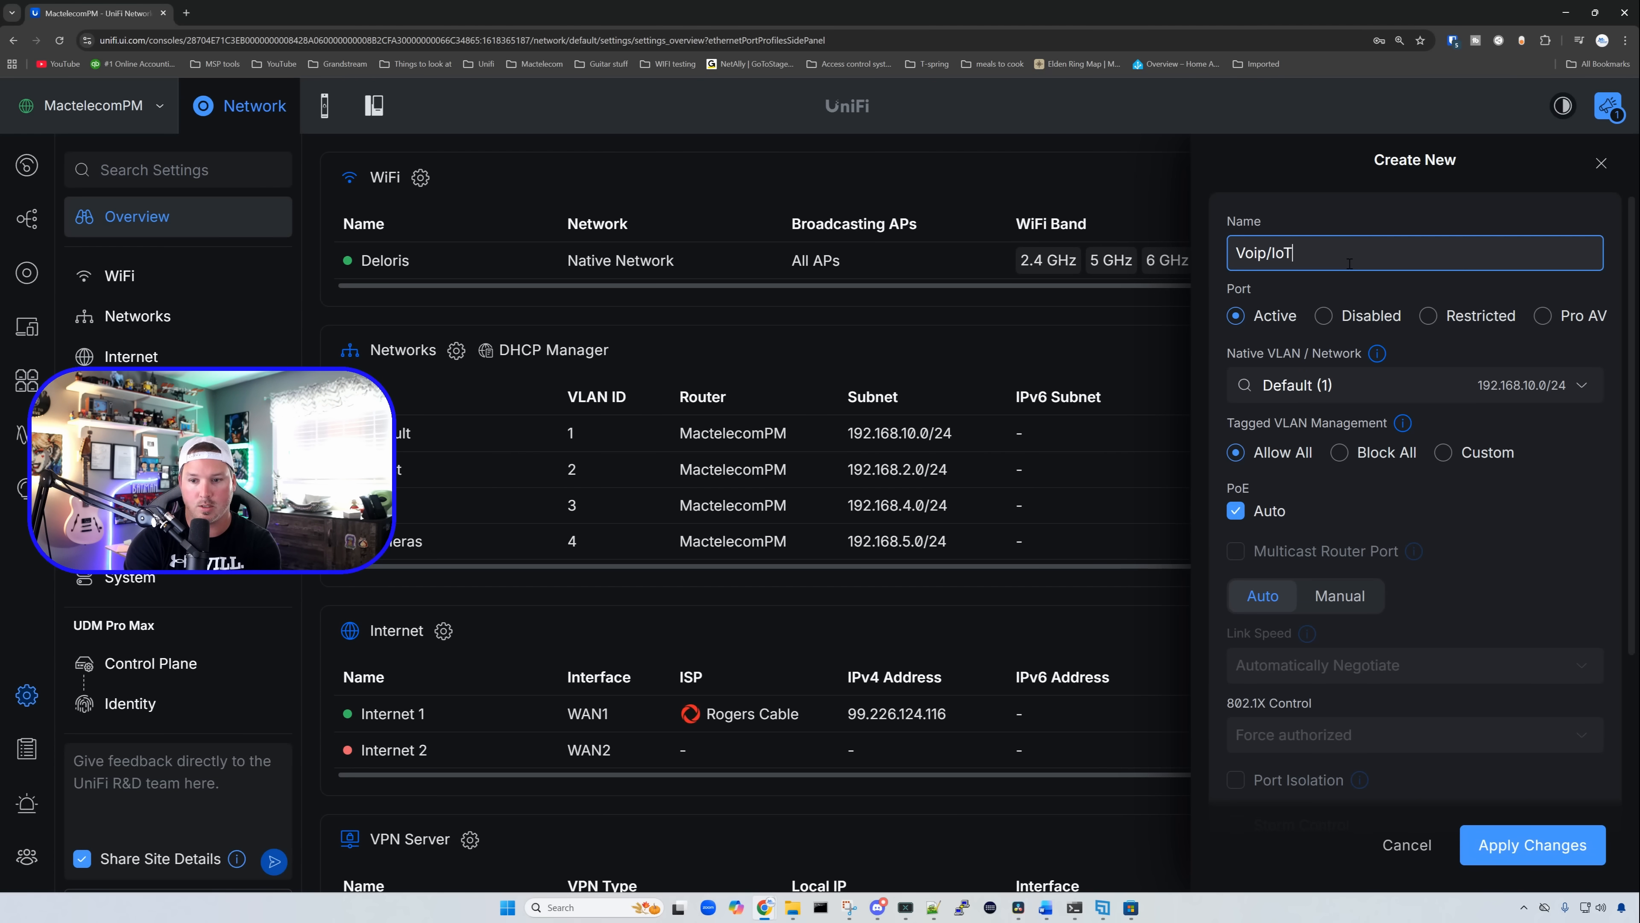
pyautogui.click(1412, 385)
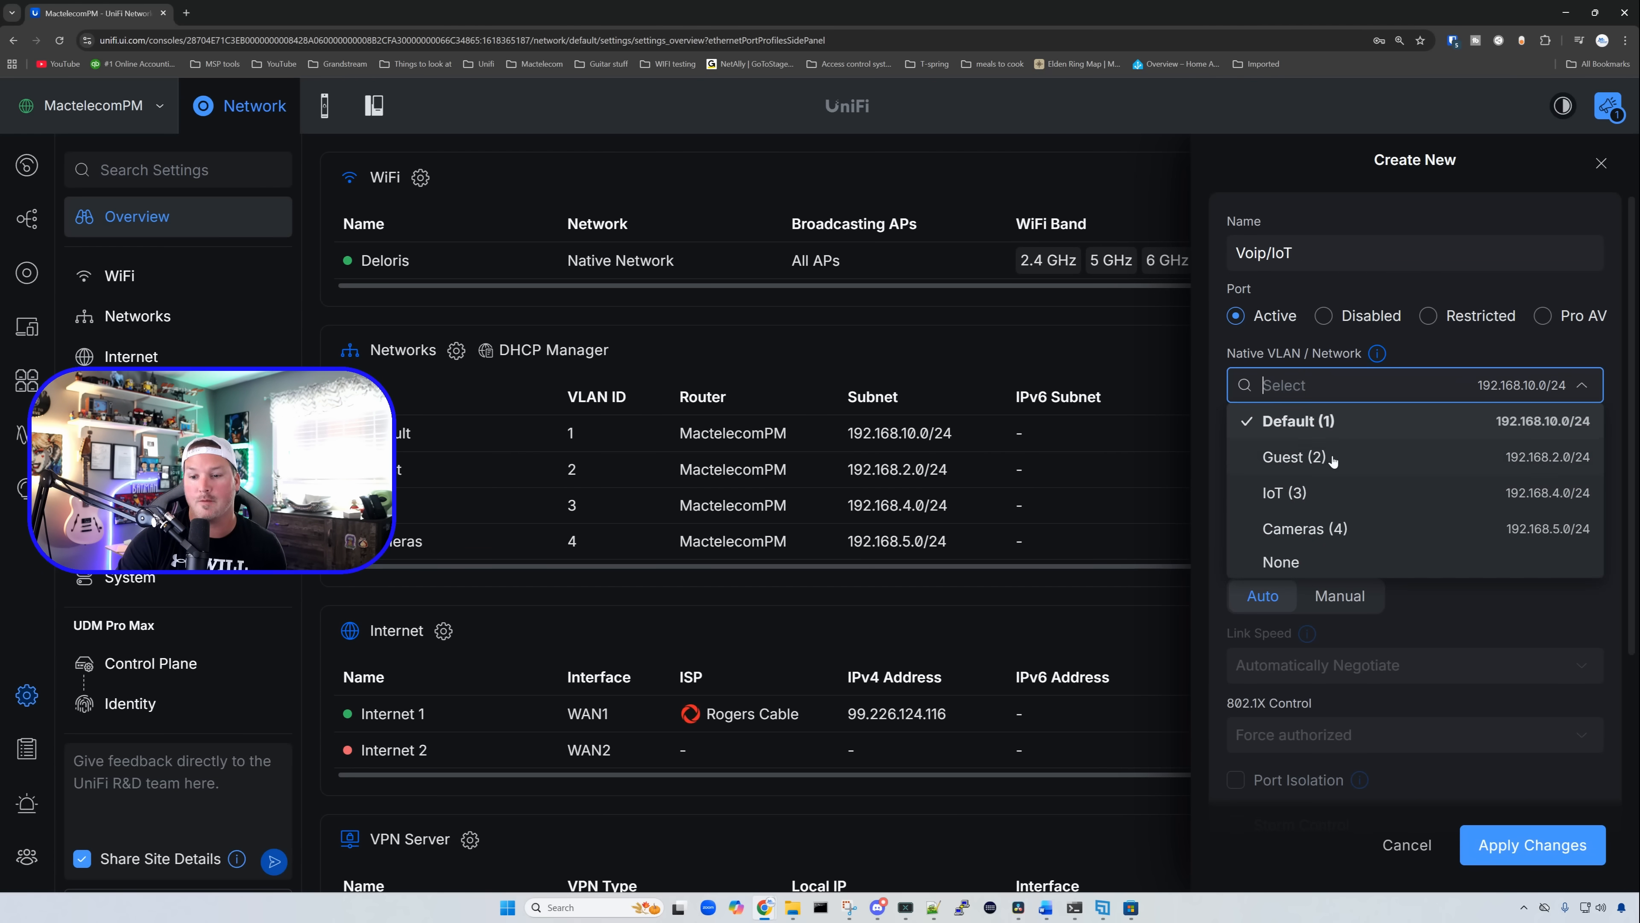
pyautogui.click(1283, 493)
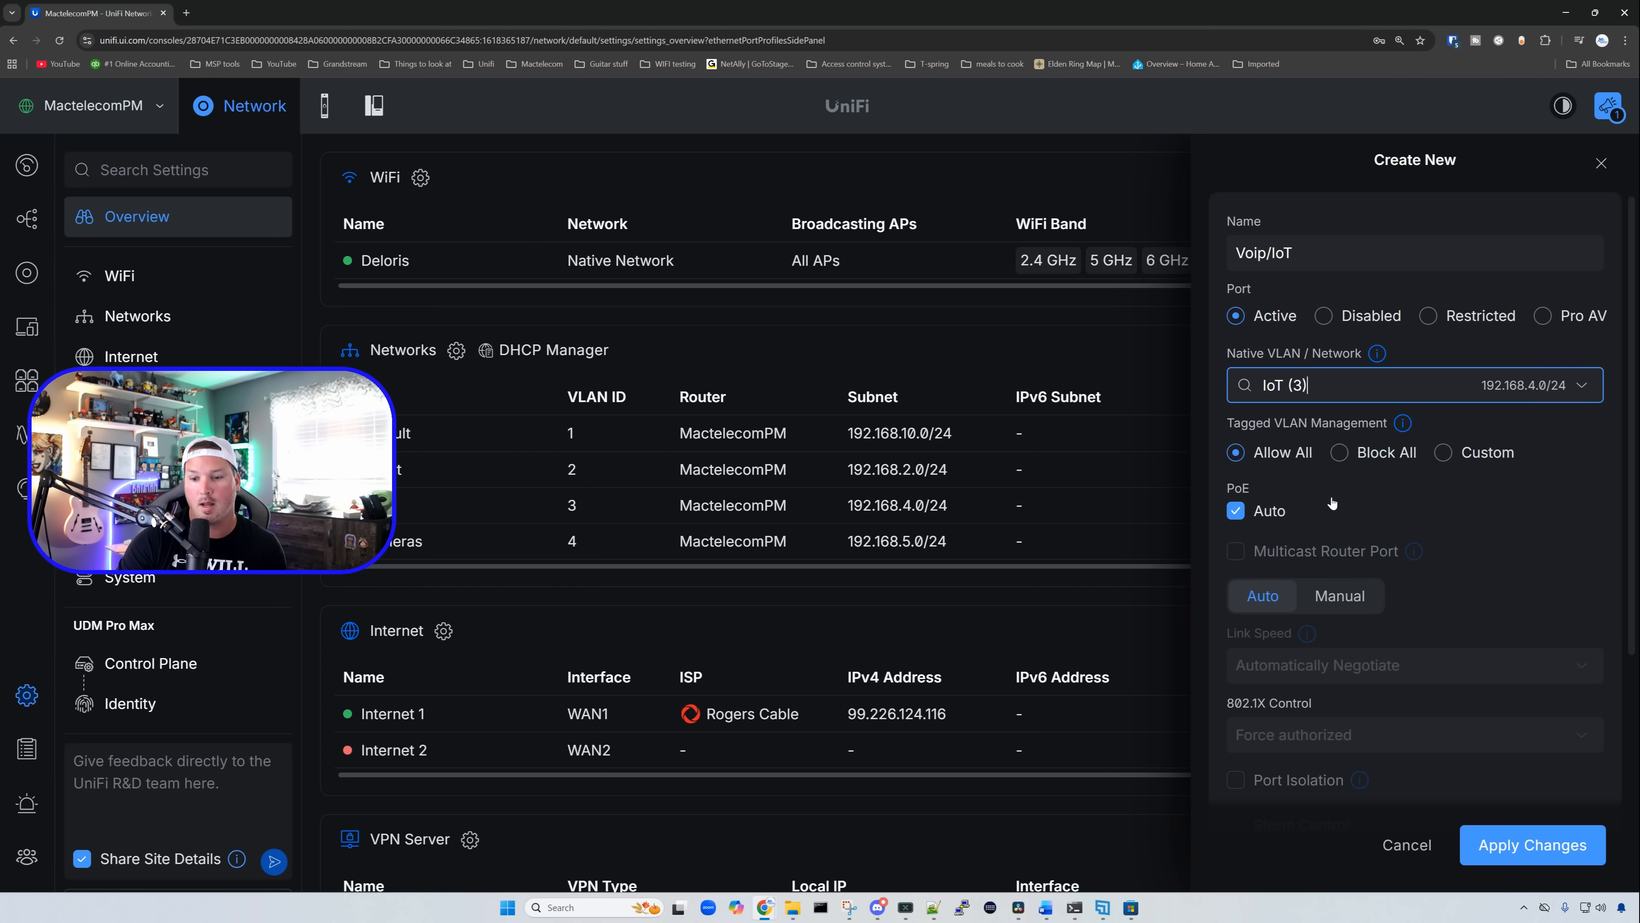
# Set the profile's advanced mode to manual and enable Voice VLAN with its network.
pyautogui.scroll(-3)
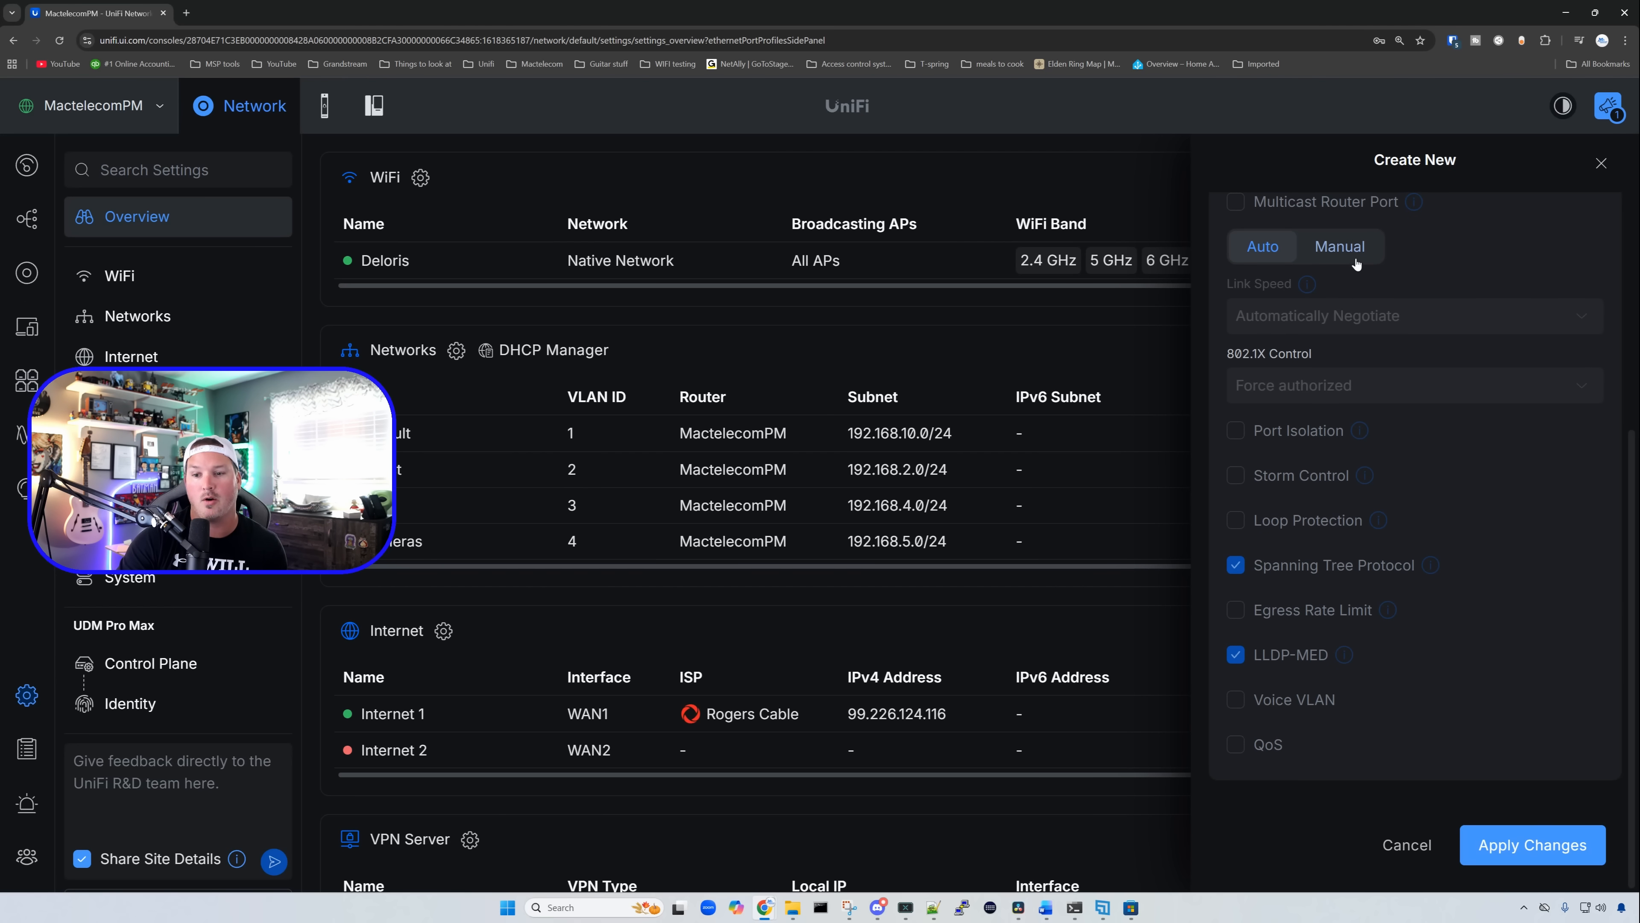
pyautogui.click(1338, 246)
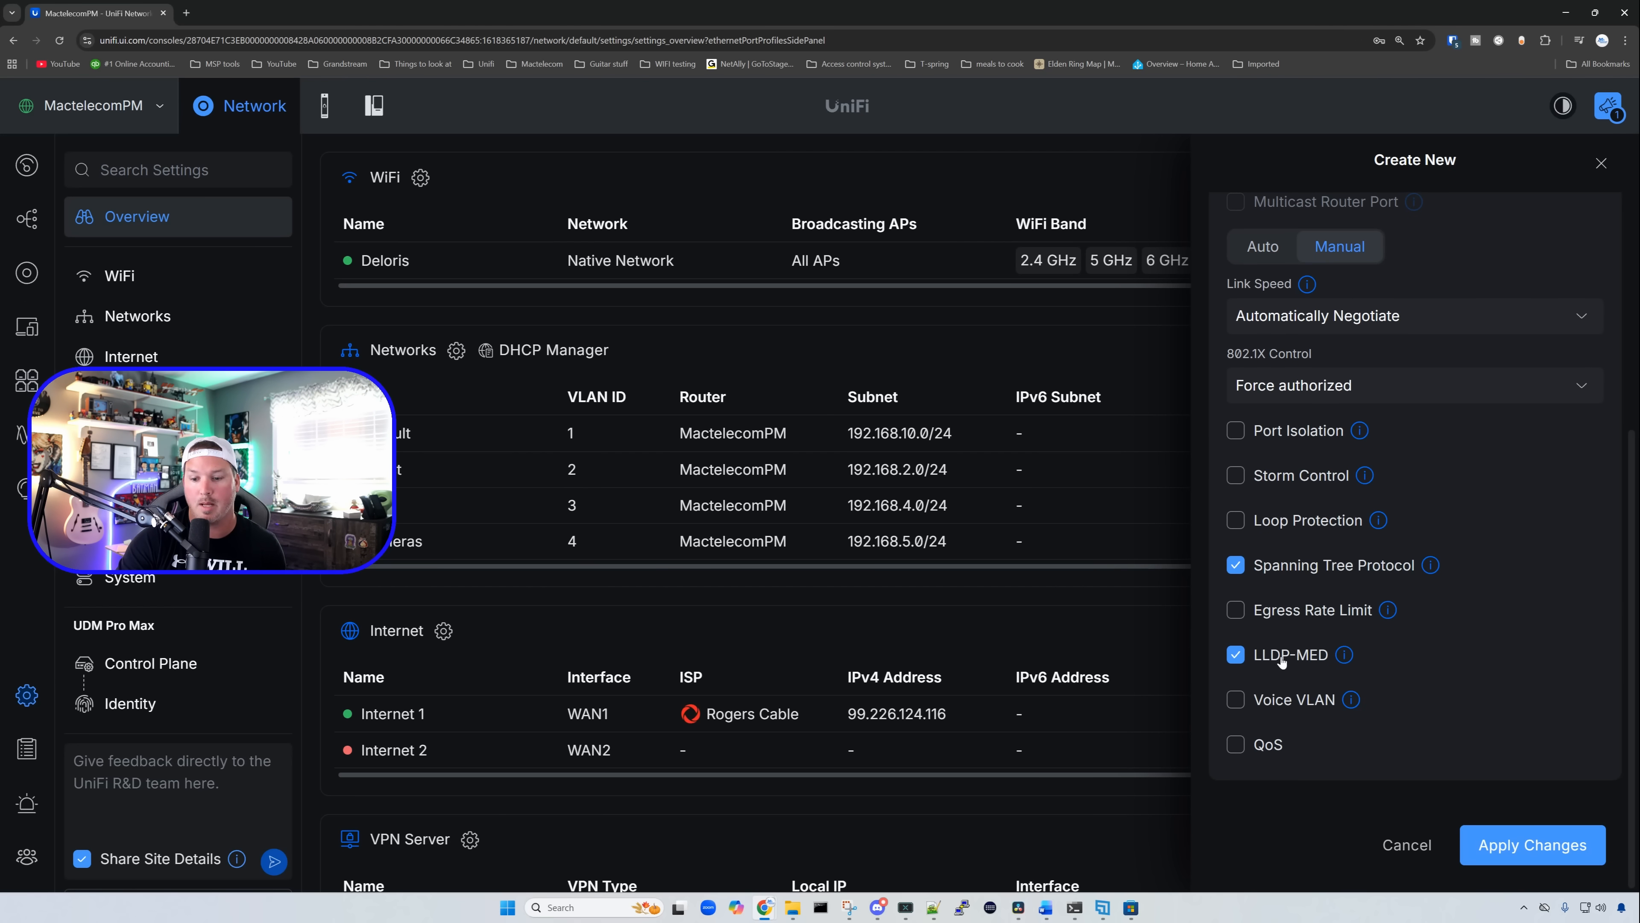
pyautogui.click(1235, 699)
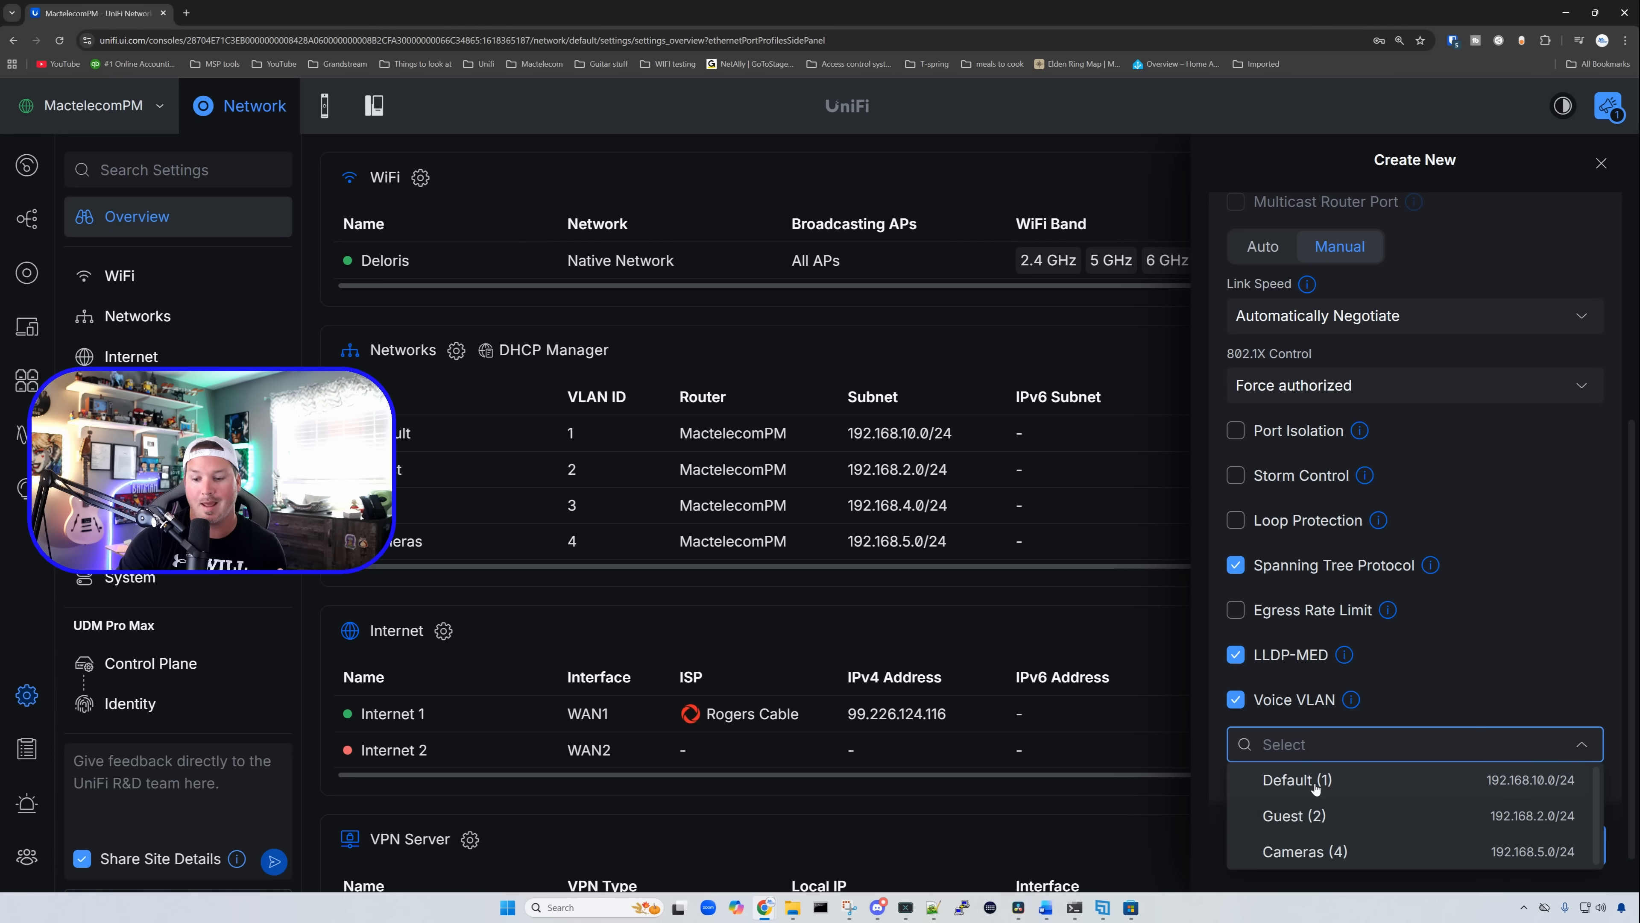
pyautogui.click(1305, 851)
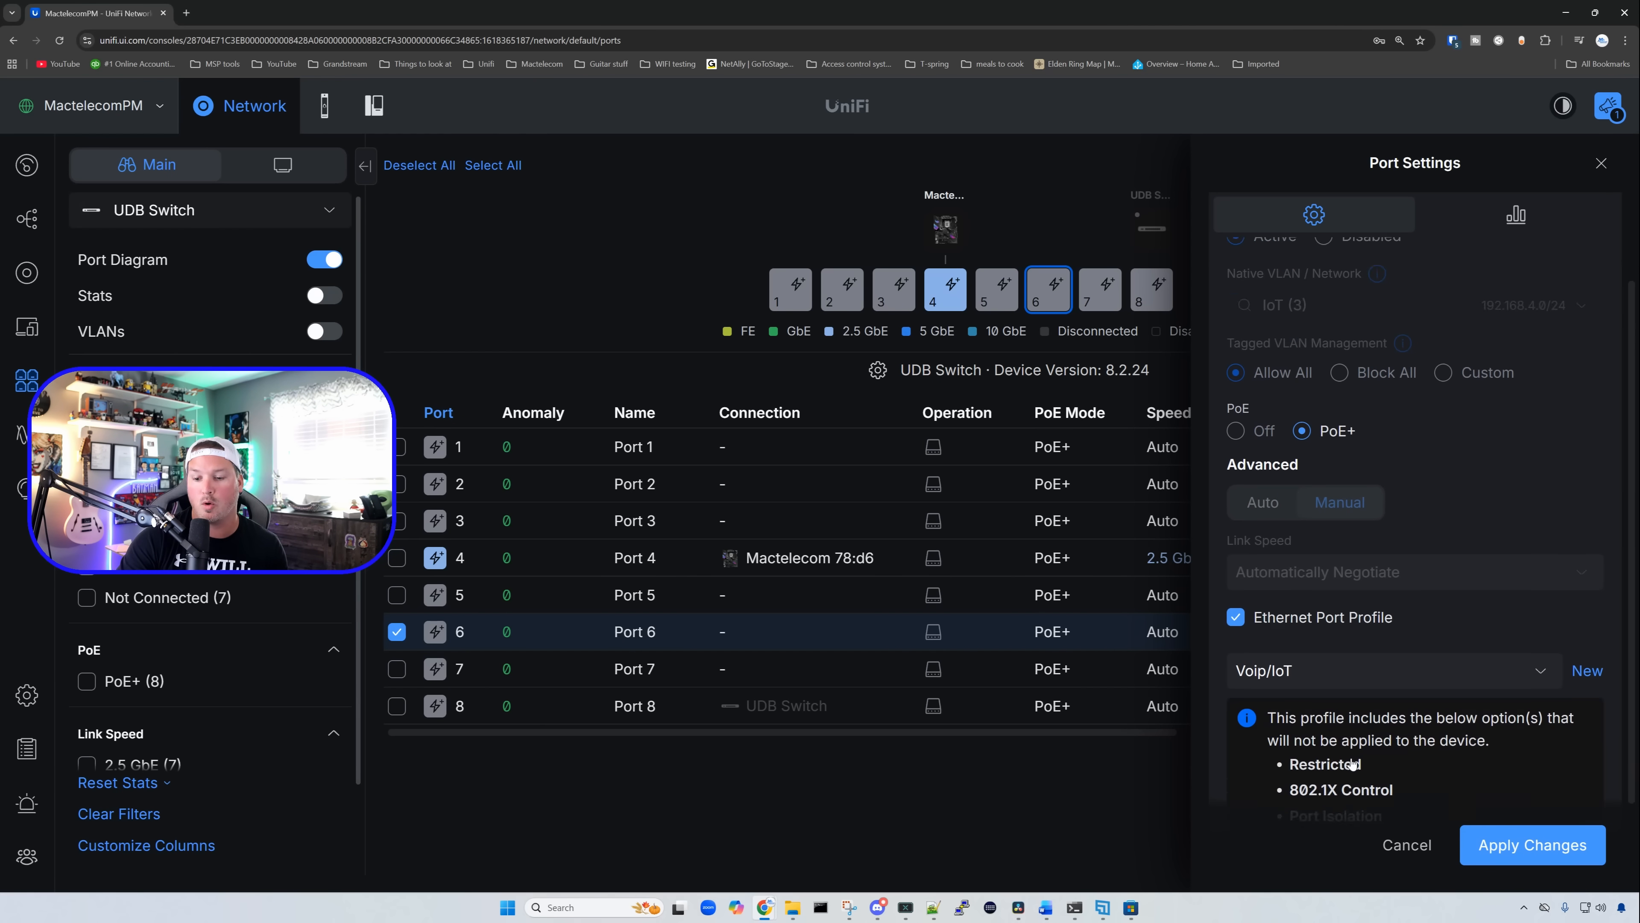
# Scroll the port settings before returning to the device list.
pyautogui.scroll(-3)
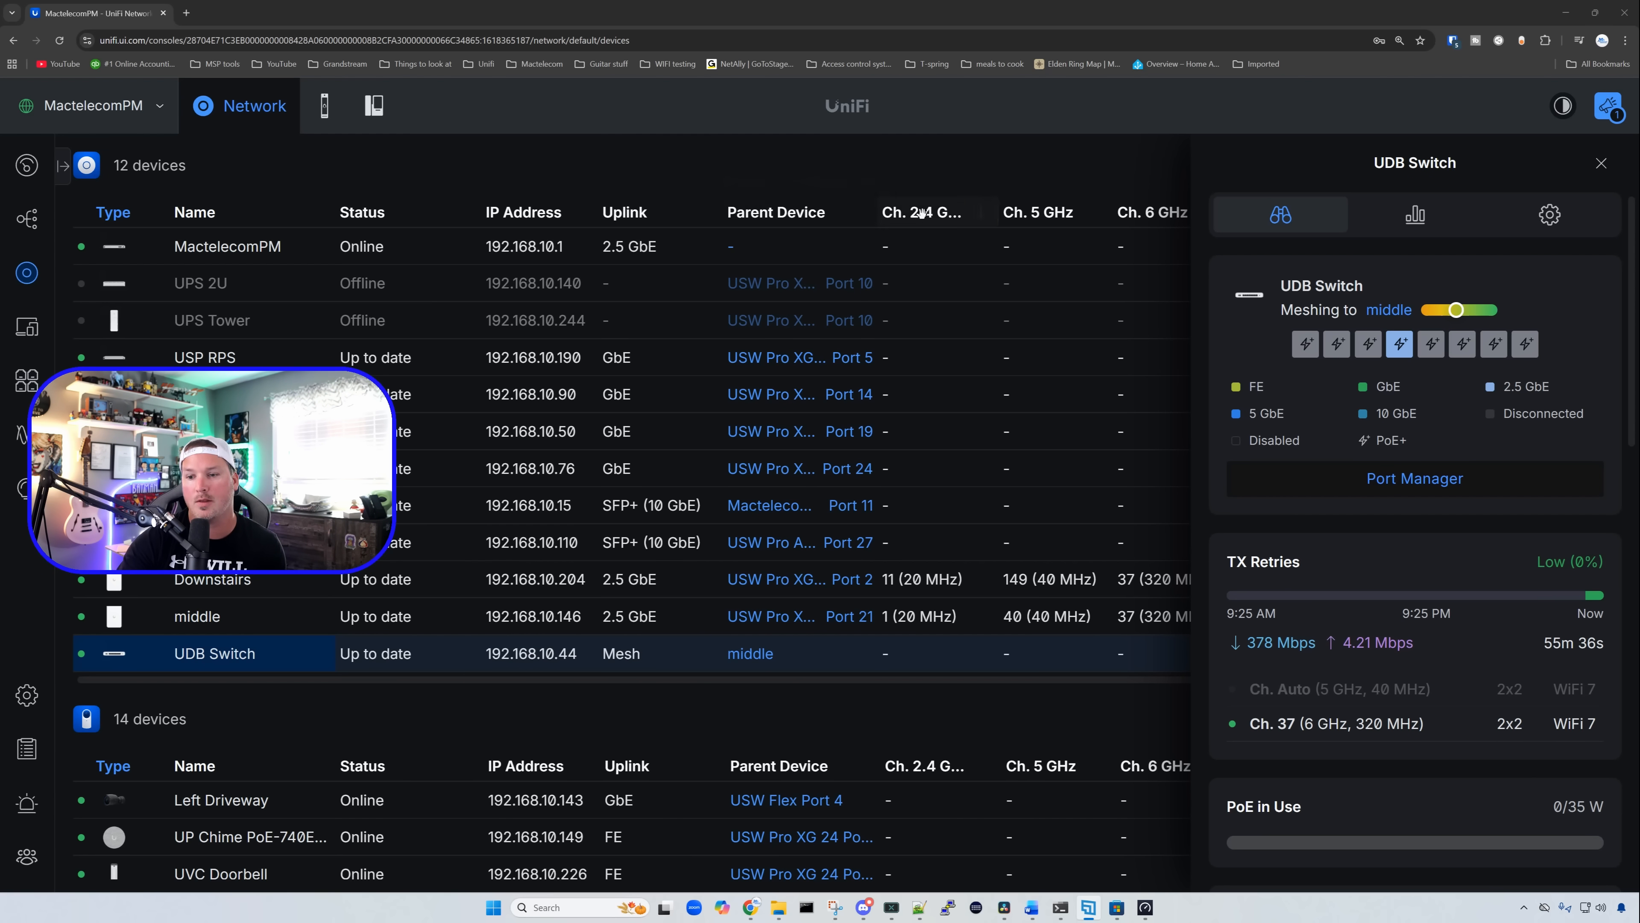
pyautogui.moveTo(1458, 310)
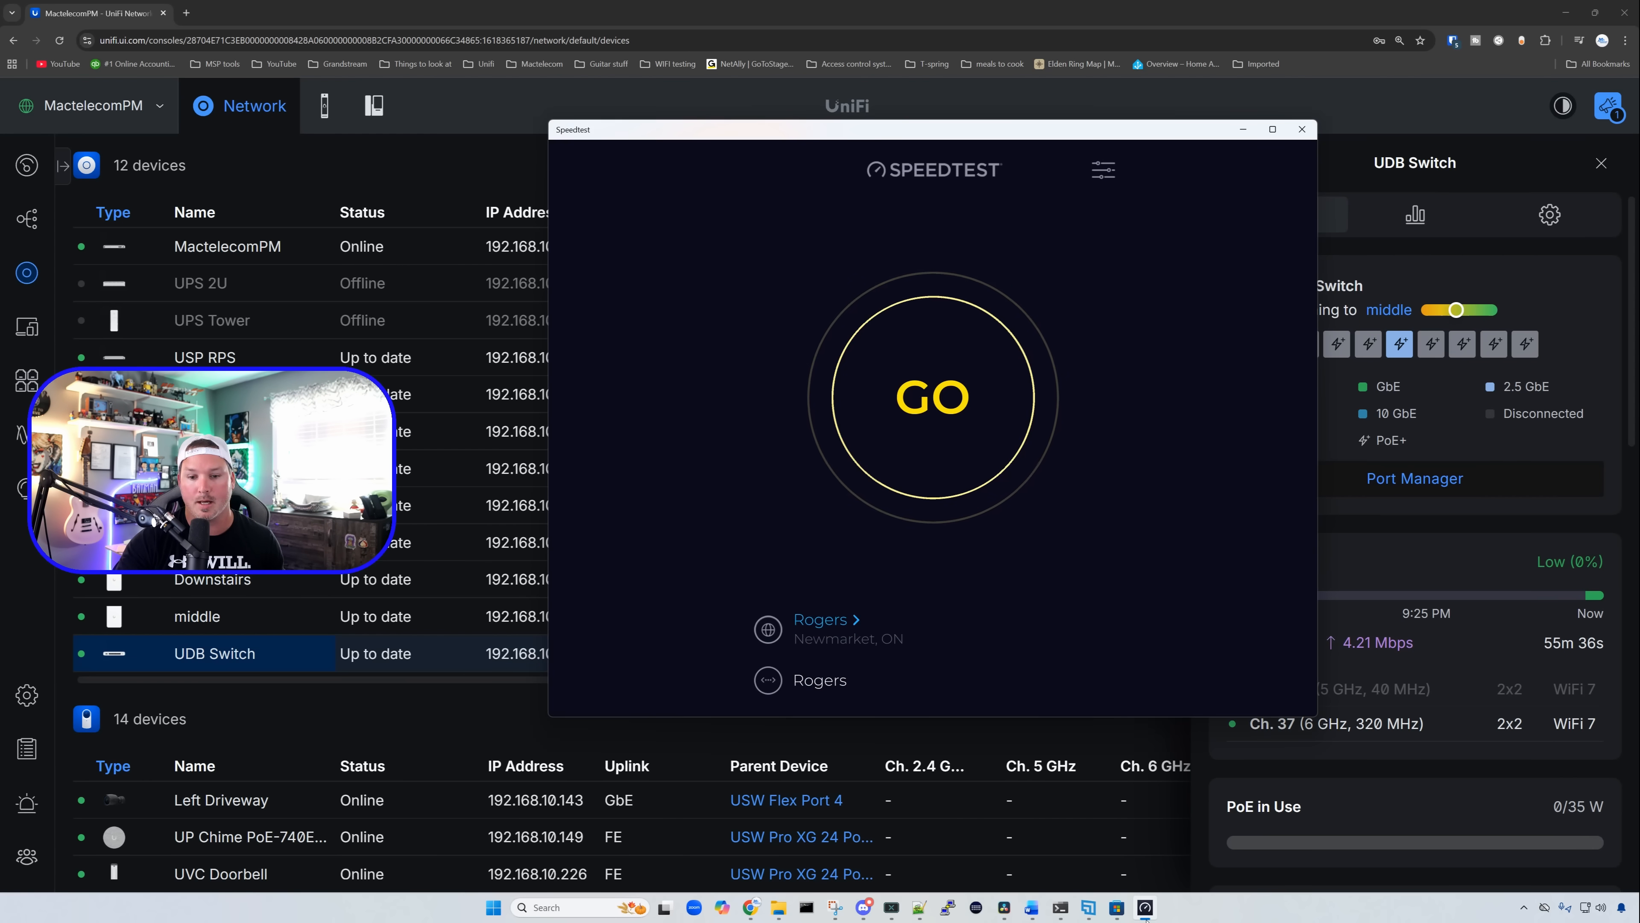
# Bring up the remote computer's Speedtest app ready to run against Rogers Newmarket.
pyautogui.click(932, 396)
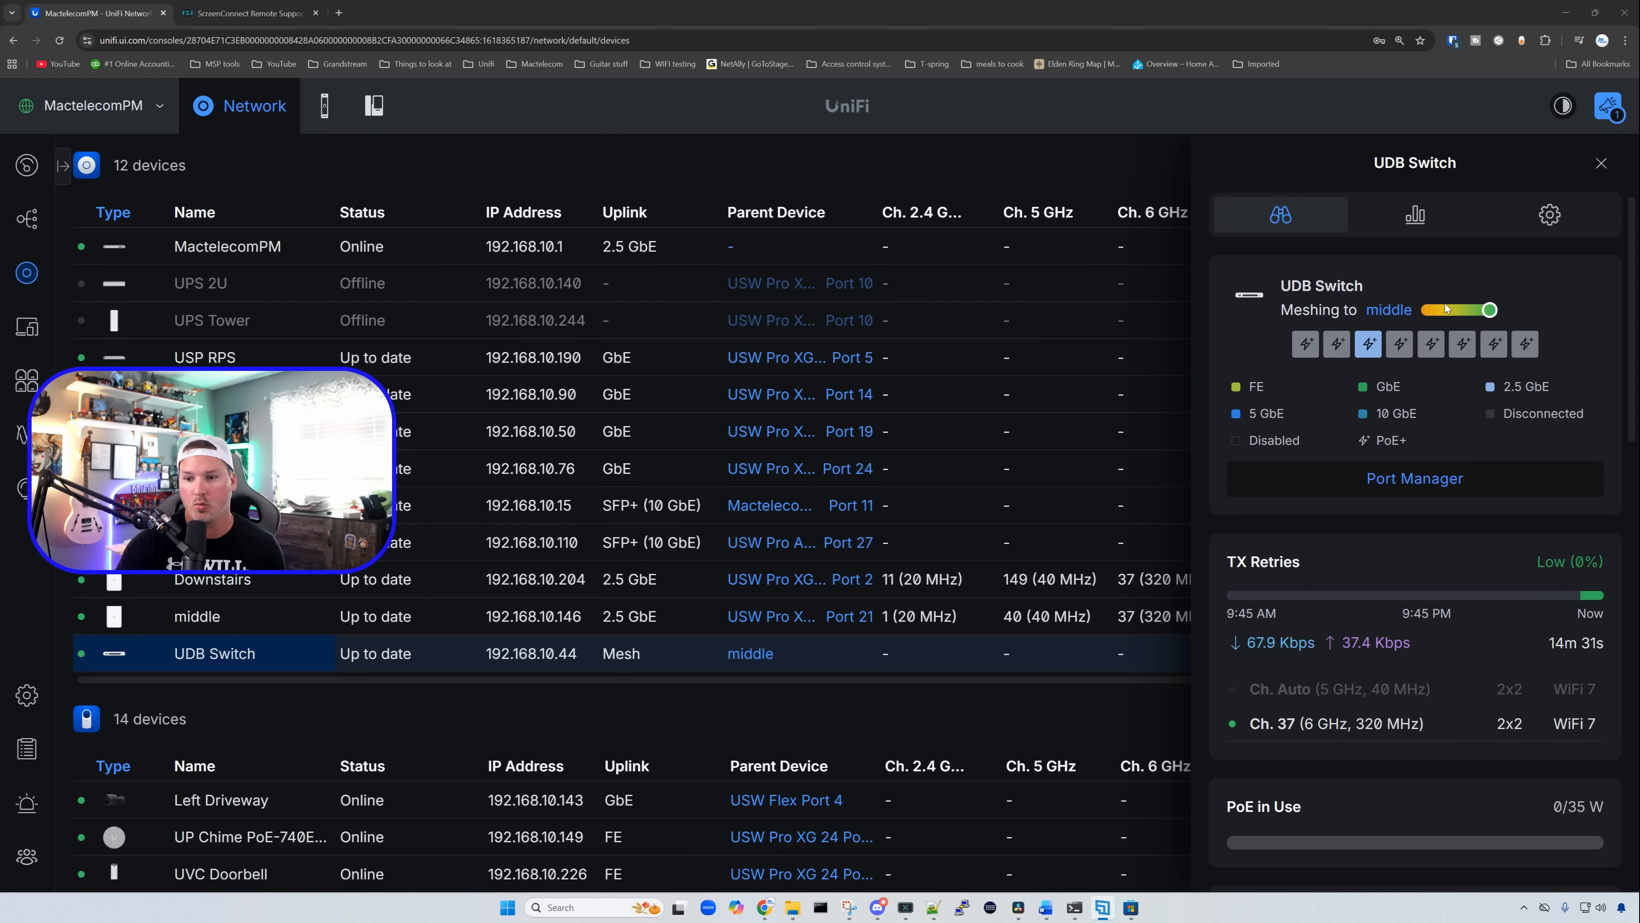
pyautogui.moveTo(1449, 309)
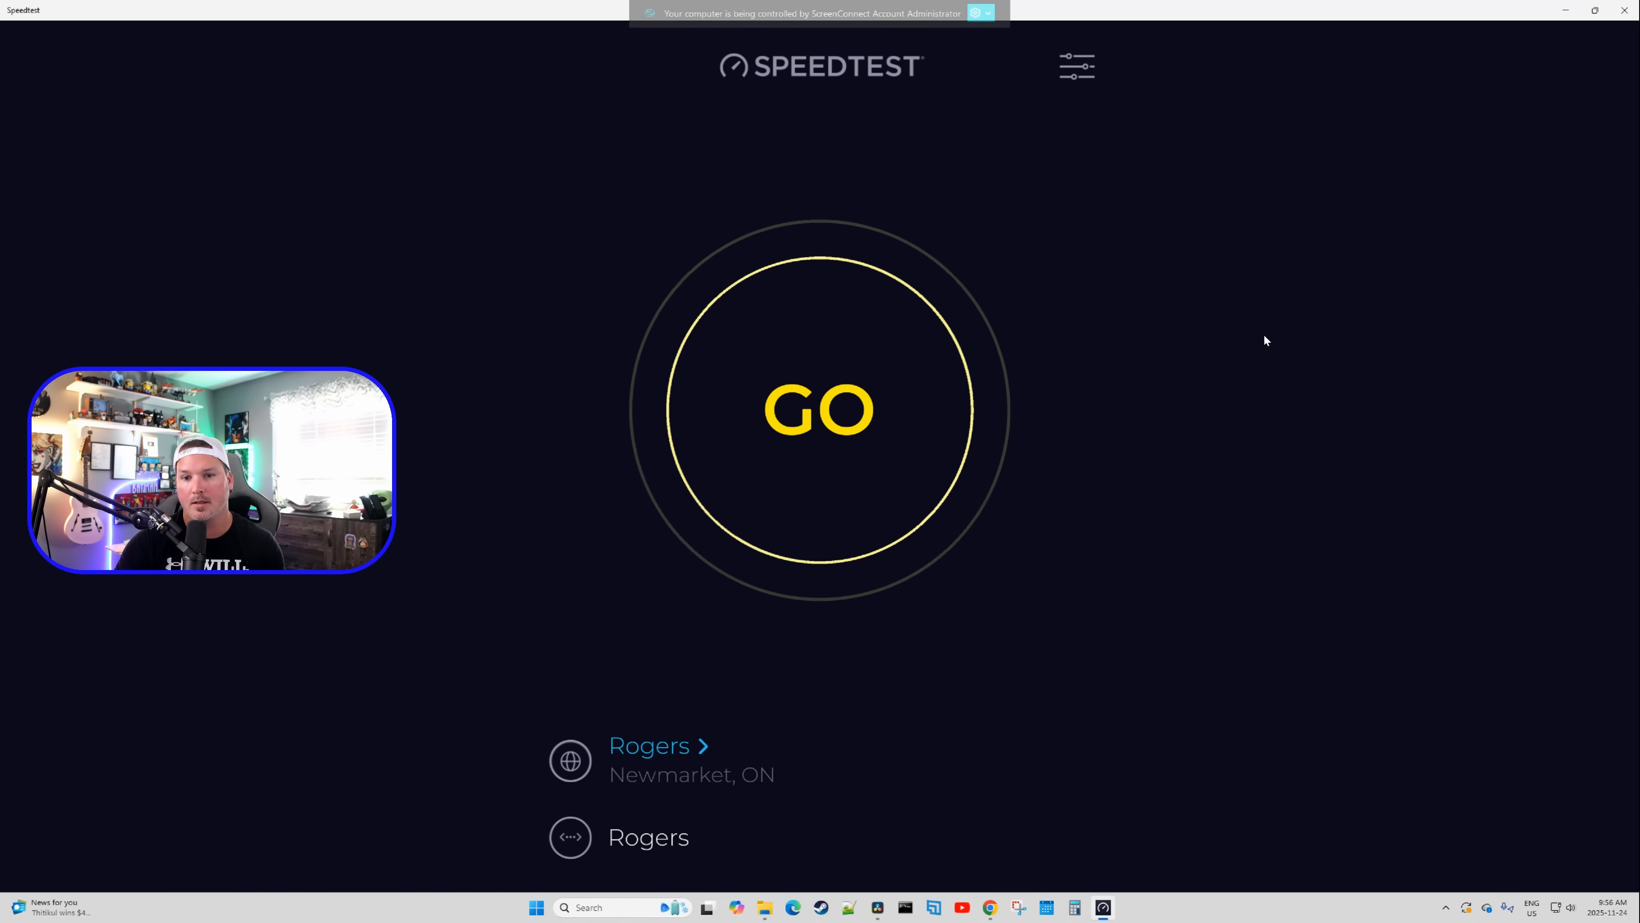
pyautogui.moveTo(902, 353)
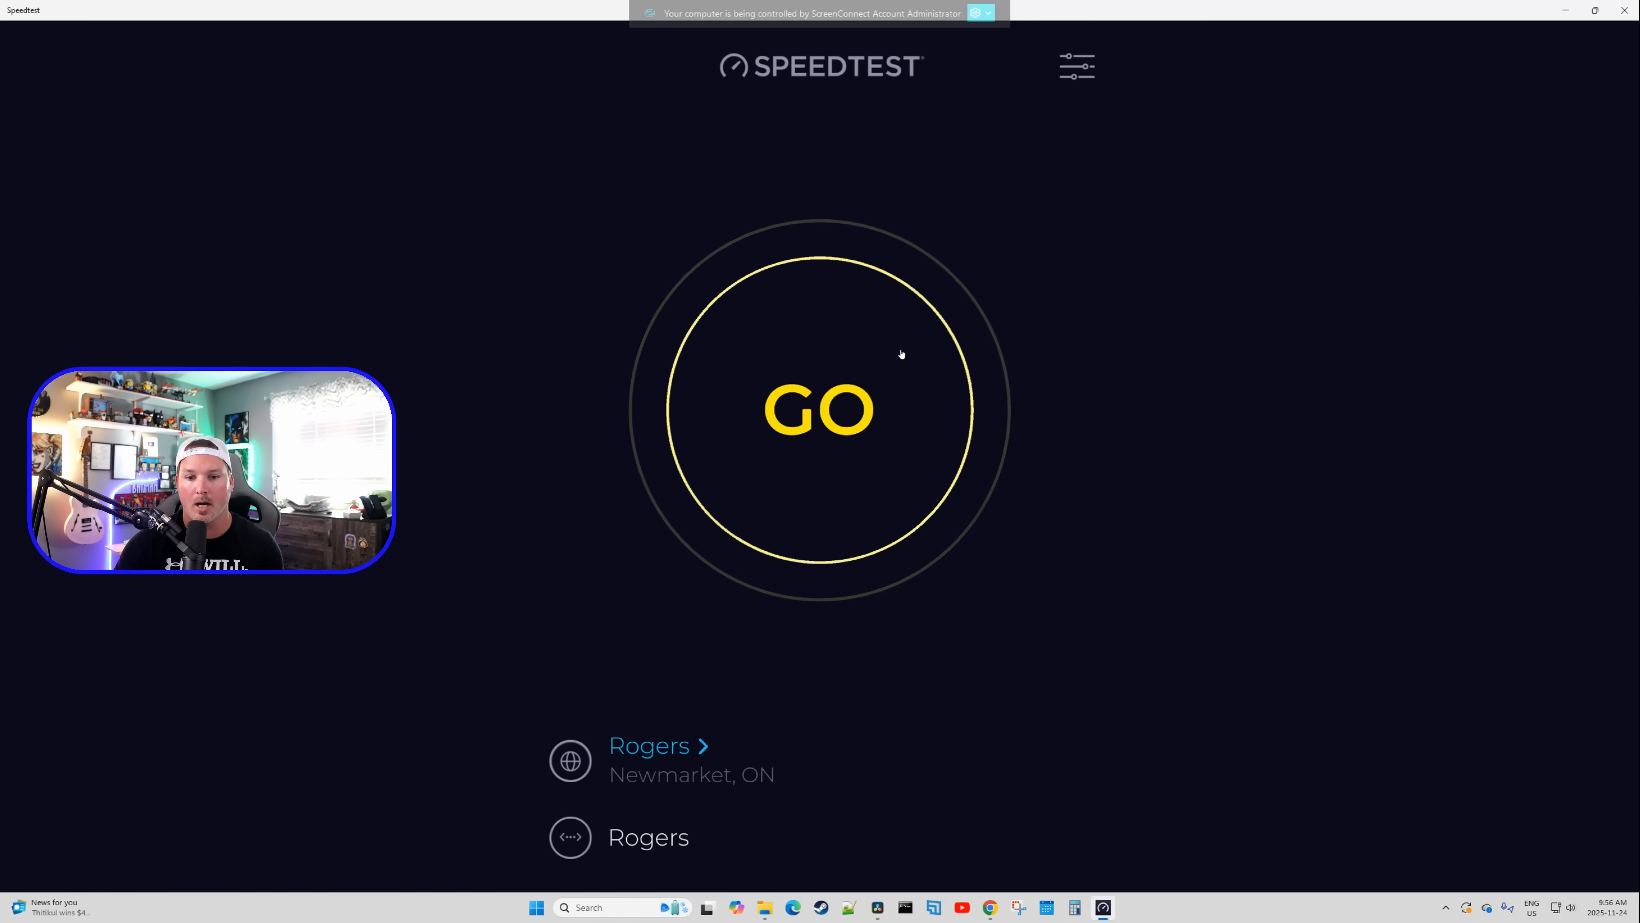
# Run OpenSpeedTest at 192.168.10.220:3000, measuring ~1994 Mbps down, 2457 Mbps up, 2 ms ping.
pyautogui.click(819, 409)
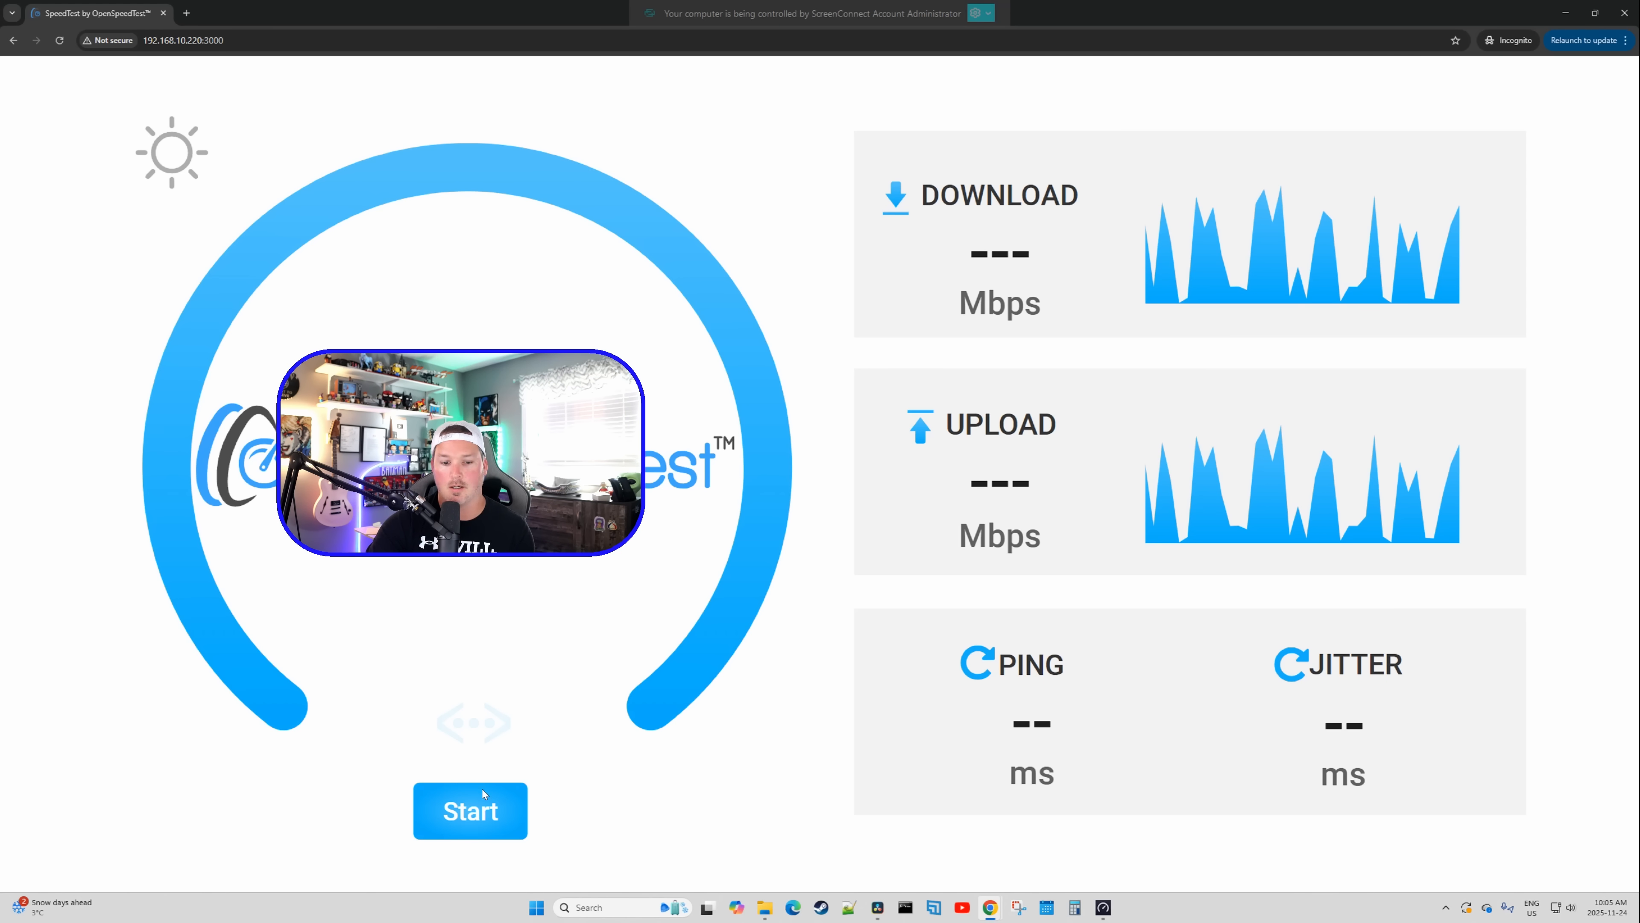
pyautogui.click(469, 811)
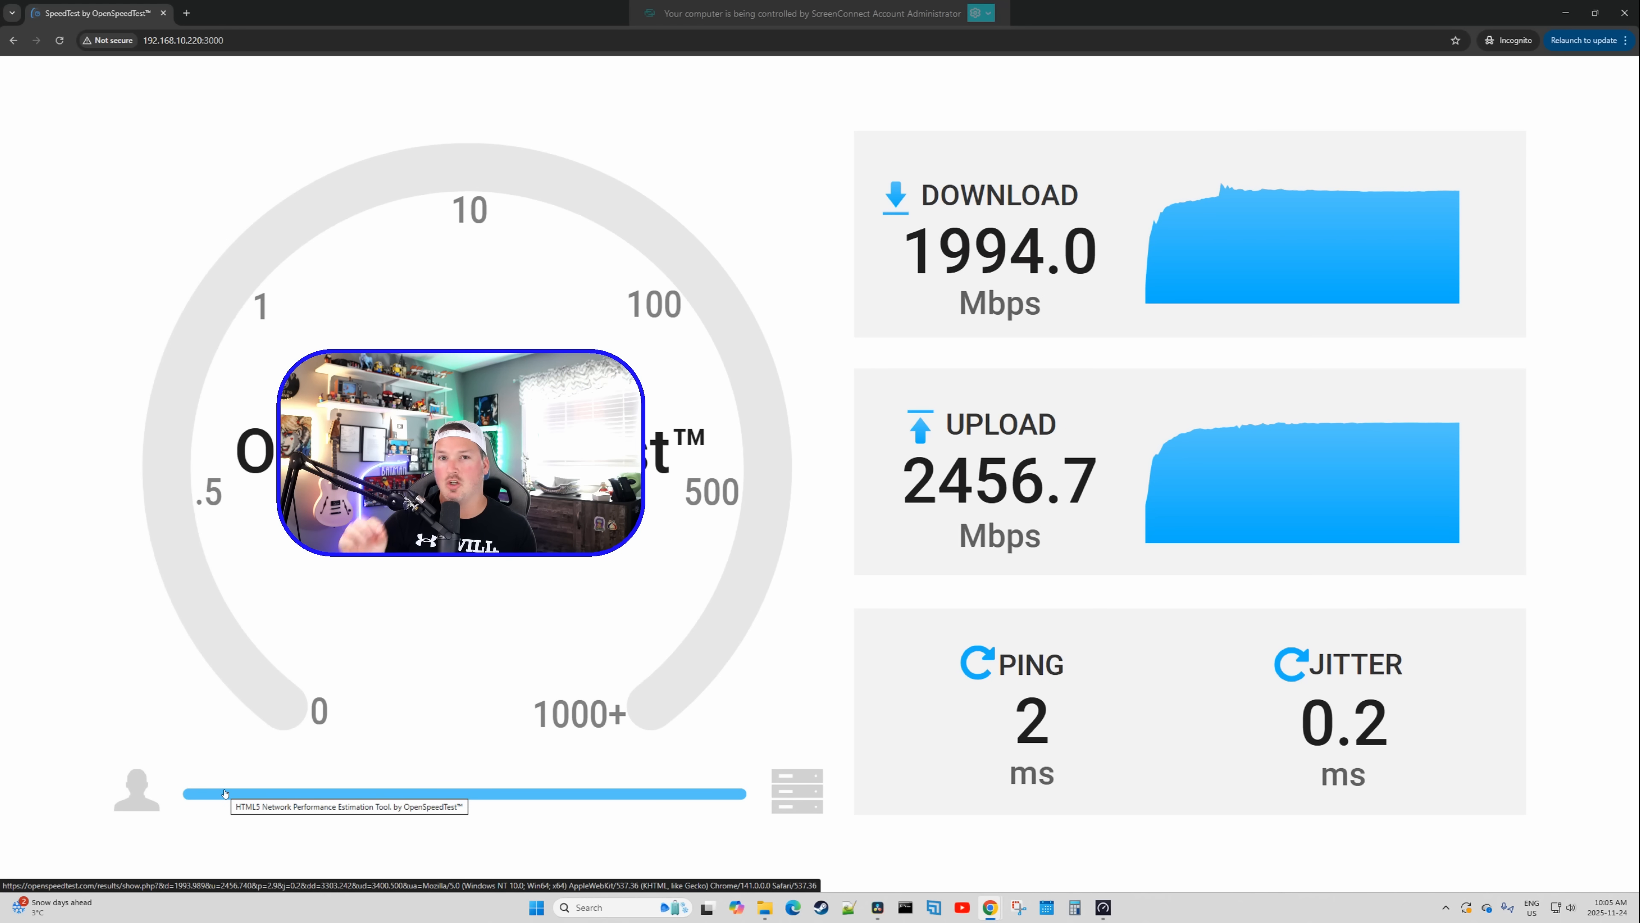